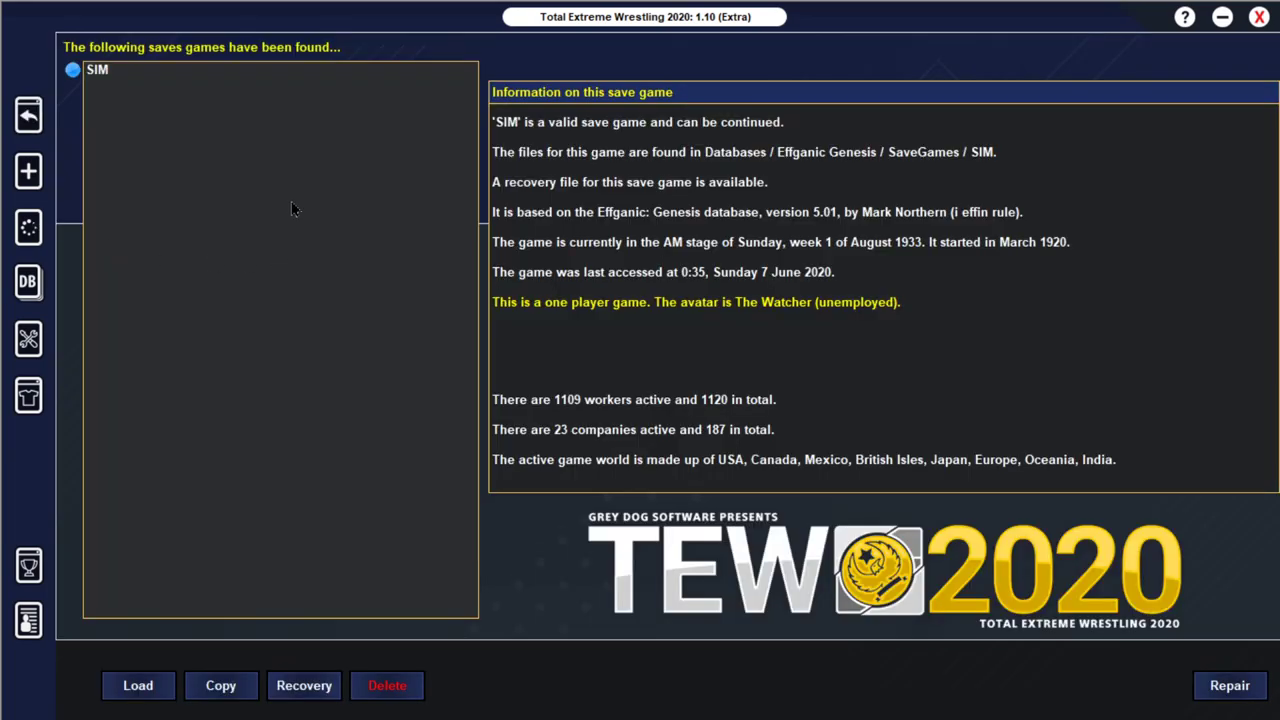
Step: Load the 1933 SIM save and continue into The Watcher's turn
click(138, 684)
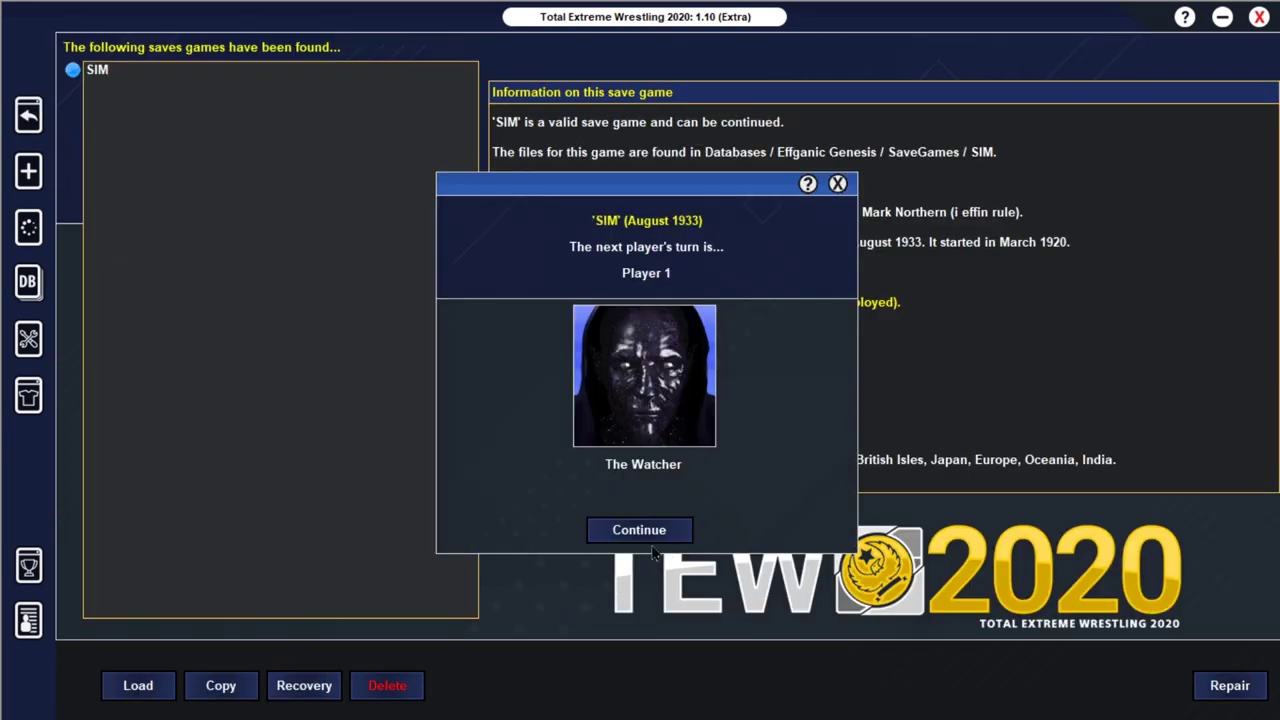
click(640, 530)
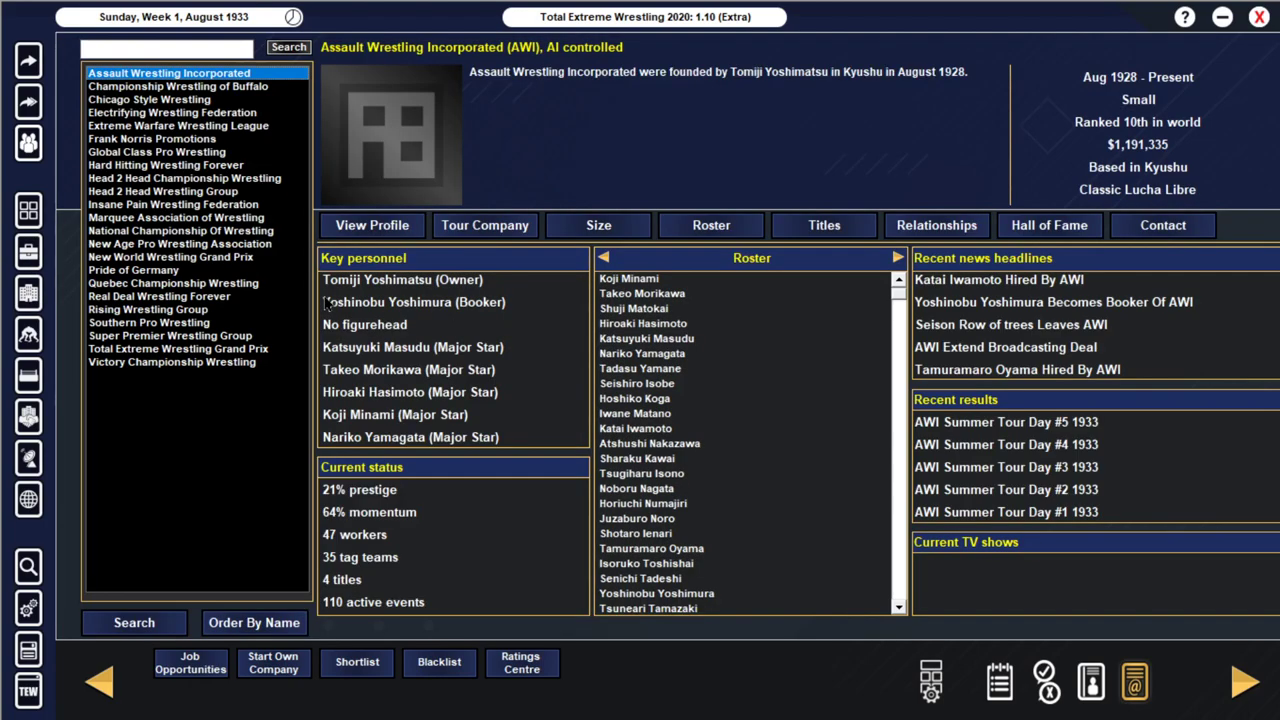
Step: Review the Victory Championship, Southern Pro and Quebec Championship Wrestling company profiles
click(172, 360)
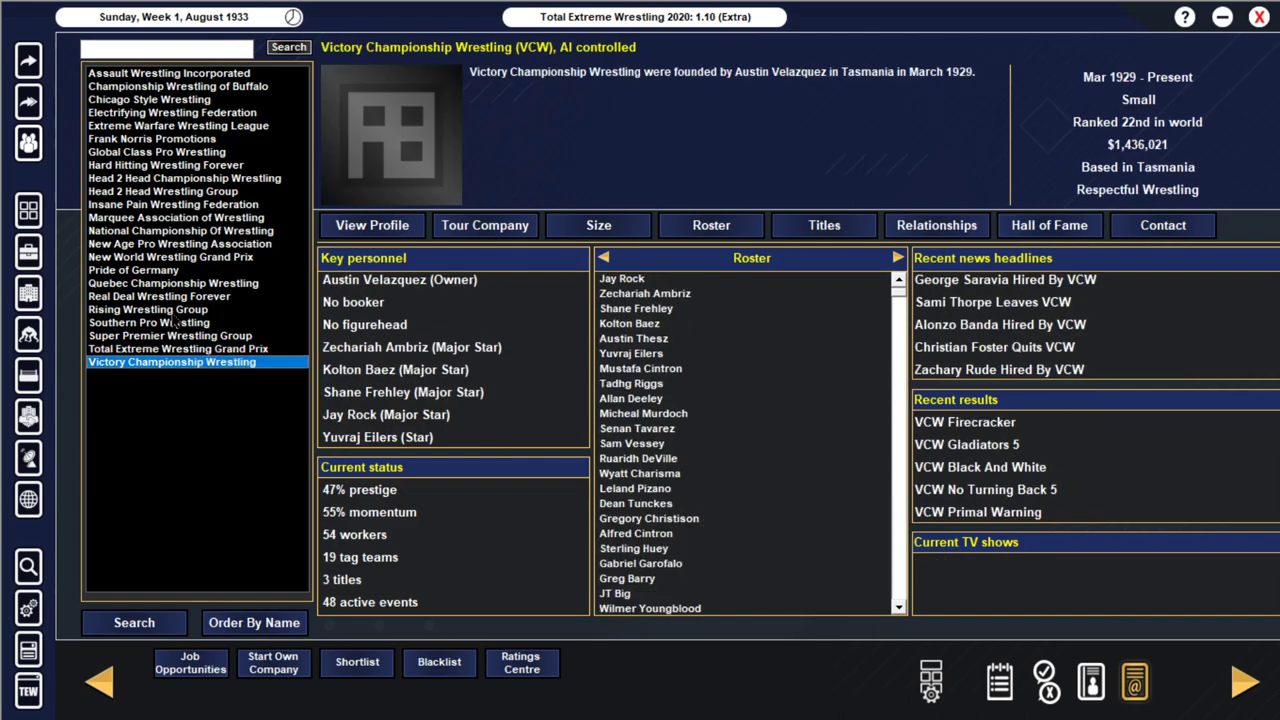
click(150, 308)
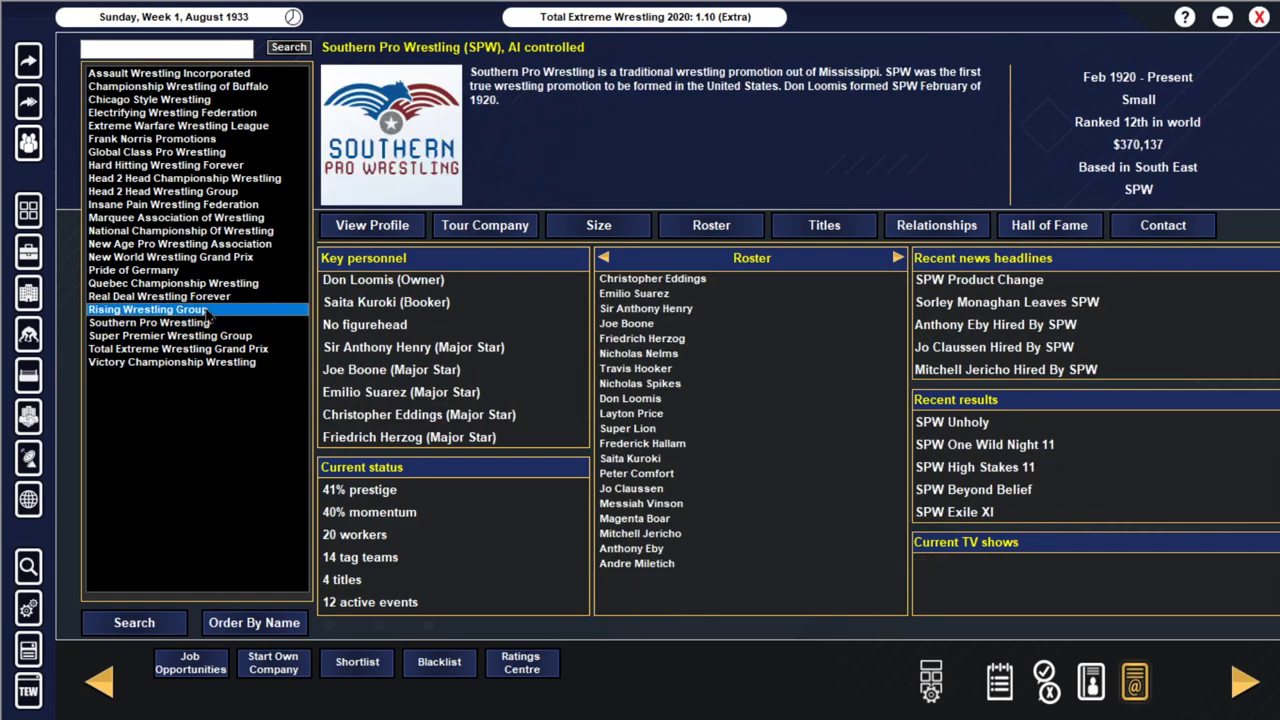
click(172, 284)
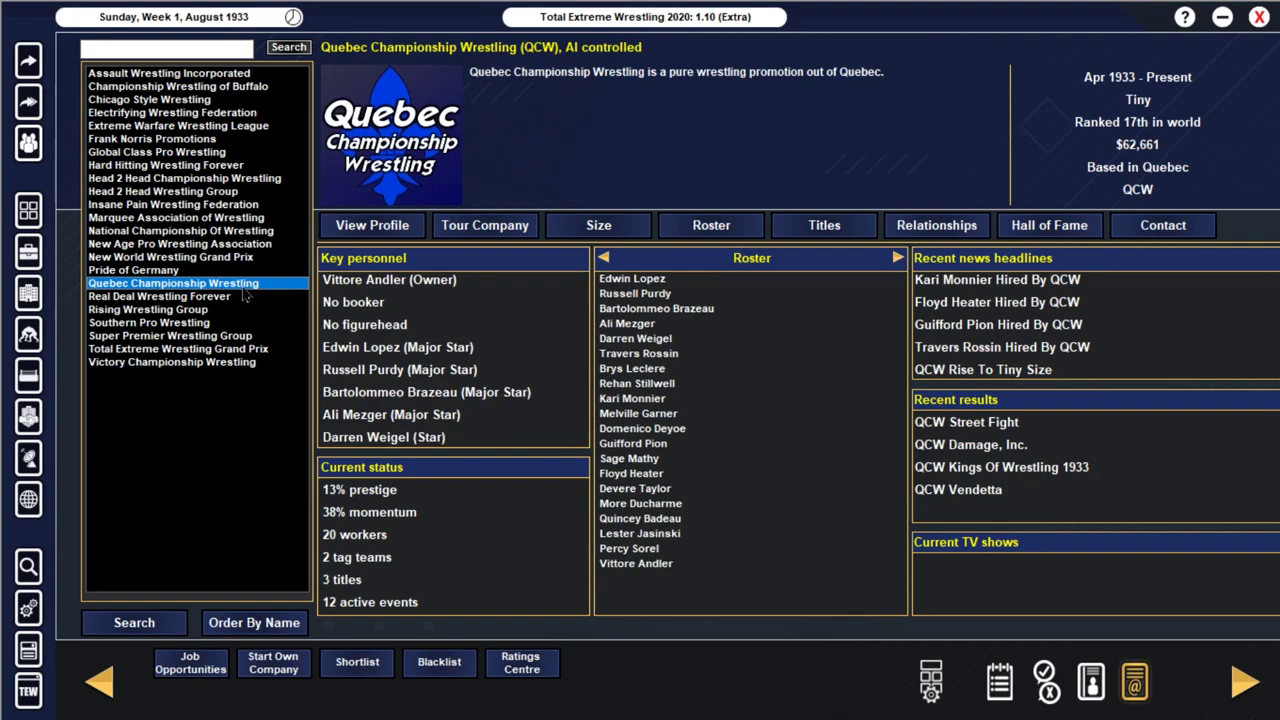
click(180, 244)
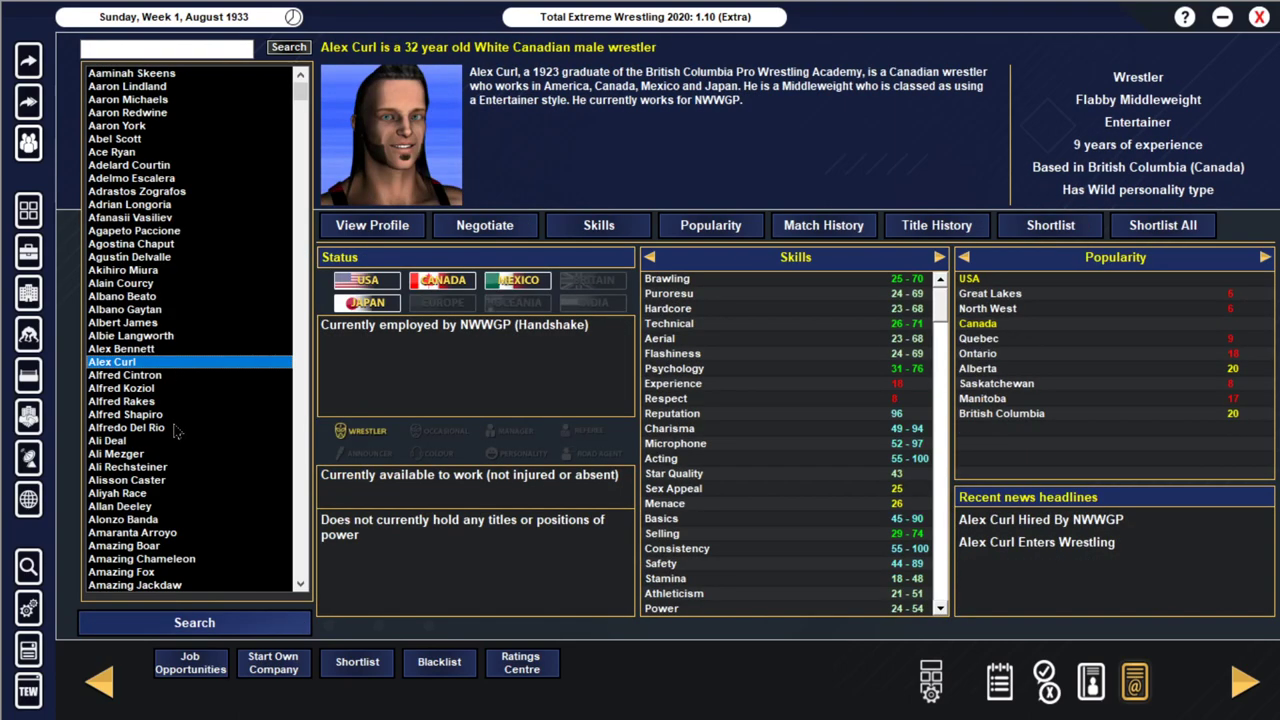
click(120, 284)
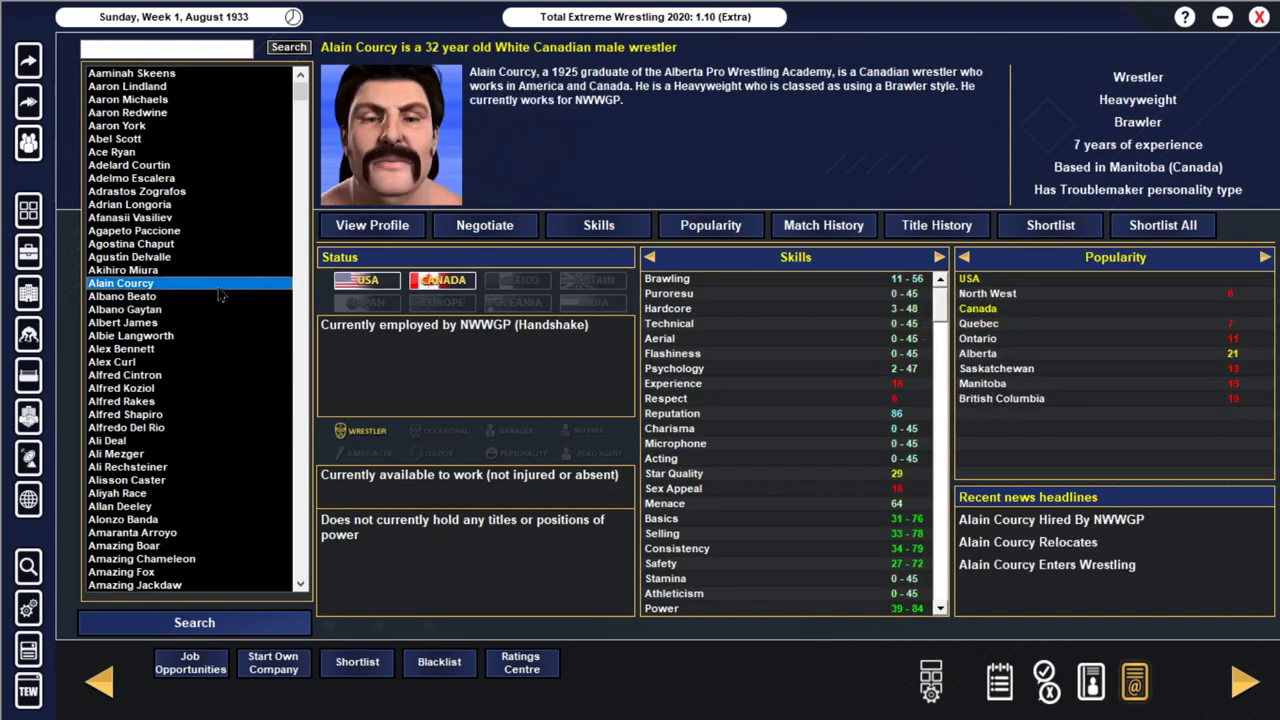
click(130, 244)
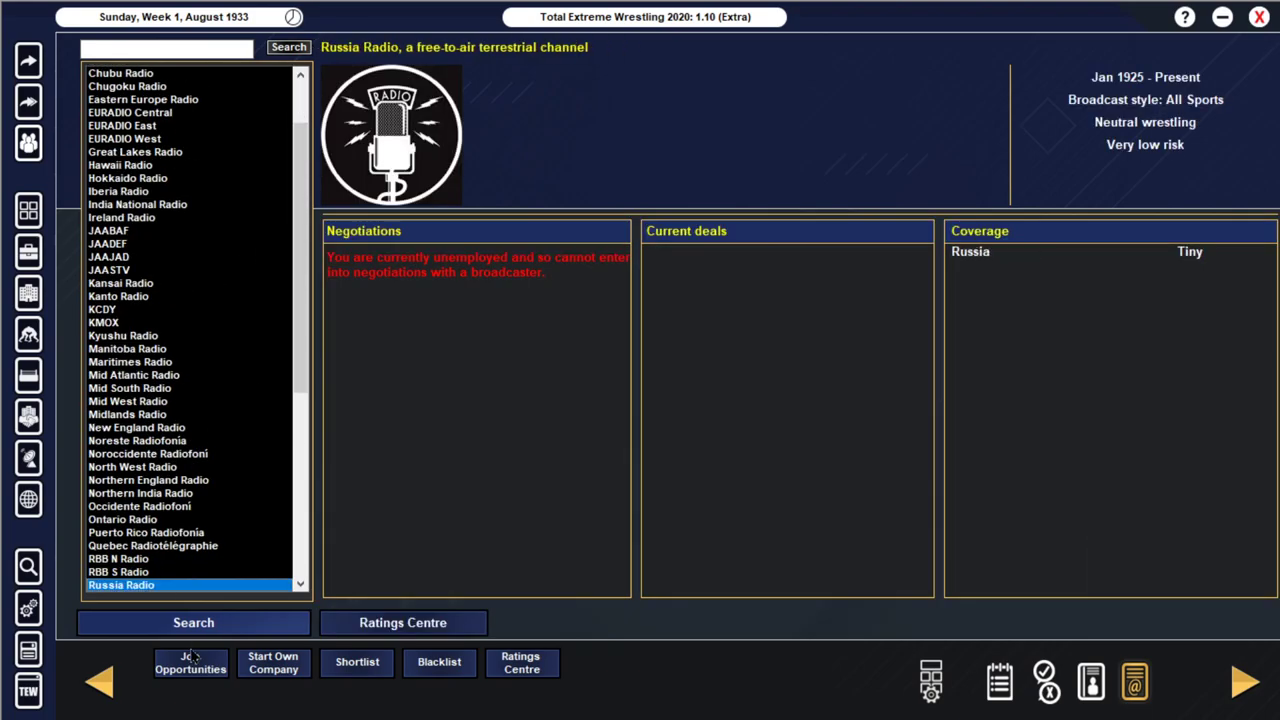
Step: Read the latest wrestling newsletter with last night's results
click(128, 400)
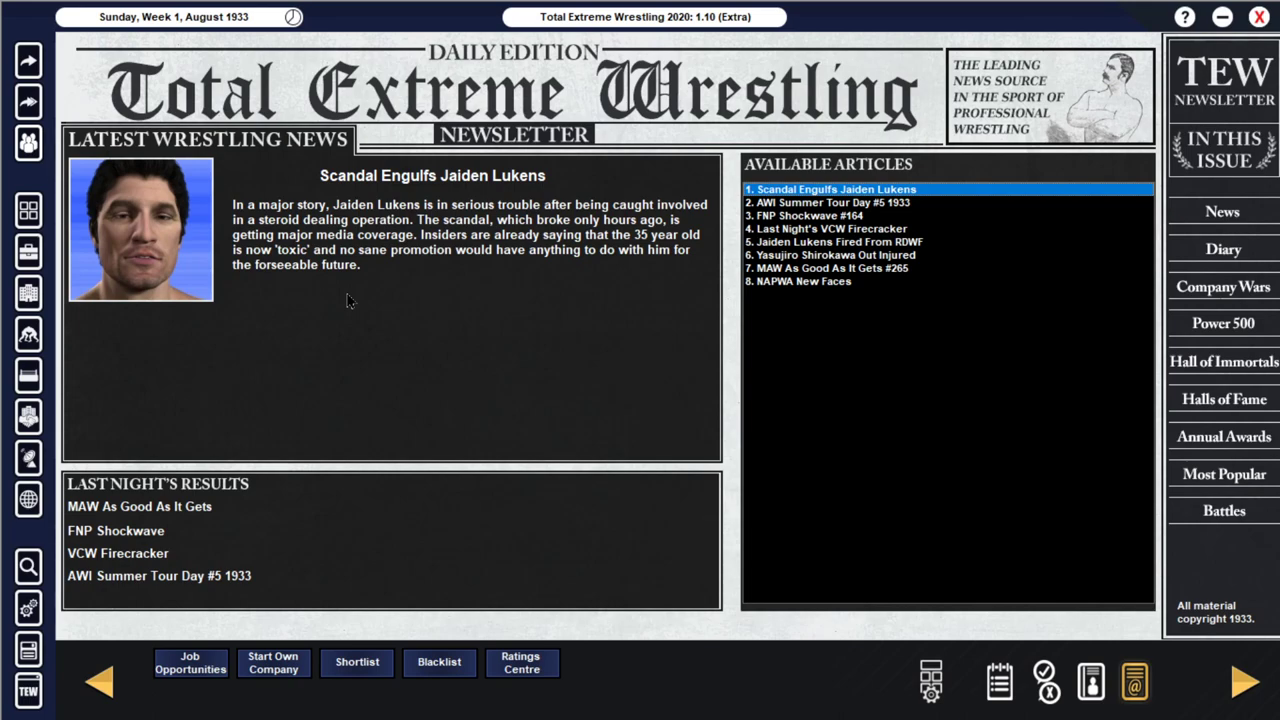
mouse_move(848, 312)
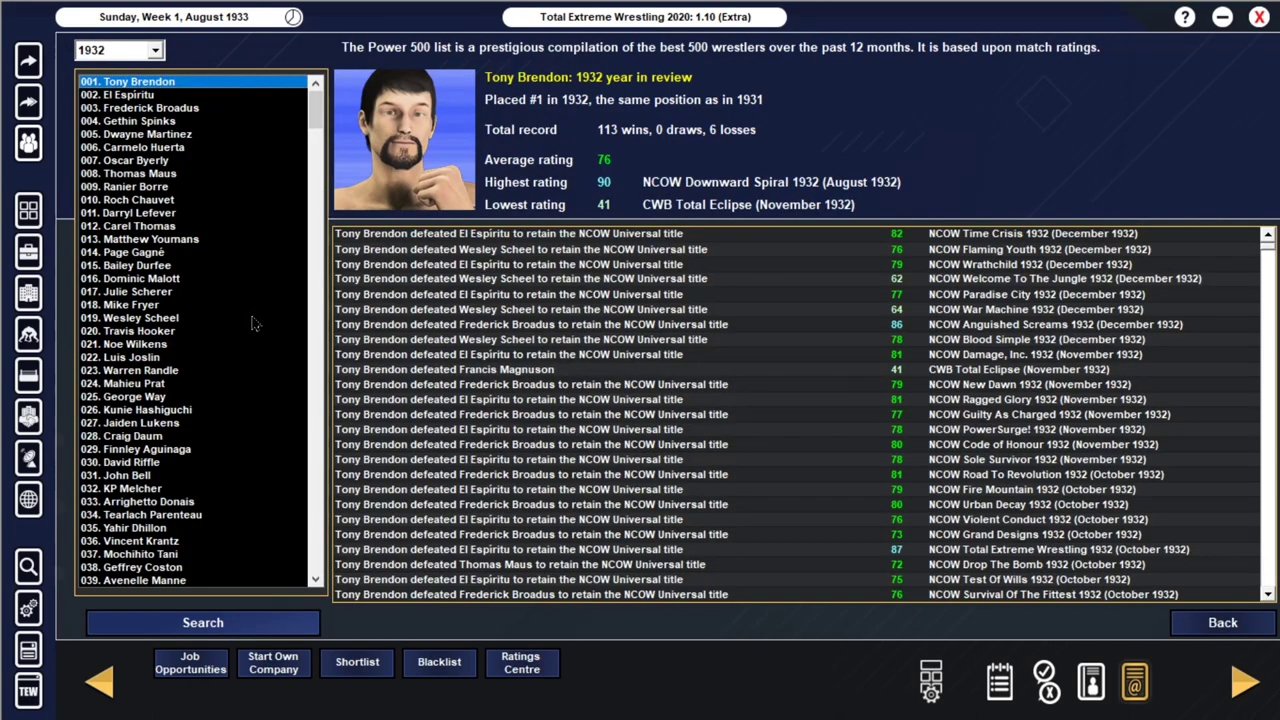
Step: View the 1932 year in review for Matthew Youmans, Craig Daum and Vincent Krantz
click(150, 238)
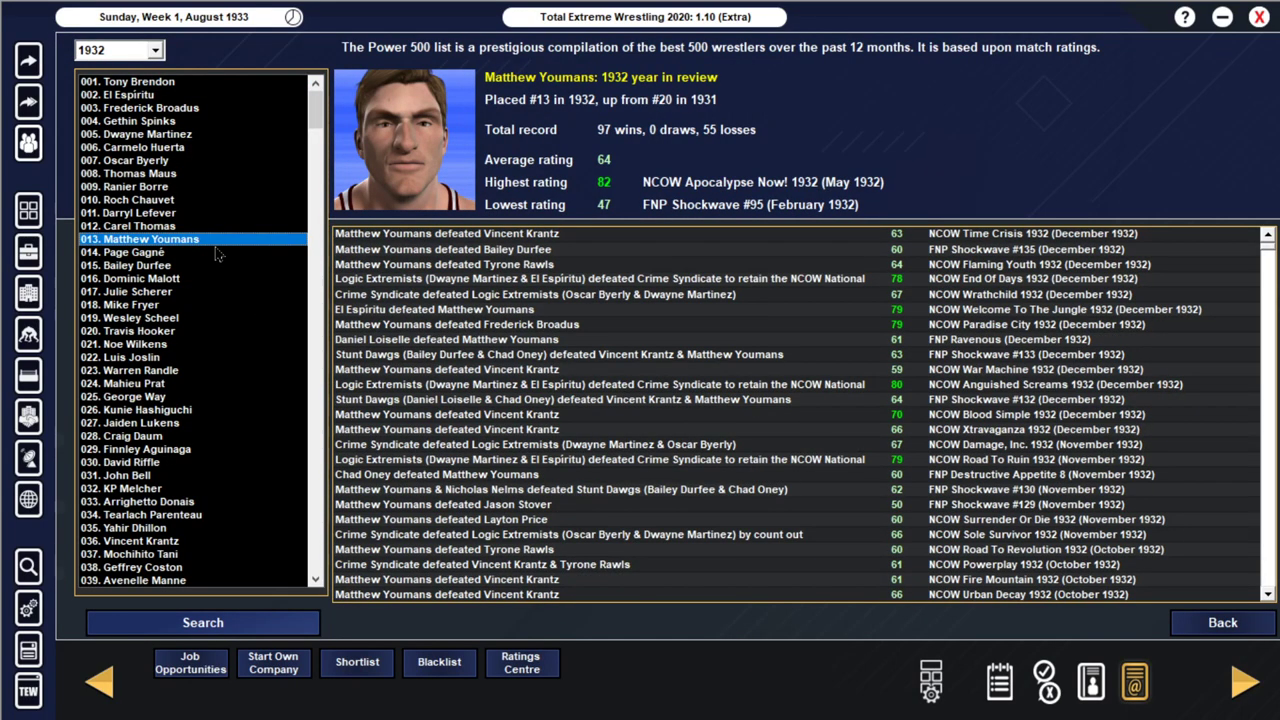
click(144, 410)
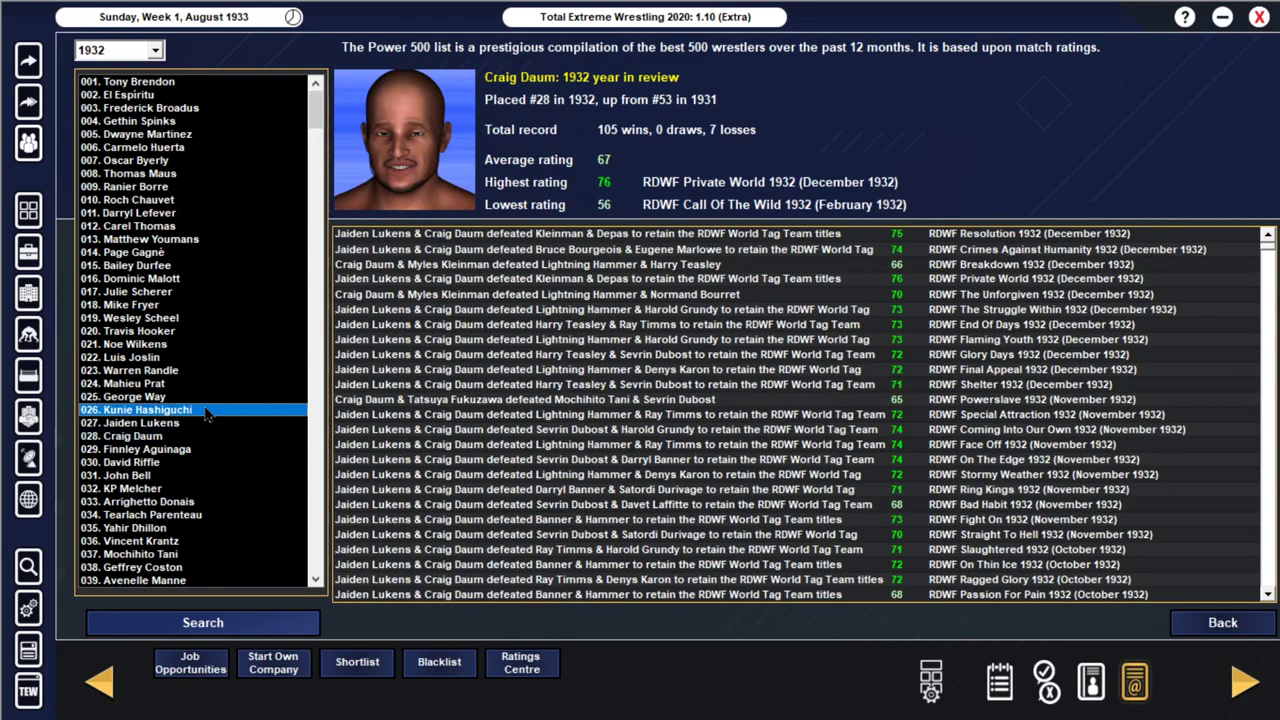
click(136, 540)
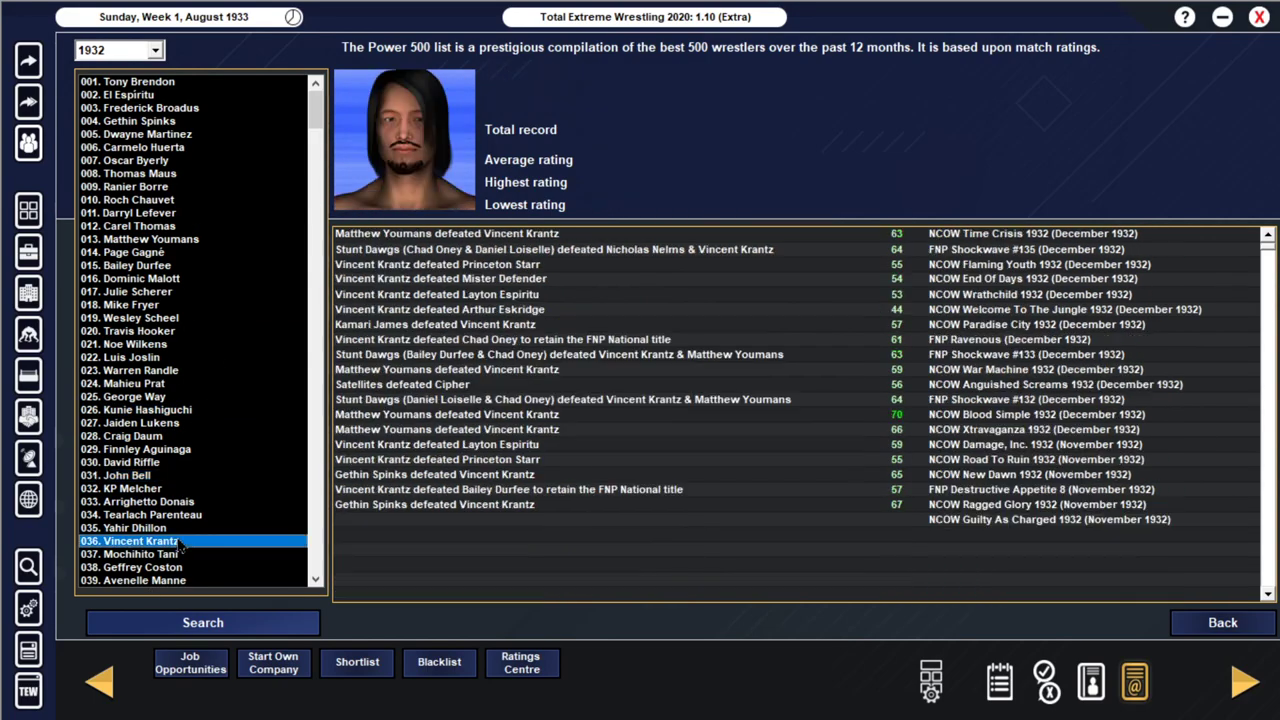
click(130, 540)
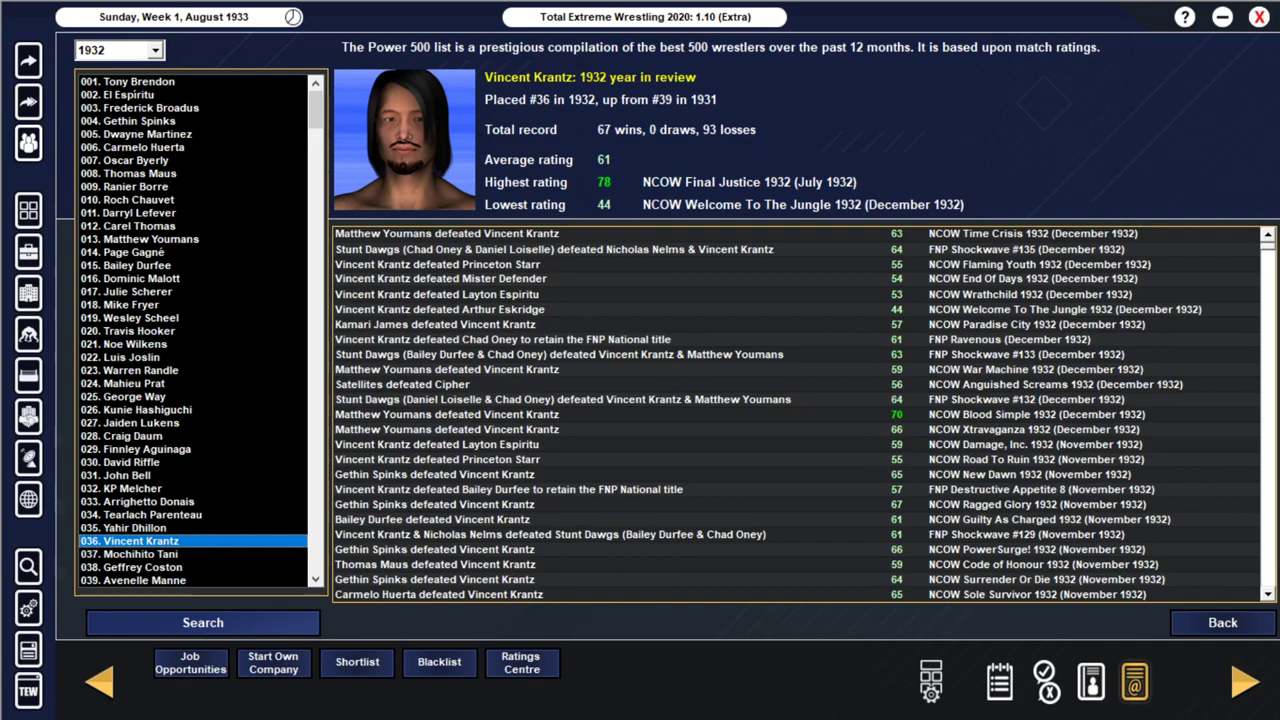
Step: Switch to the 2010 database game, read the Los Brazos Championship Win article, and bring up company profiles
click(1222, 622)
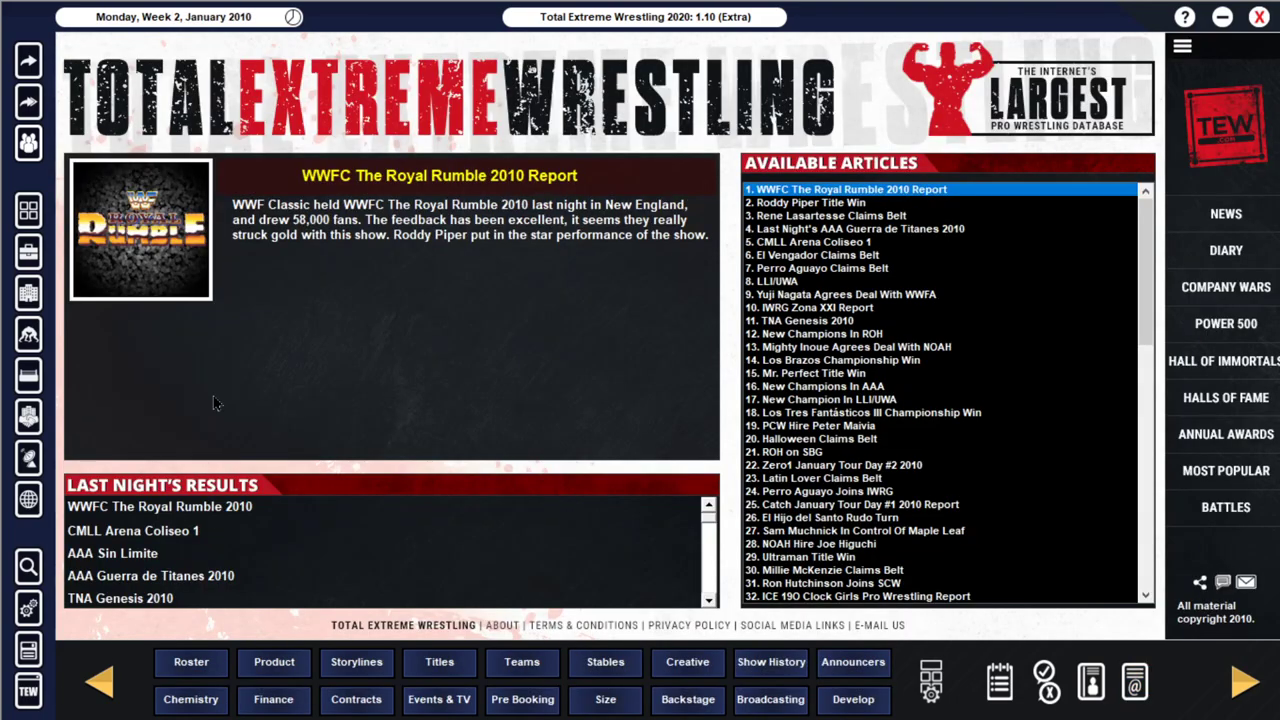
mouse_move(120, 474)
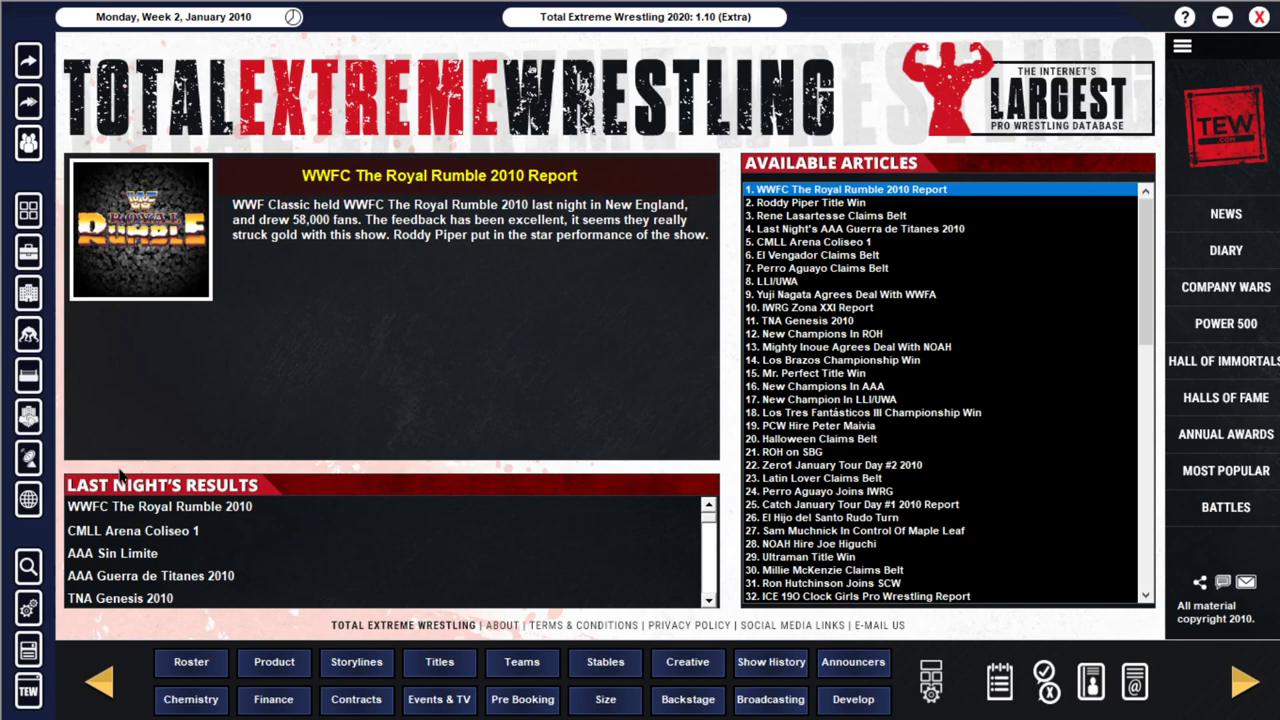
click(836, 360)
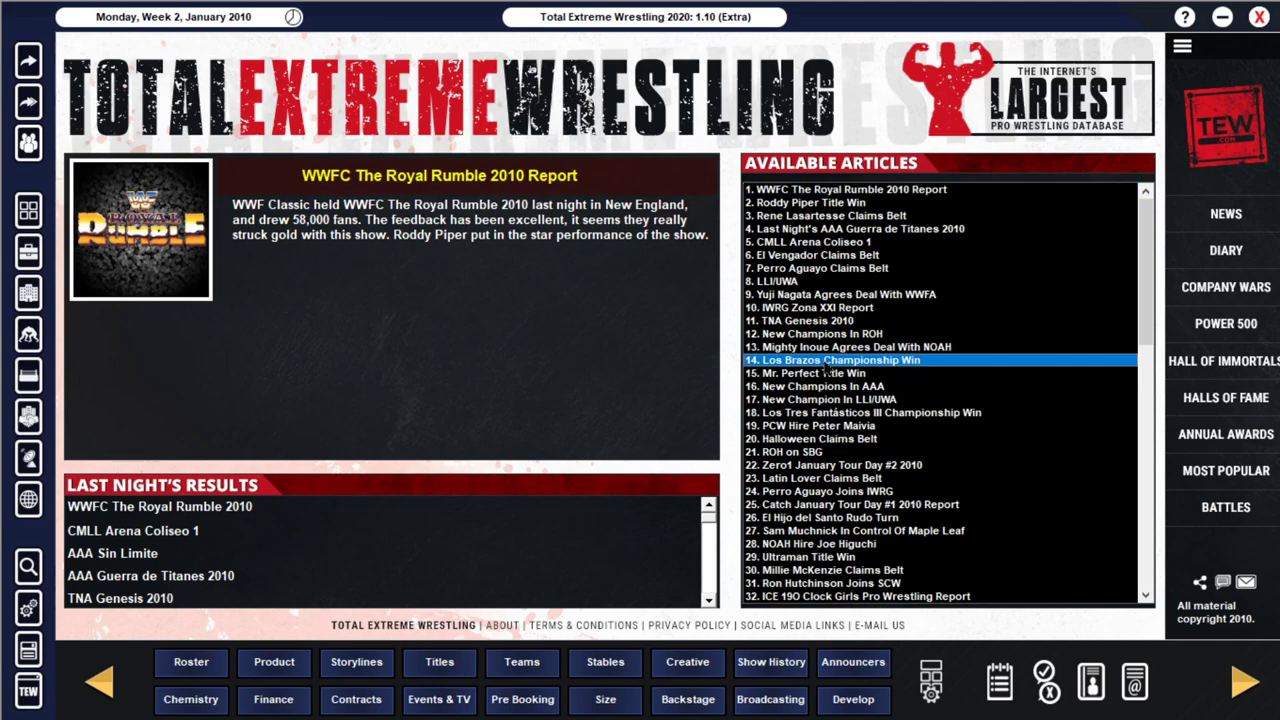
click(836, 360)
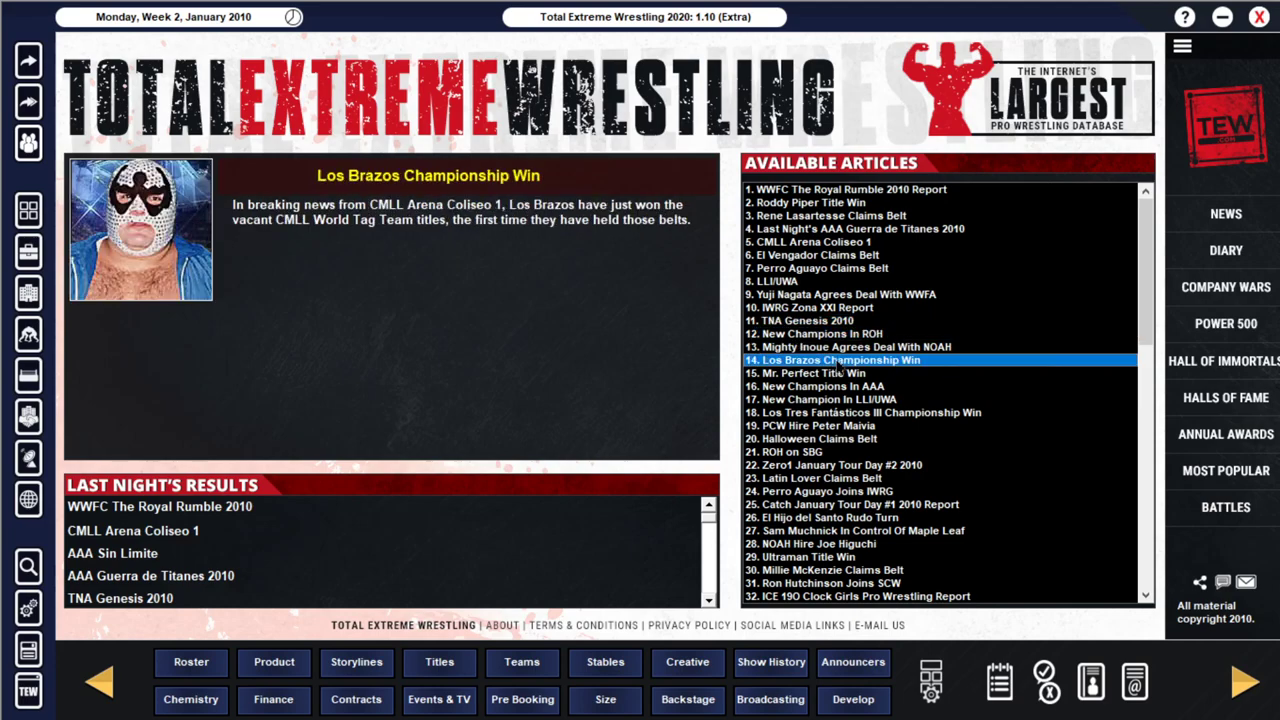
click(868, 412)
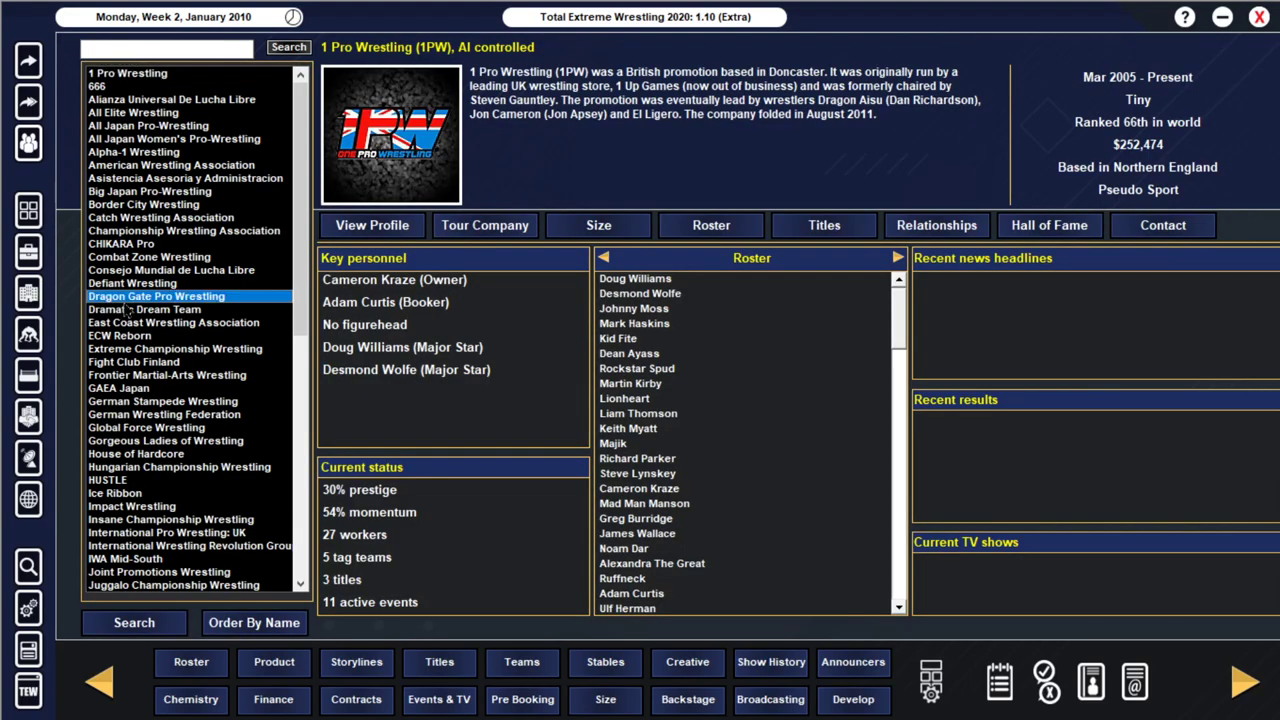
Step: Review the HUSTLE, IWRG, New Japan Pro Wrestling and Ohio Valley Wrestling company profiles
click(108, 480)
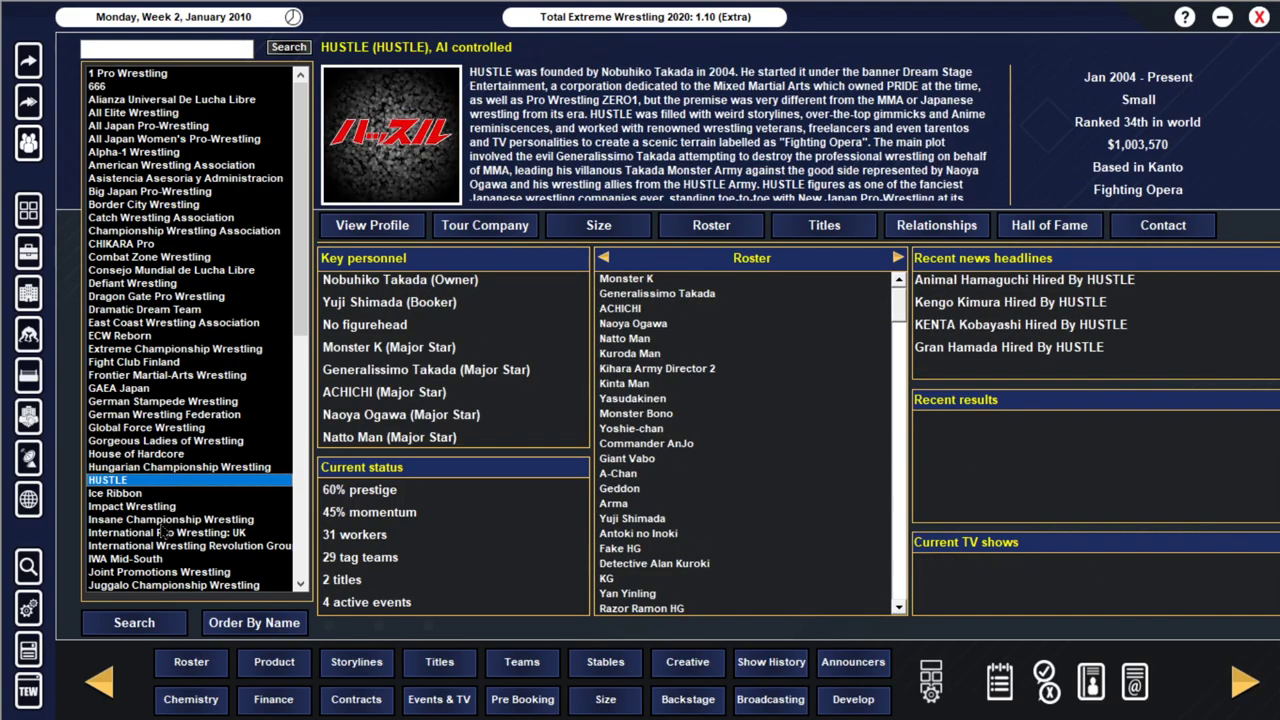
click(188, 494)
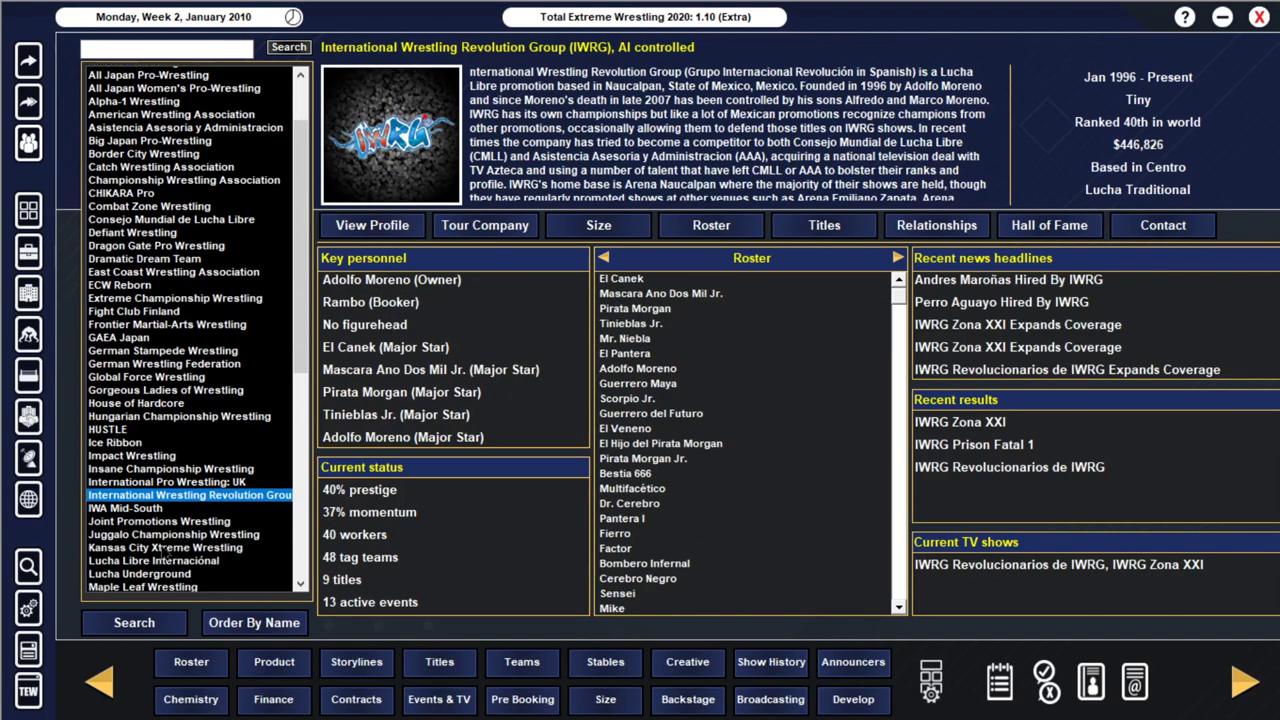
click(152, 544)
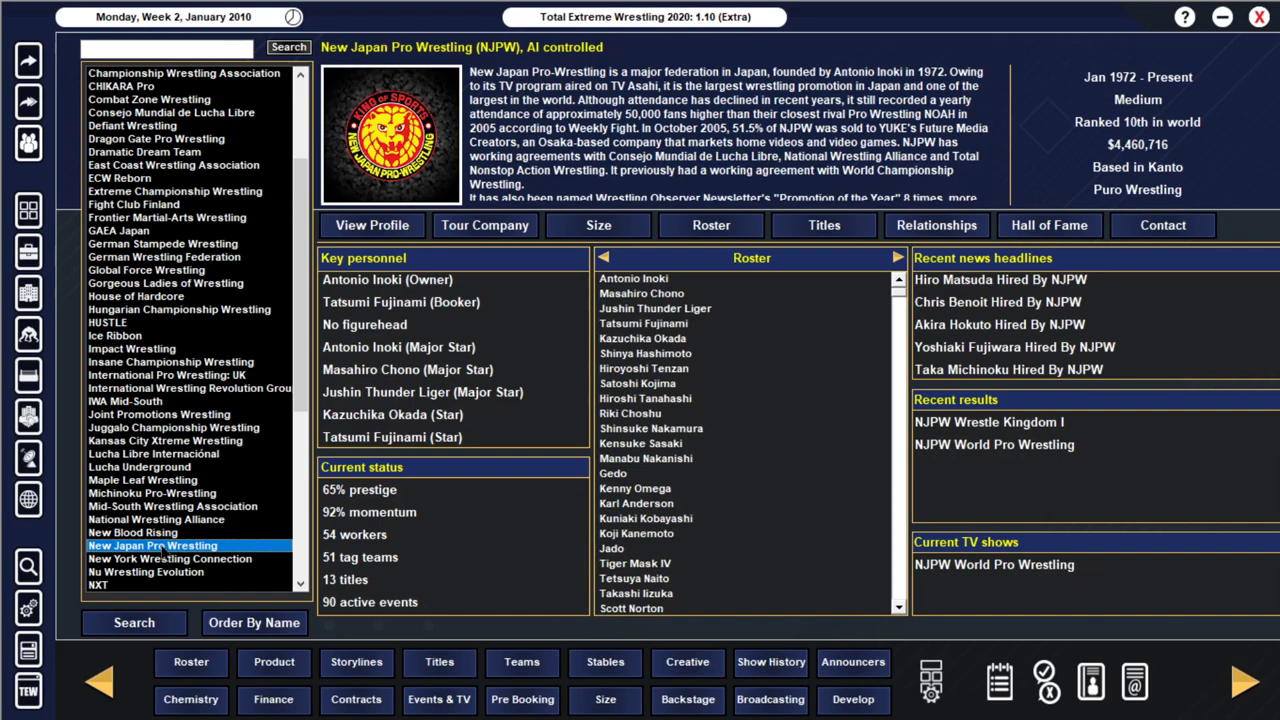
click(142, 558)
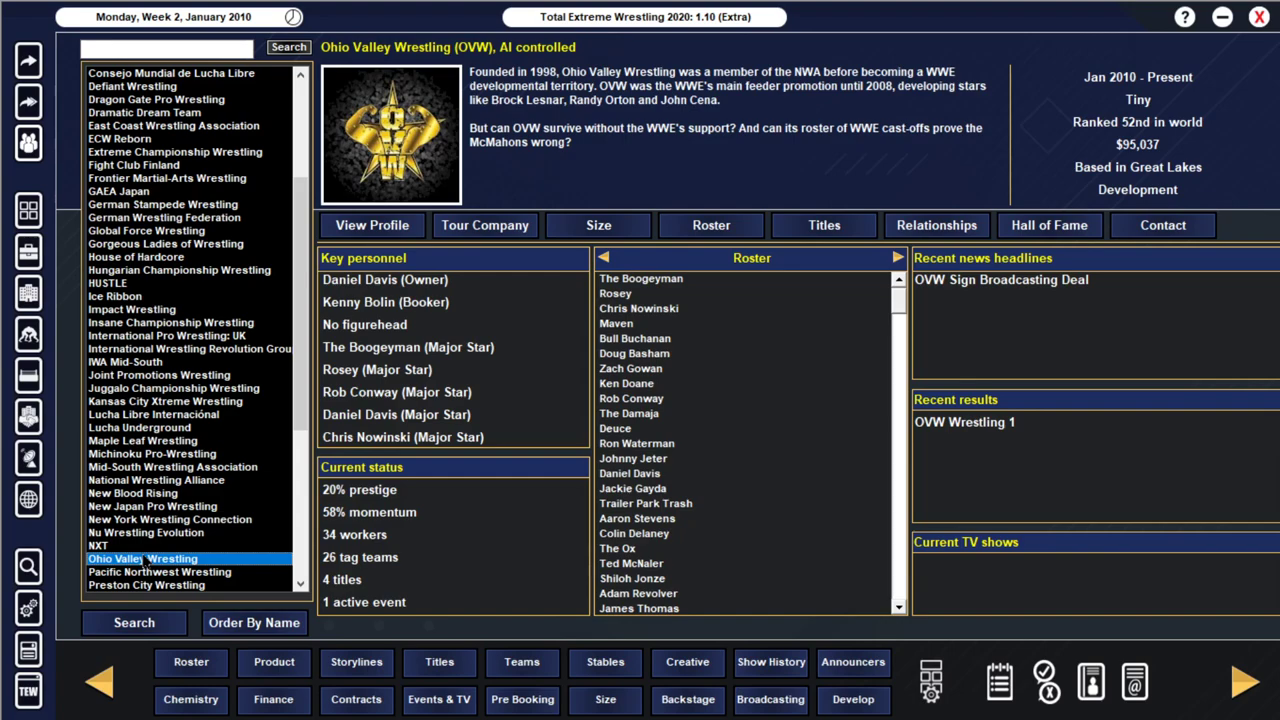
scroll(down, 3)
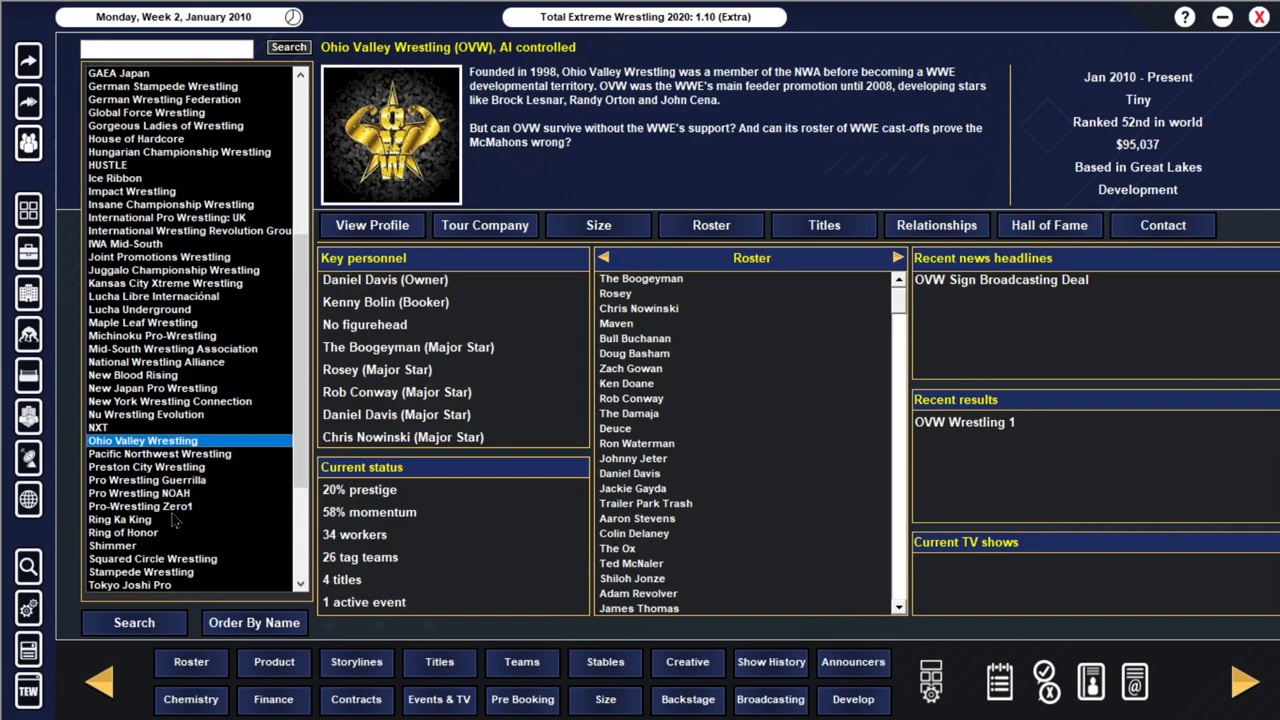
Step: Review WWE and Wrestling Society X profiles, then bring up the worker profiles
click(168, 564)
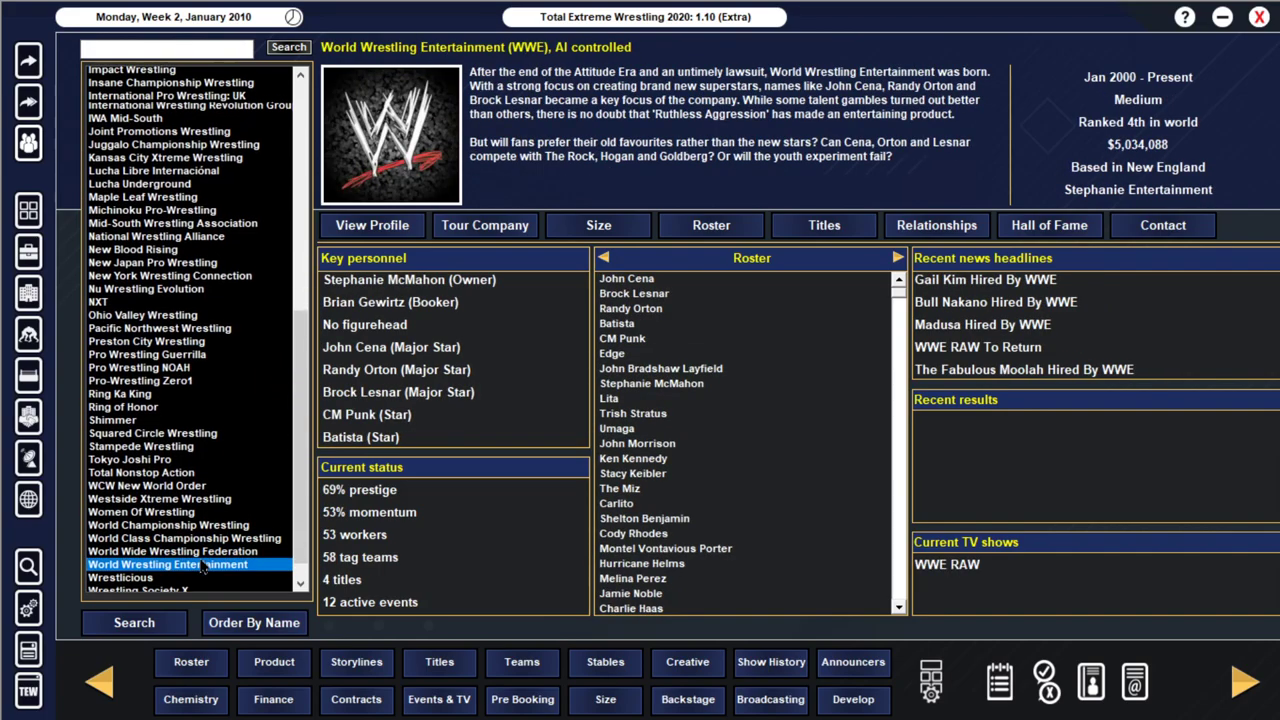
click(138, 532)
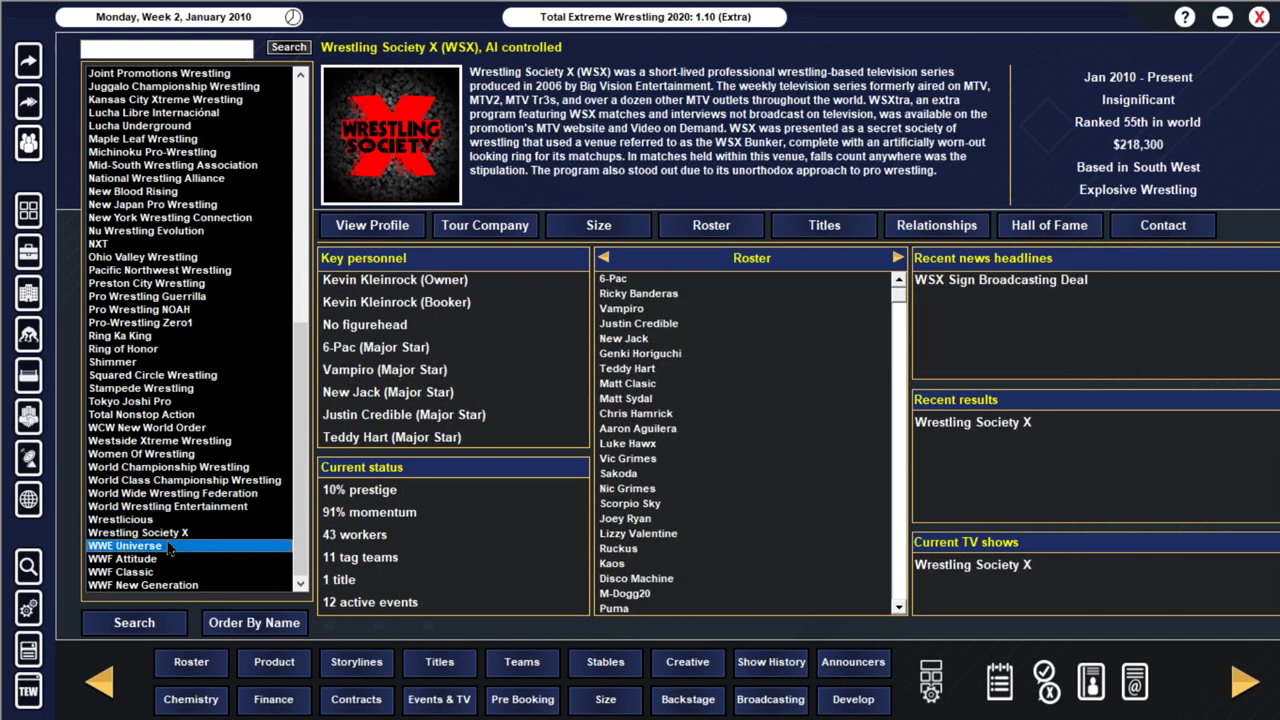
click(122, 556)
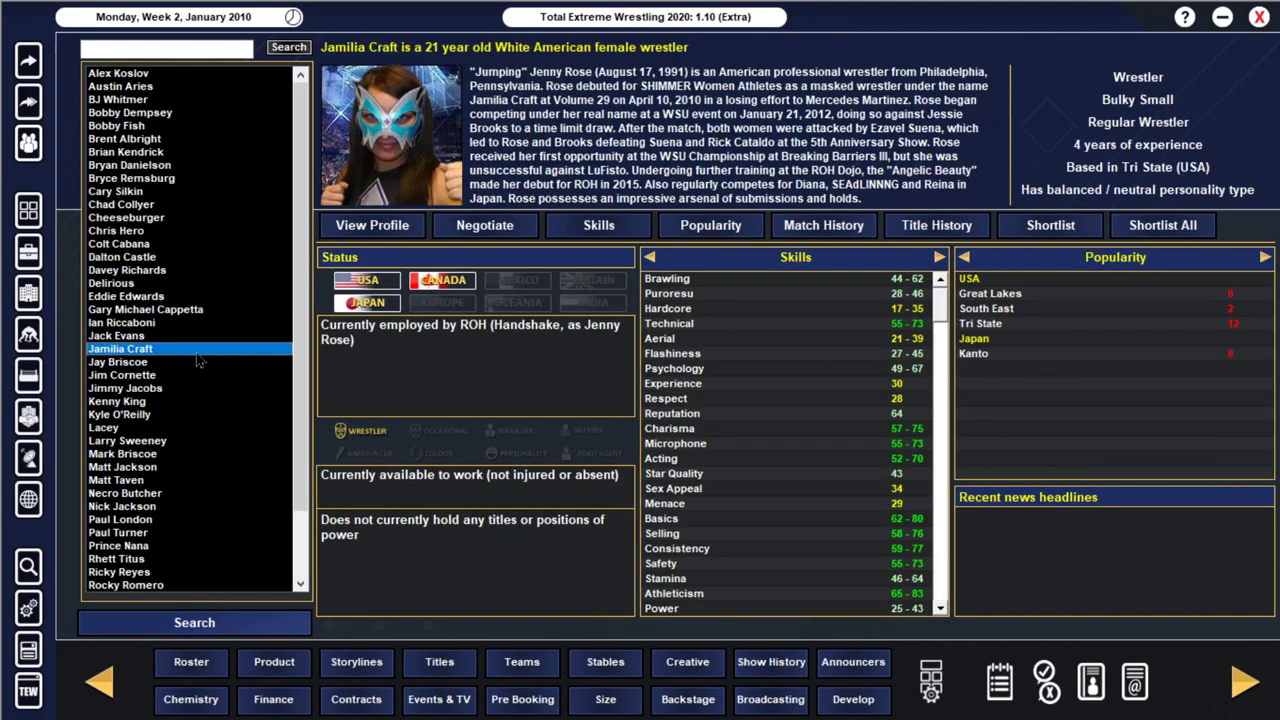
Step: Browse ROH-era worker profiles: Larry Sweeney, Xavier, Travis Gordon, Paul Turner, Mark Briscoe, Lacey, Jimmy Jacobs, Jamilia Craft
click(128, 440)
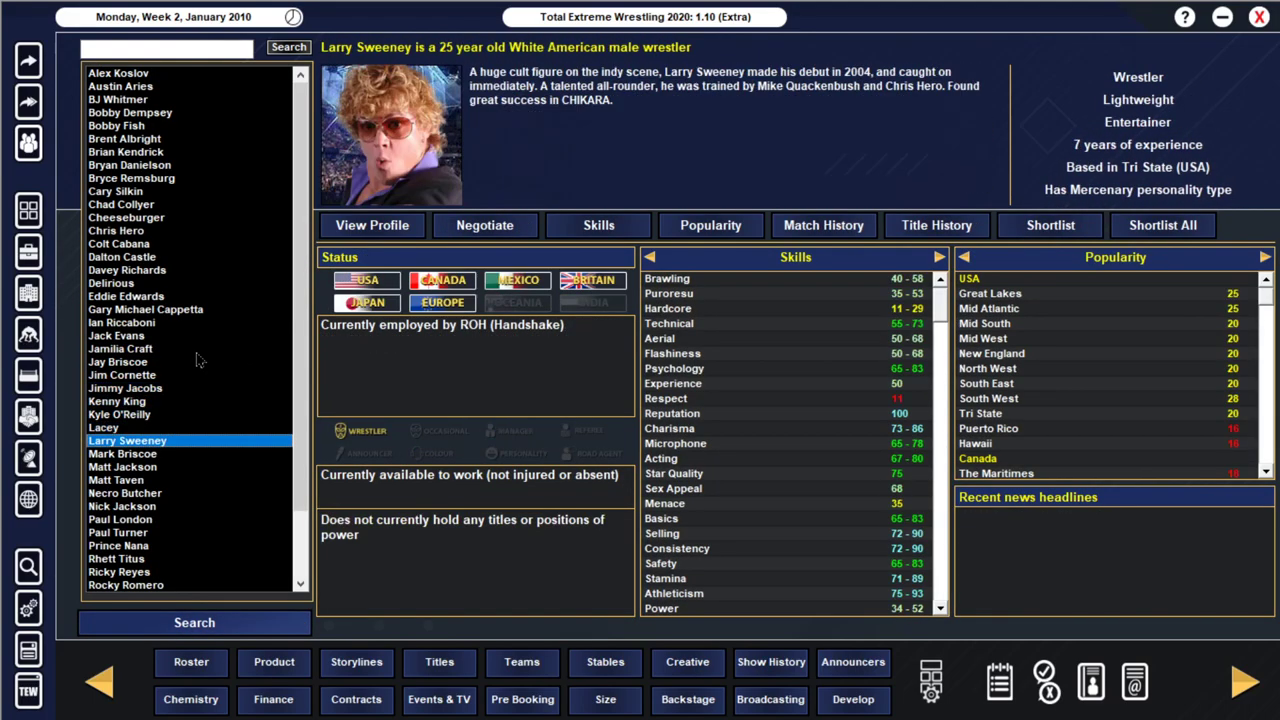
click(120, 520)
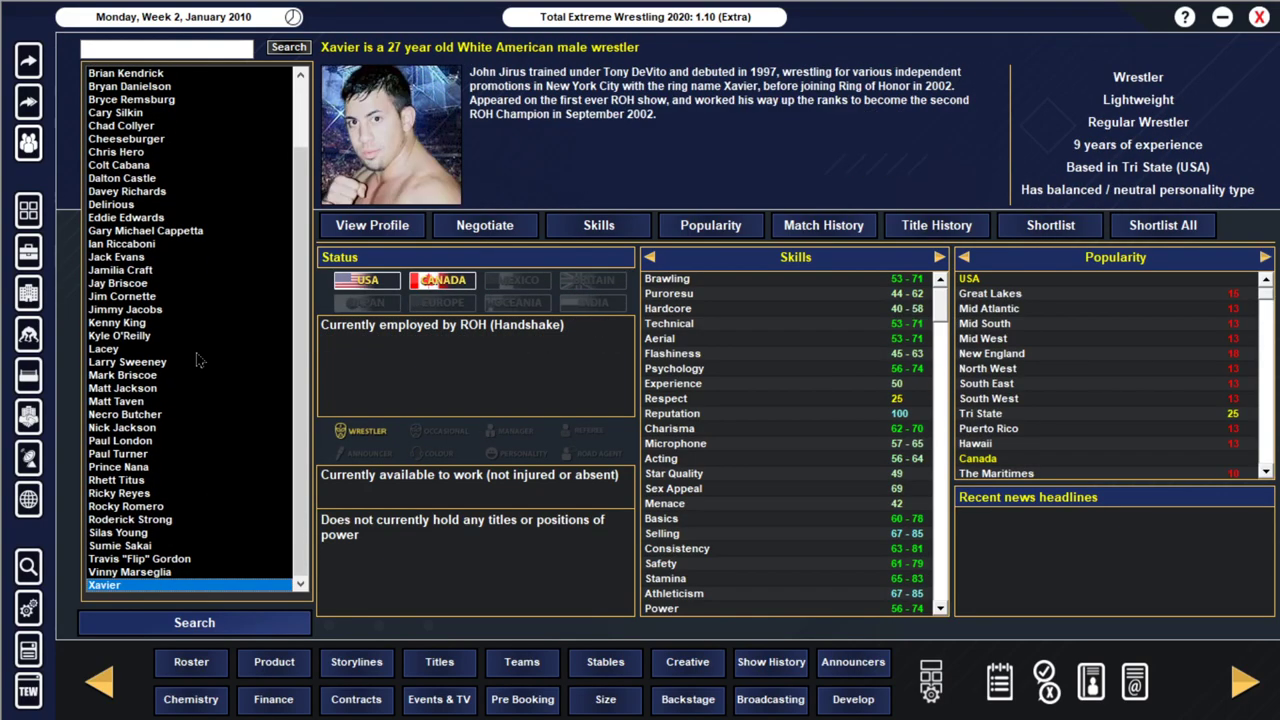
click(140, 558)
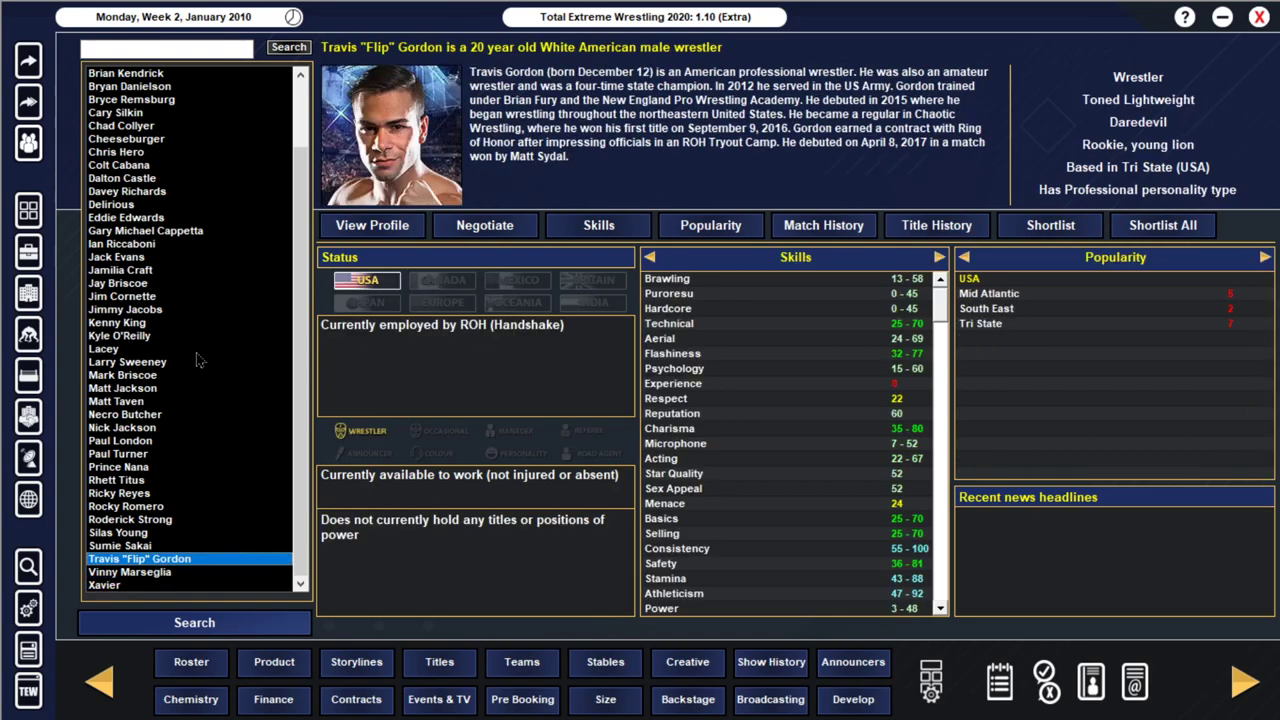
click(118, 452)
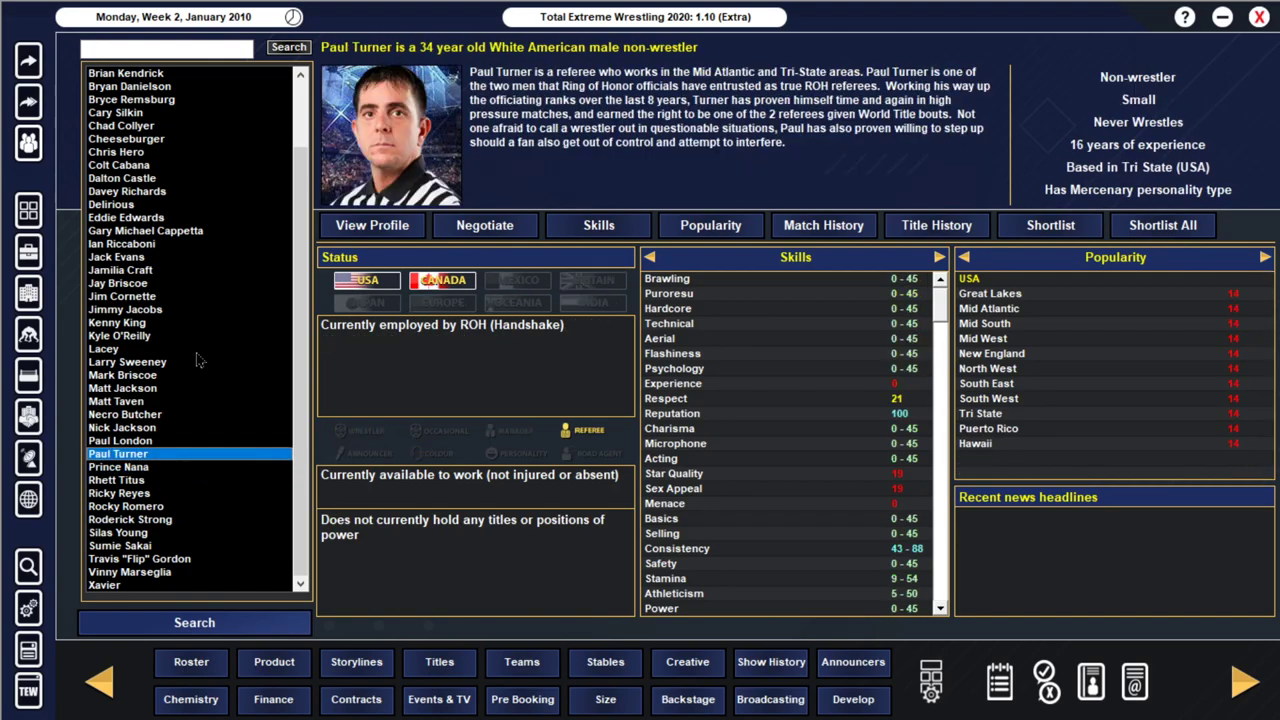
click(122, 376)
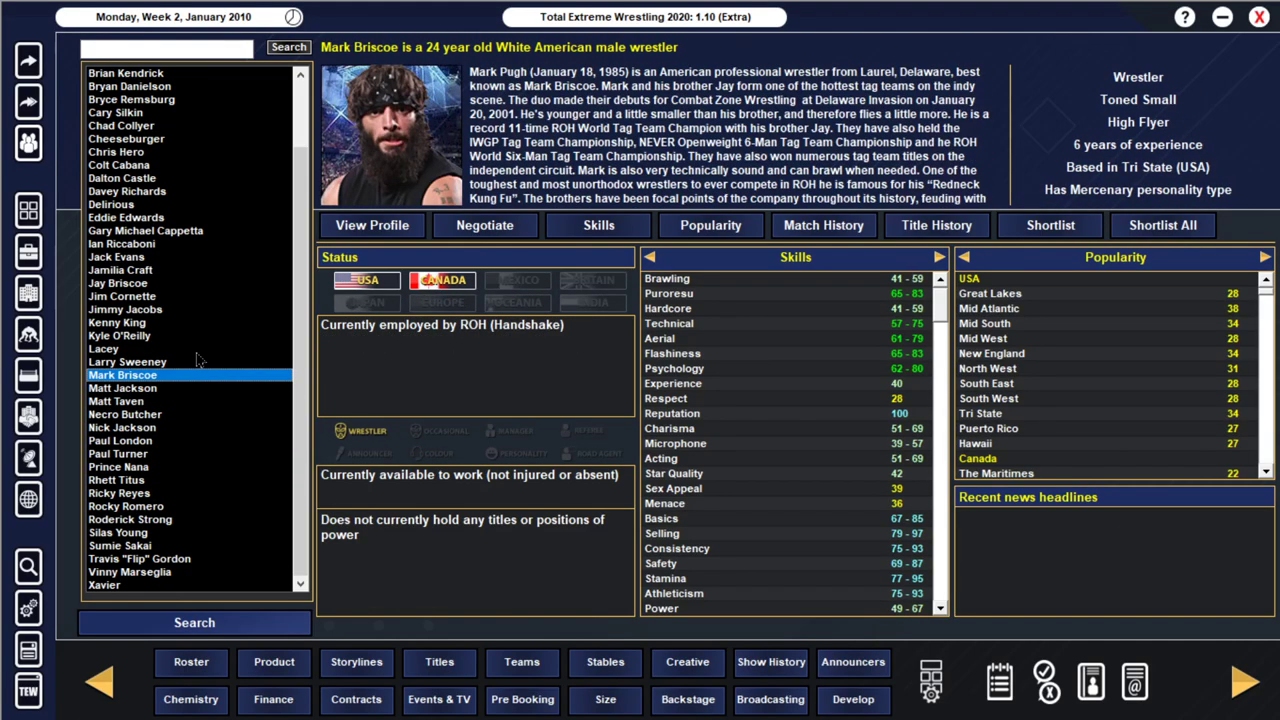
click(104, 348)
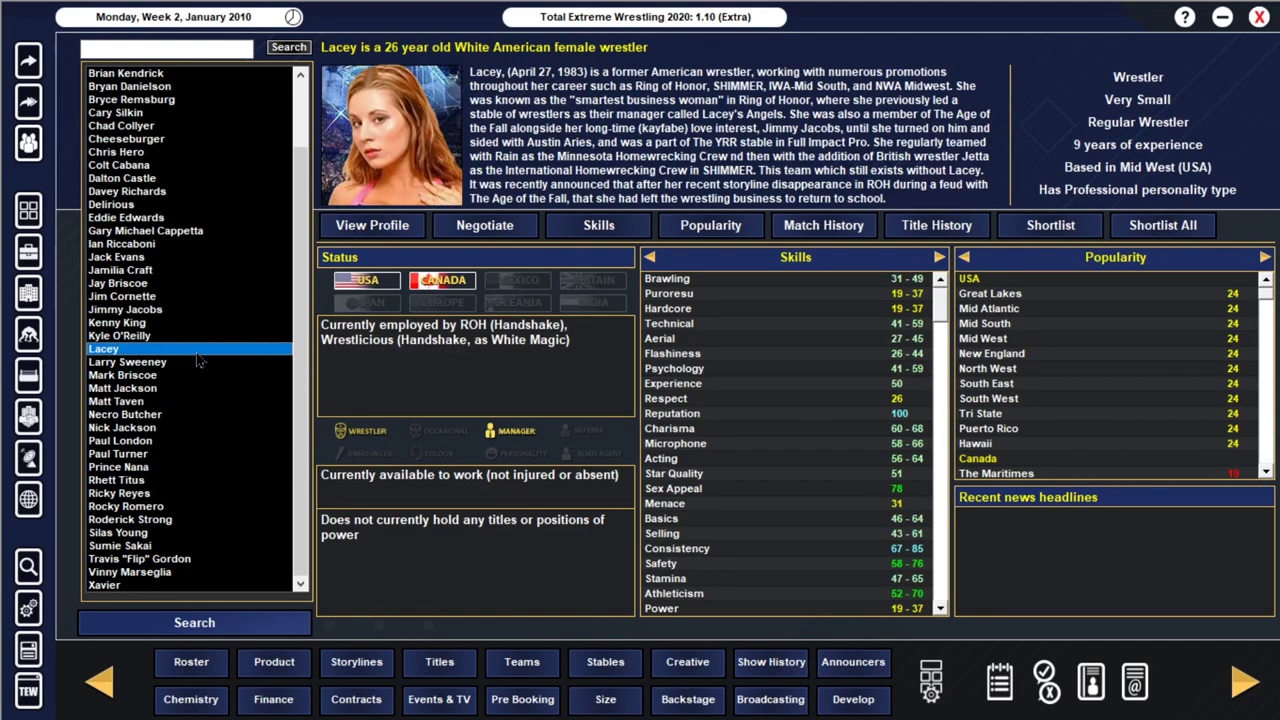
click(122, 308)
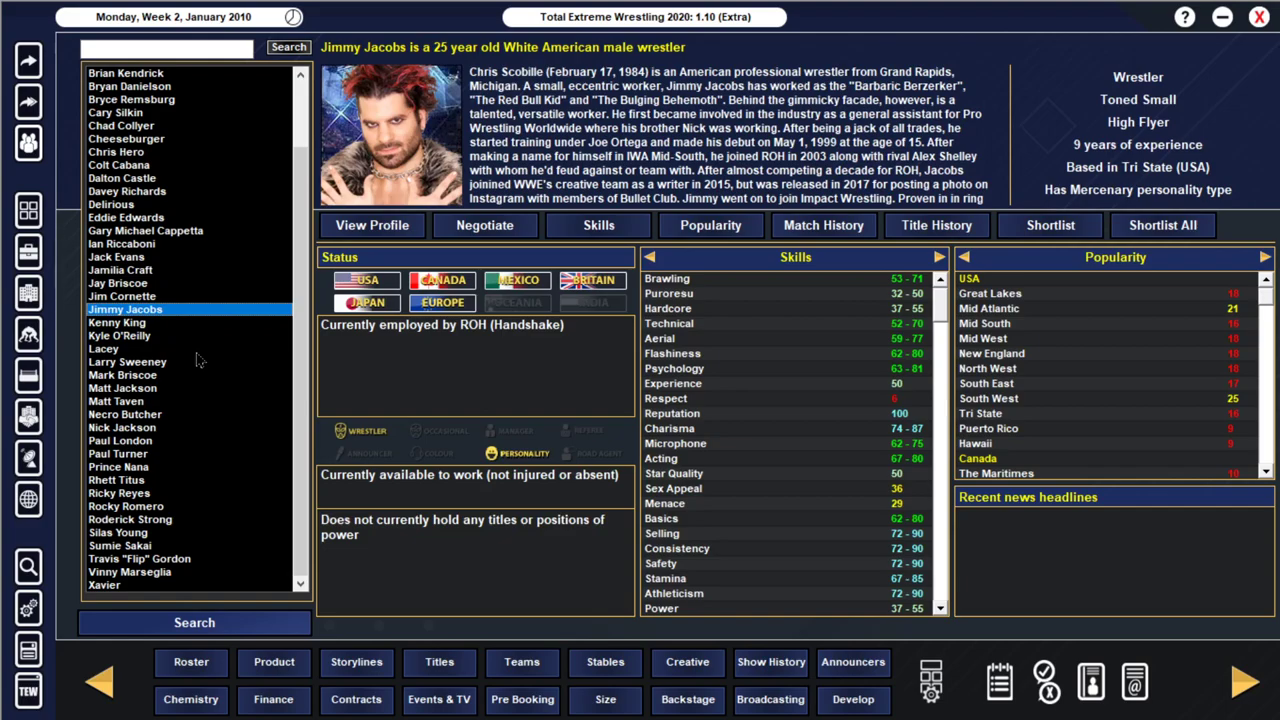
click(120, 270)
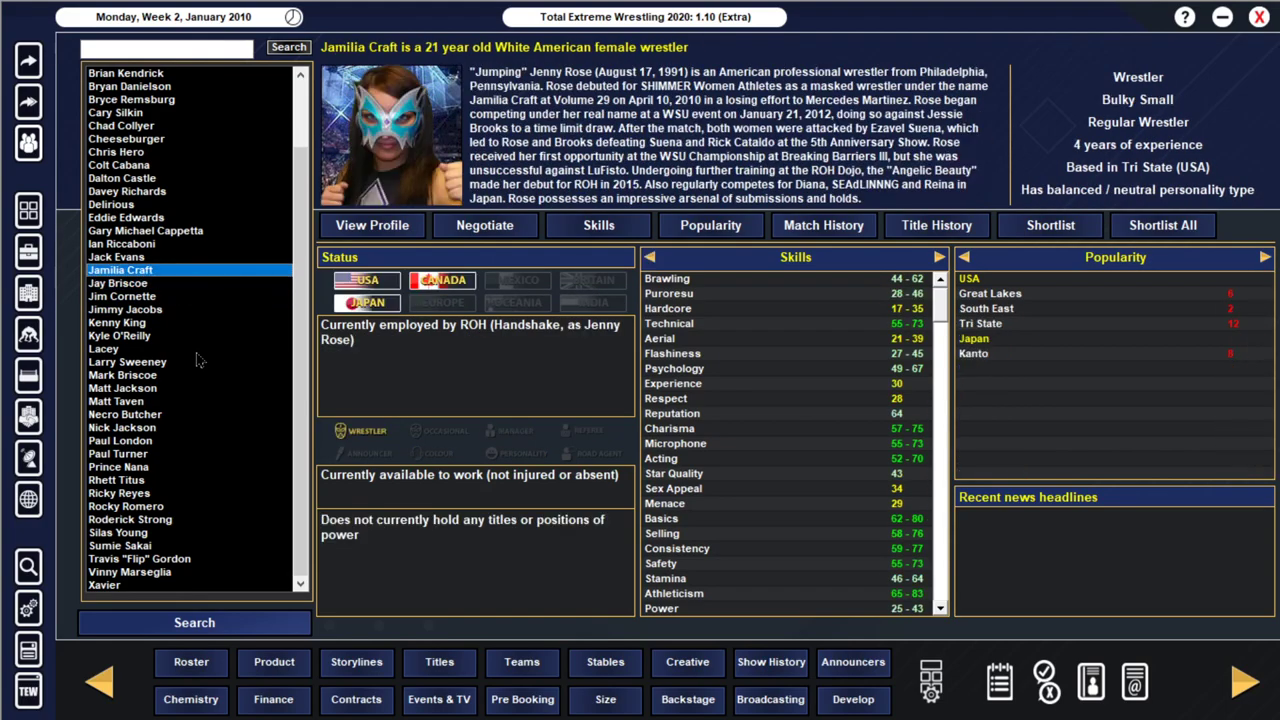
Step: View 1 Pro Wrestling, then WWF profiles of Billy Gunn, Kane, Mankind, The Undertaker and Jeff Hardy
click(120, 244)
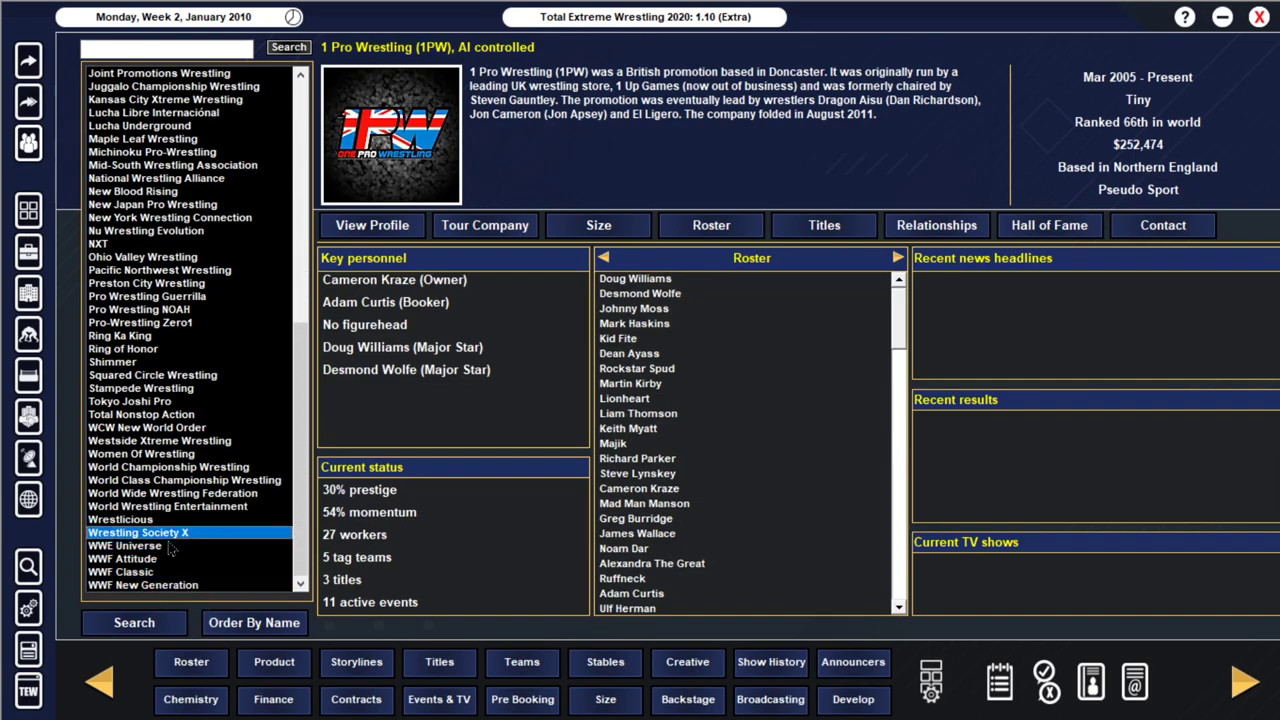
click(124, 558)
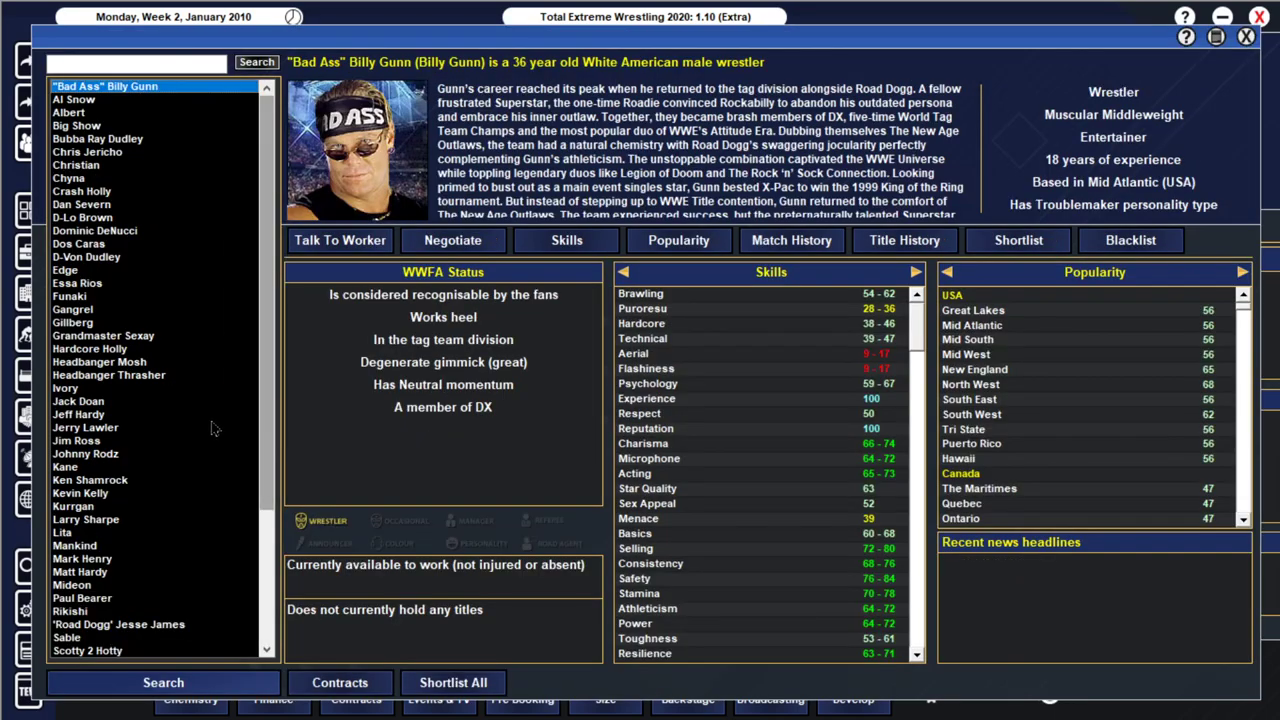
click(90, 480)
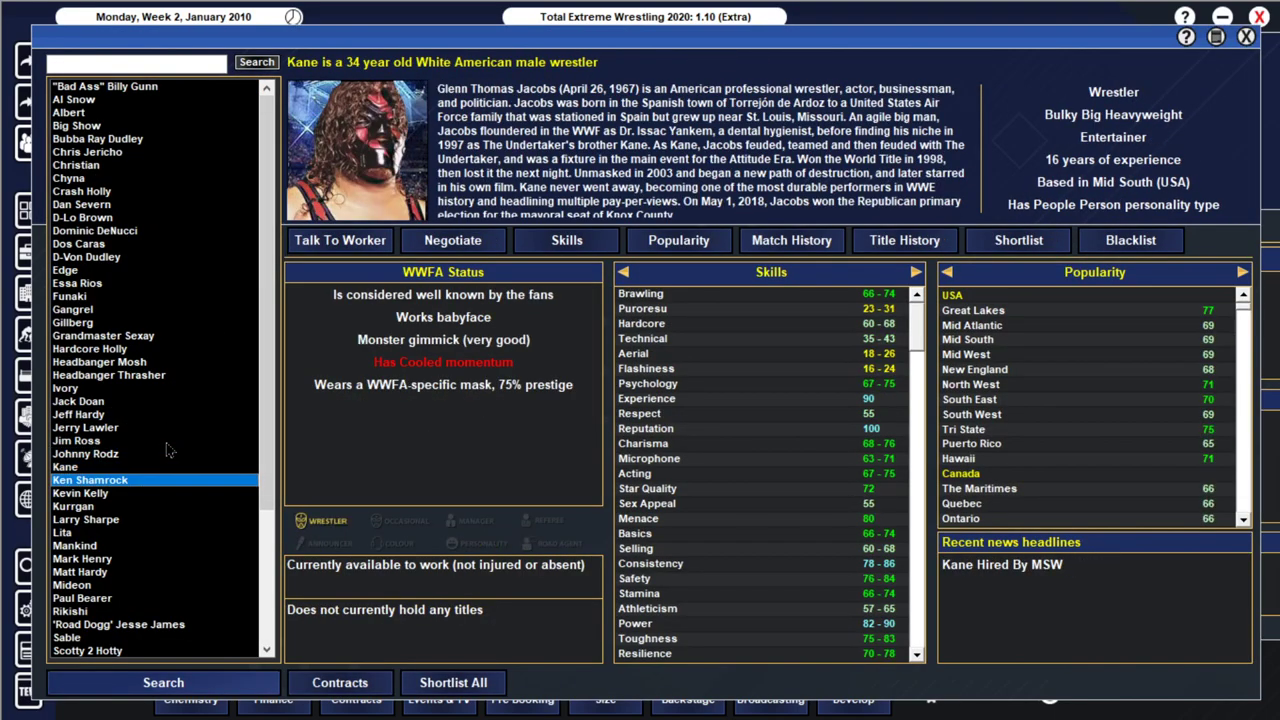
click(76, 544)
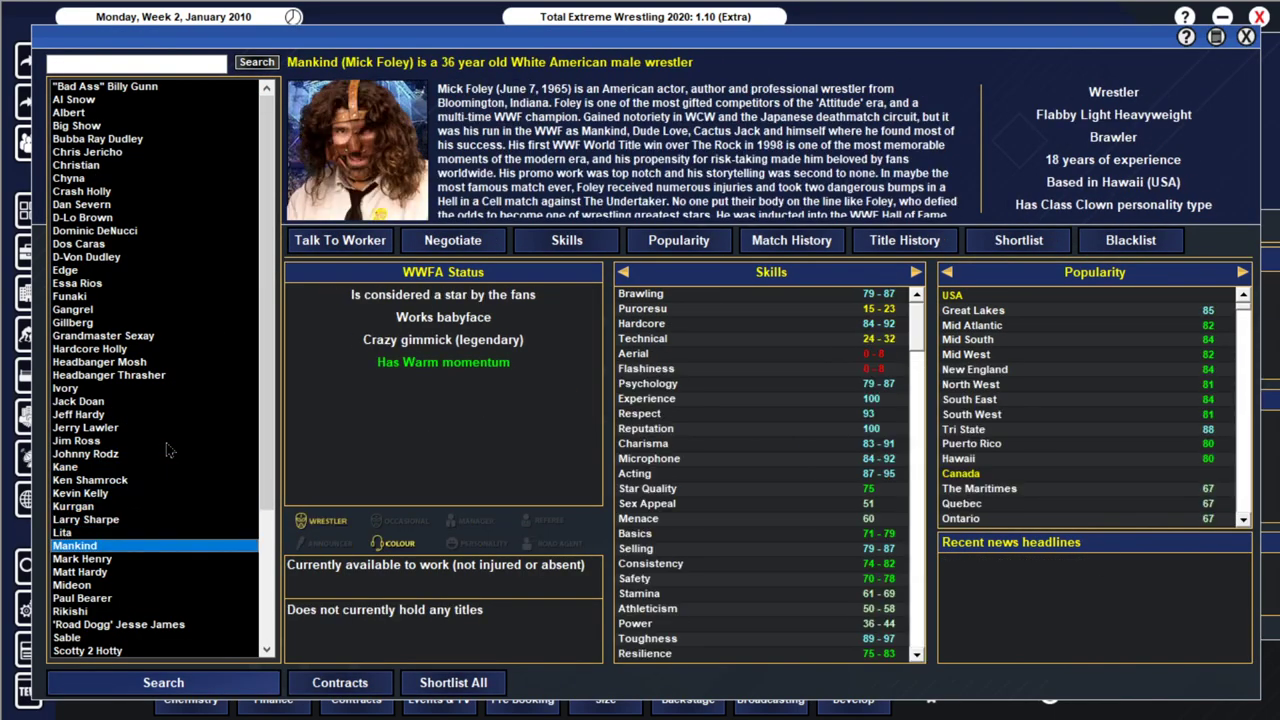
click(82, 598)
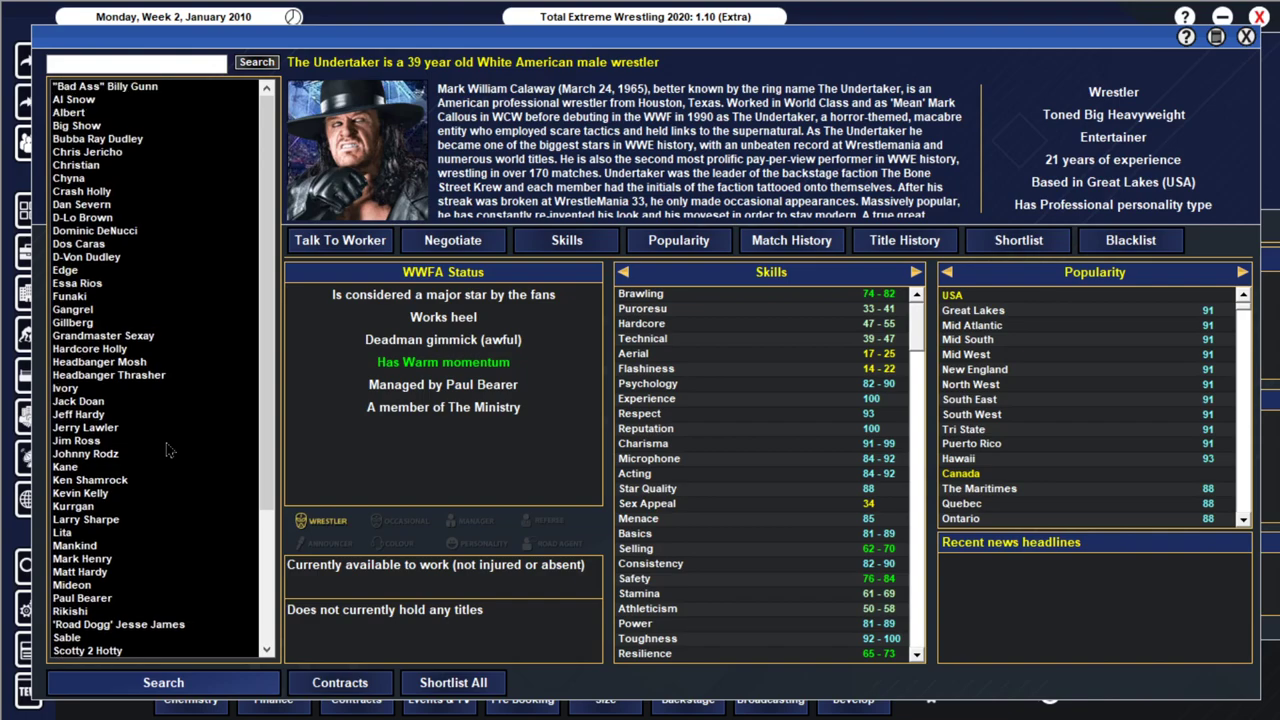
click(78, 414)
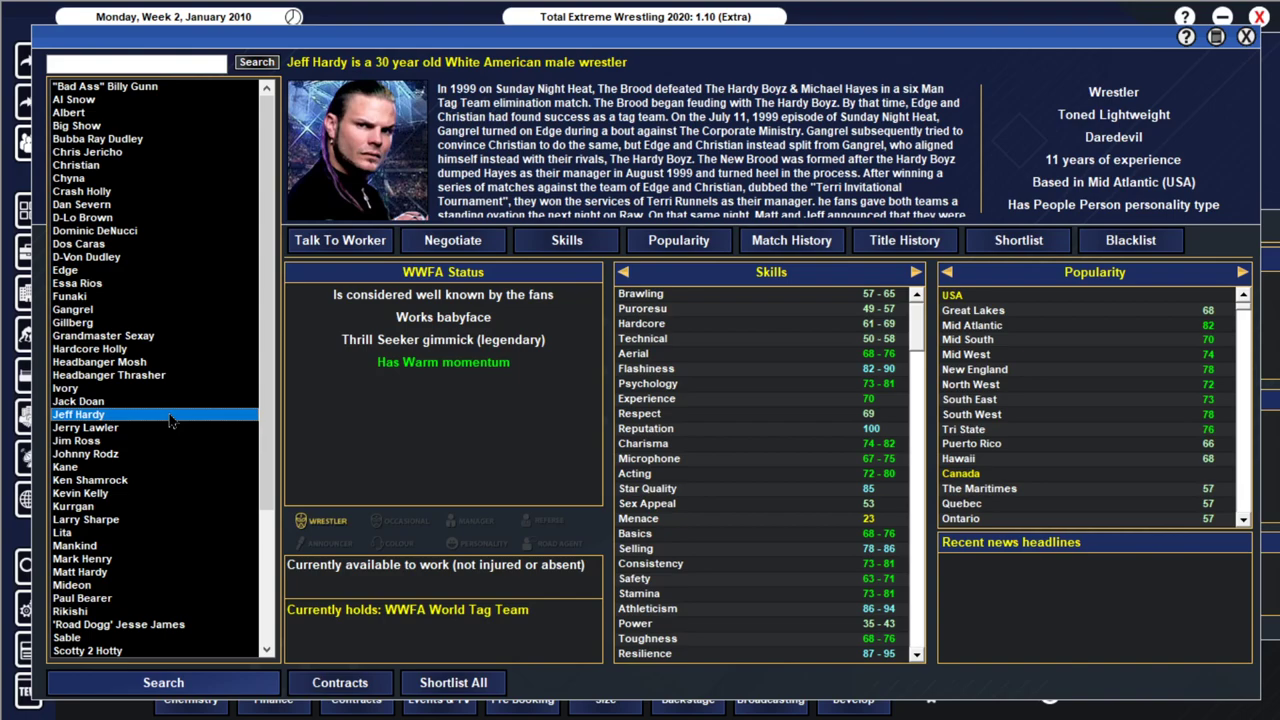
mouse_move(170, 422)
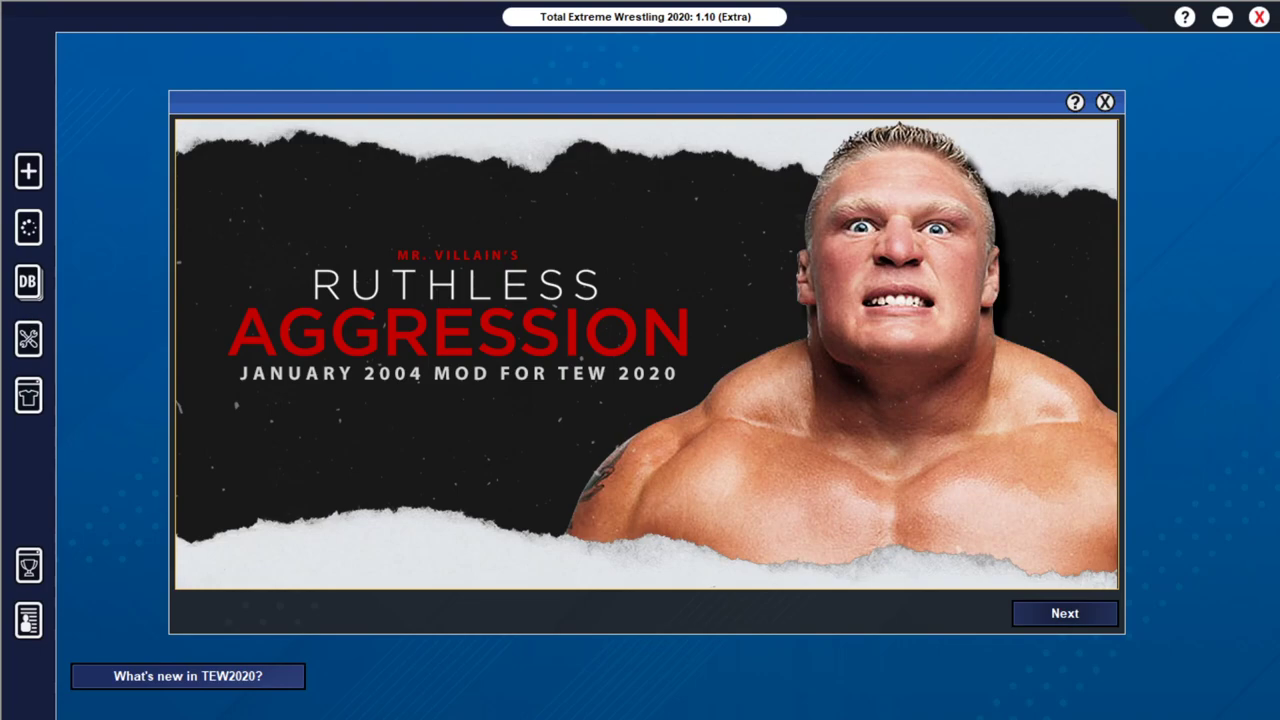
Step: Read through the Ruthless Aggression 2004 intro pages covering RAW, SmackDown, TNA and indies, and finish it
click(1064, 612)
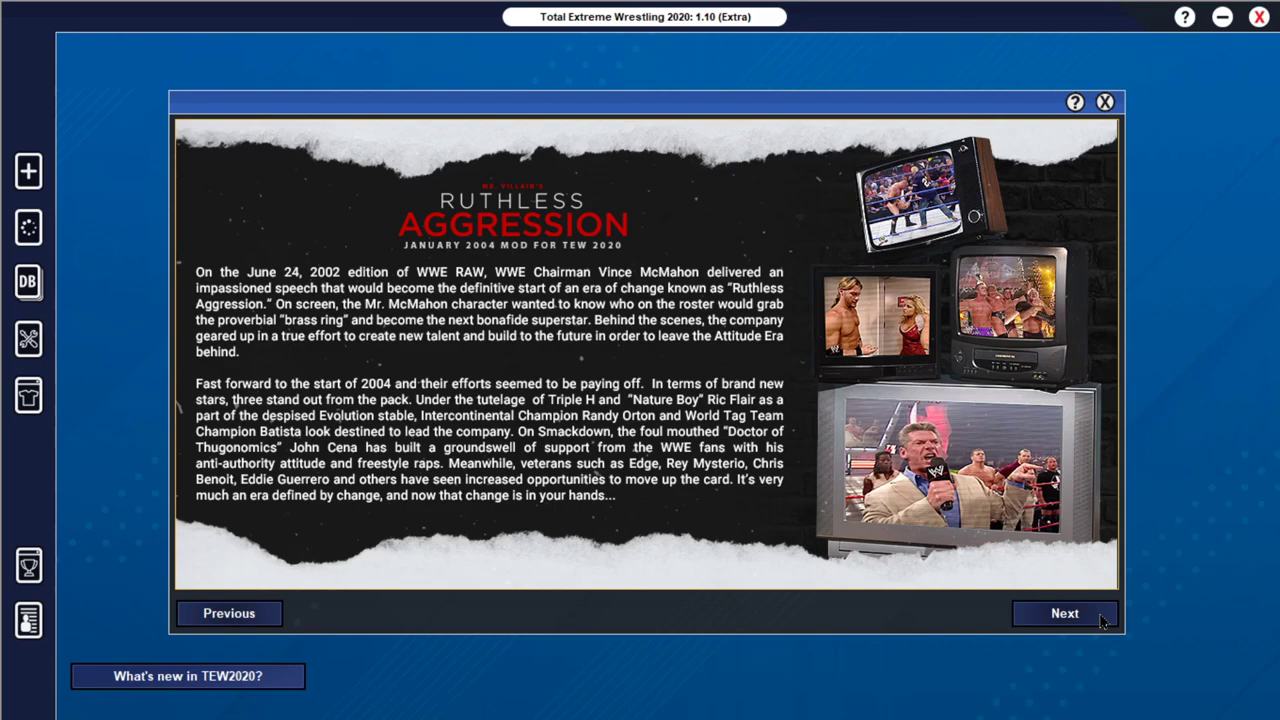
click(1064, 612)
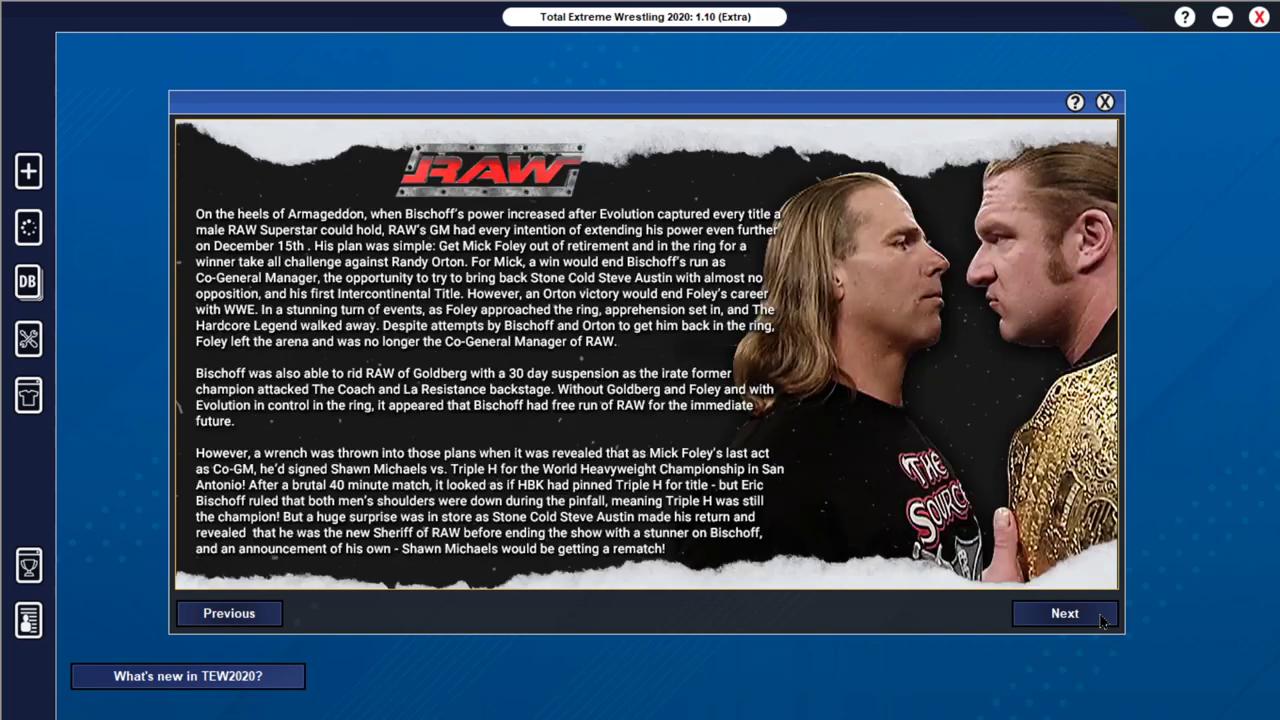
click(1064, 612)
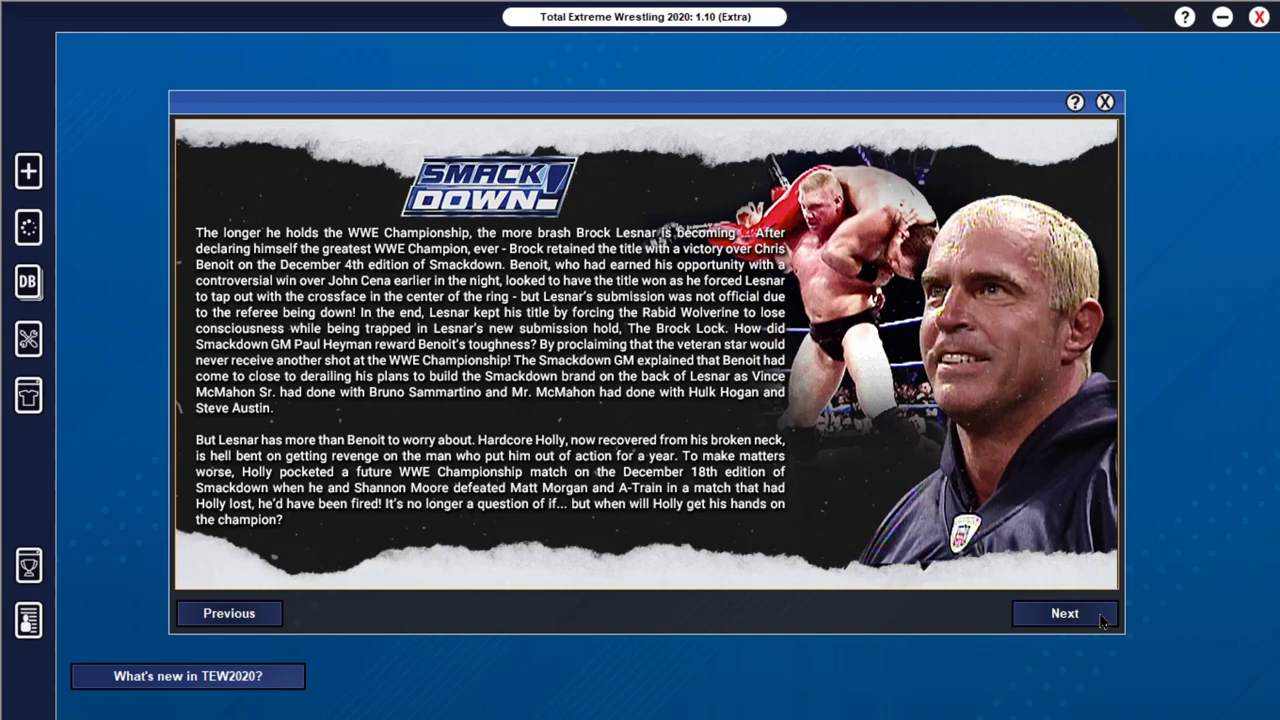
click(1064, 612)
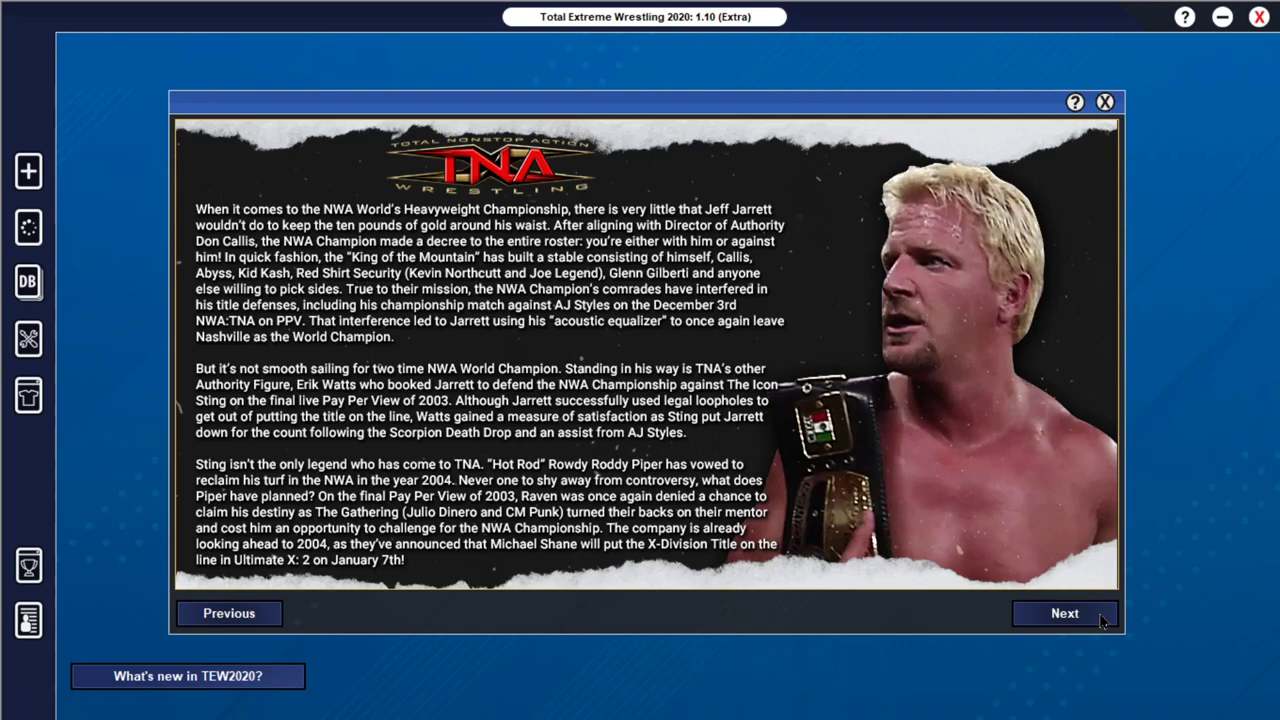
click(1064, 612)
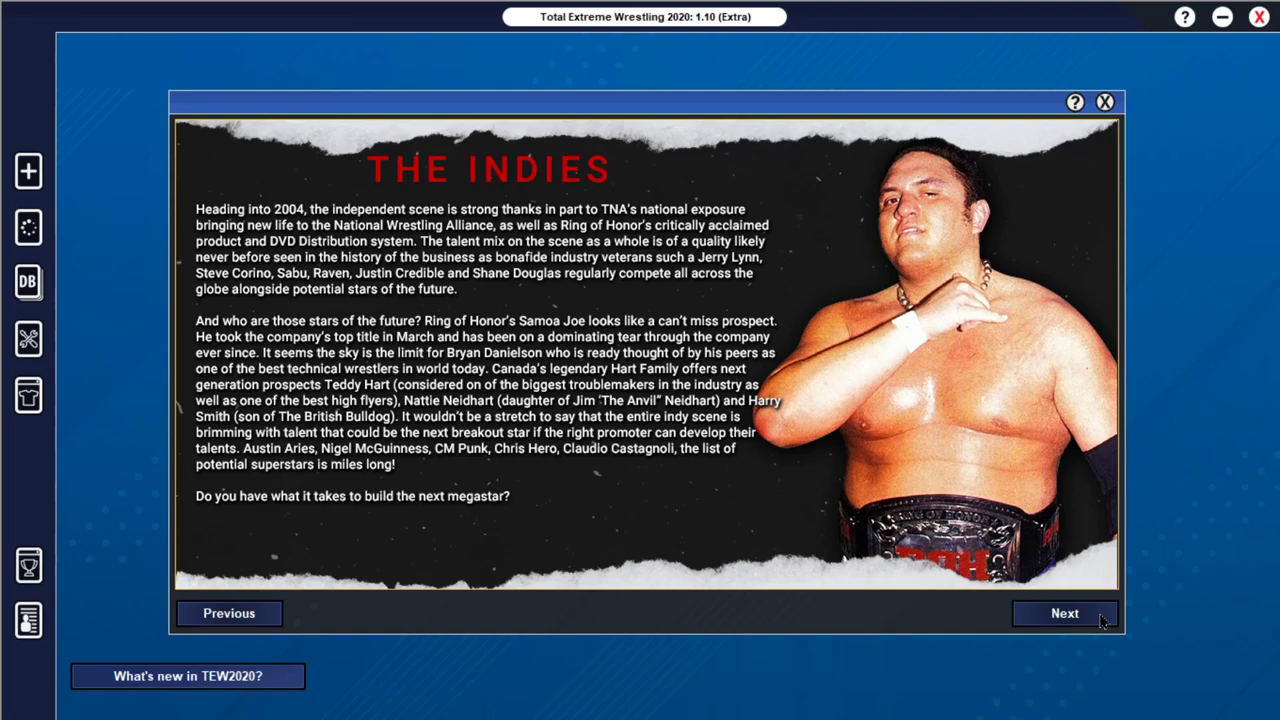
click(1064, 612)
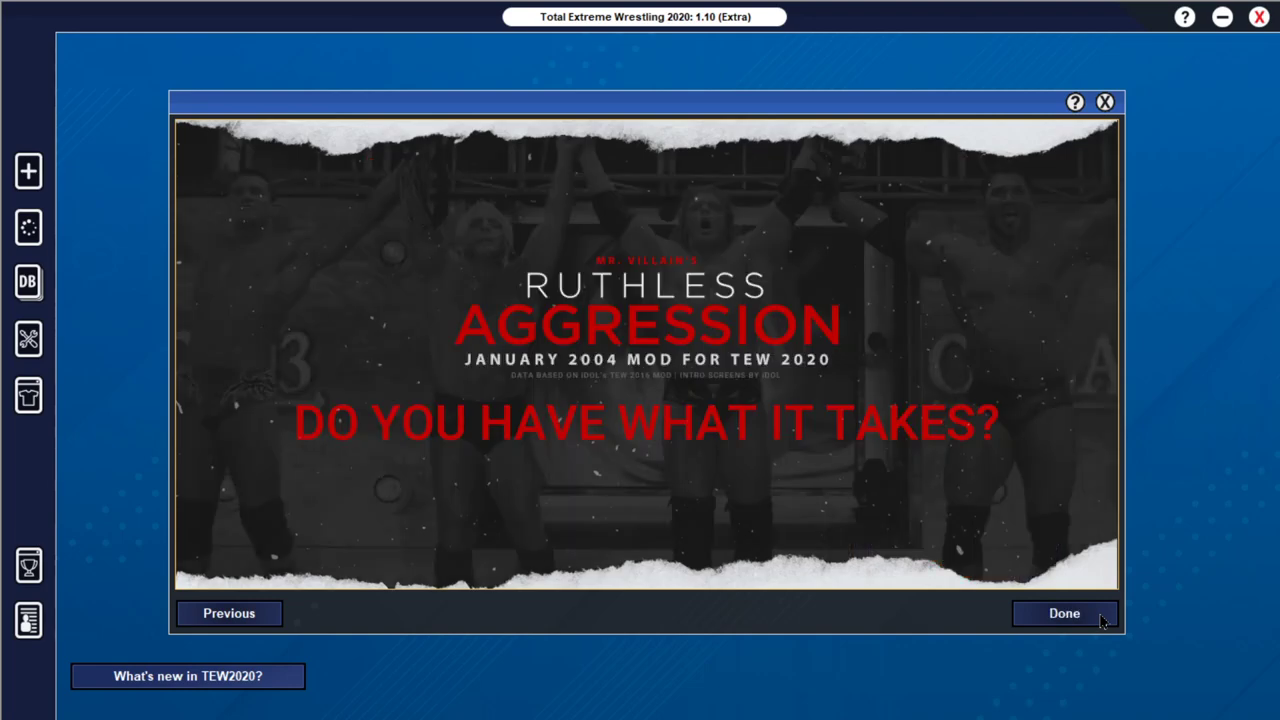
click(1064, 612)
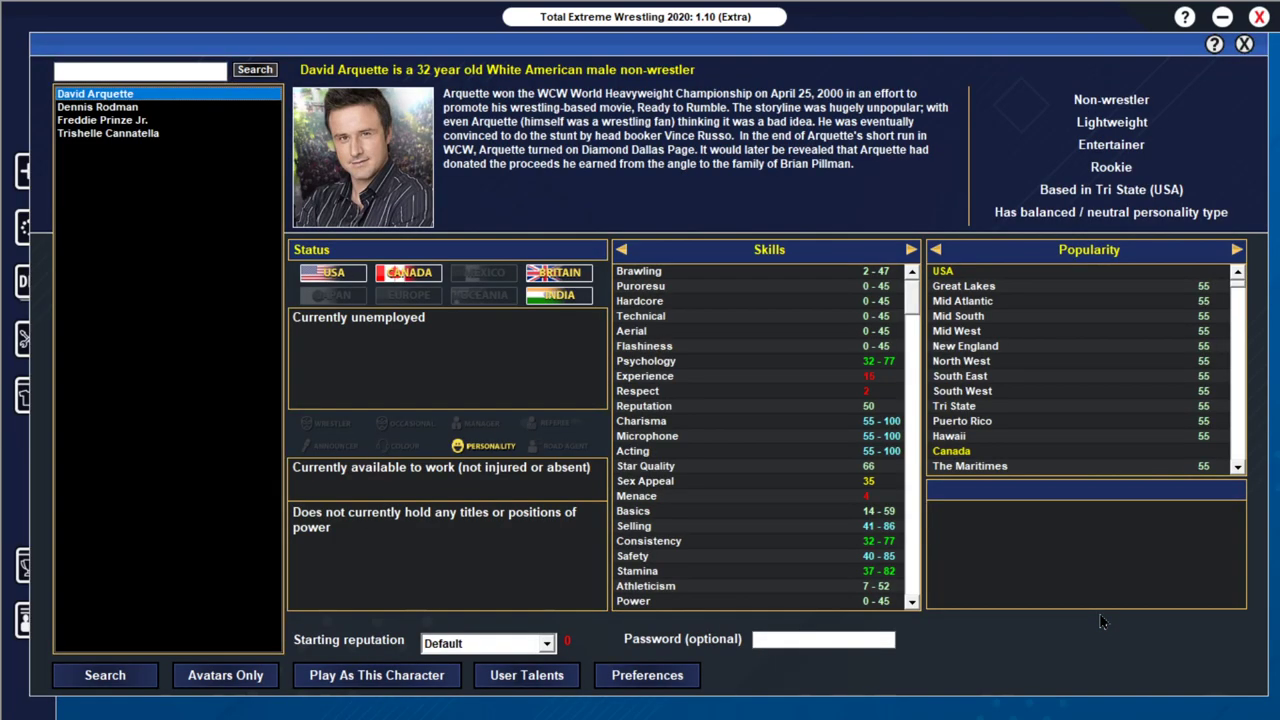
Step: Browse Dennis Rodman, David Arquette and Trishelle Cannatella, then show the full character list
click(96, 108)
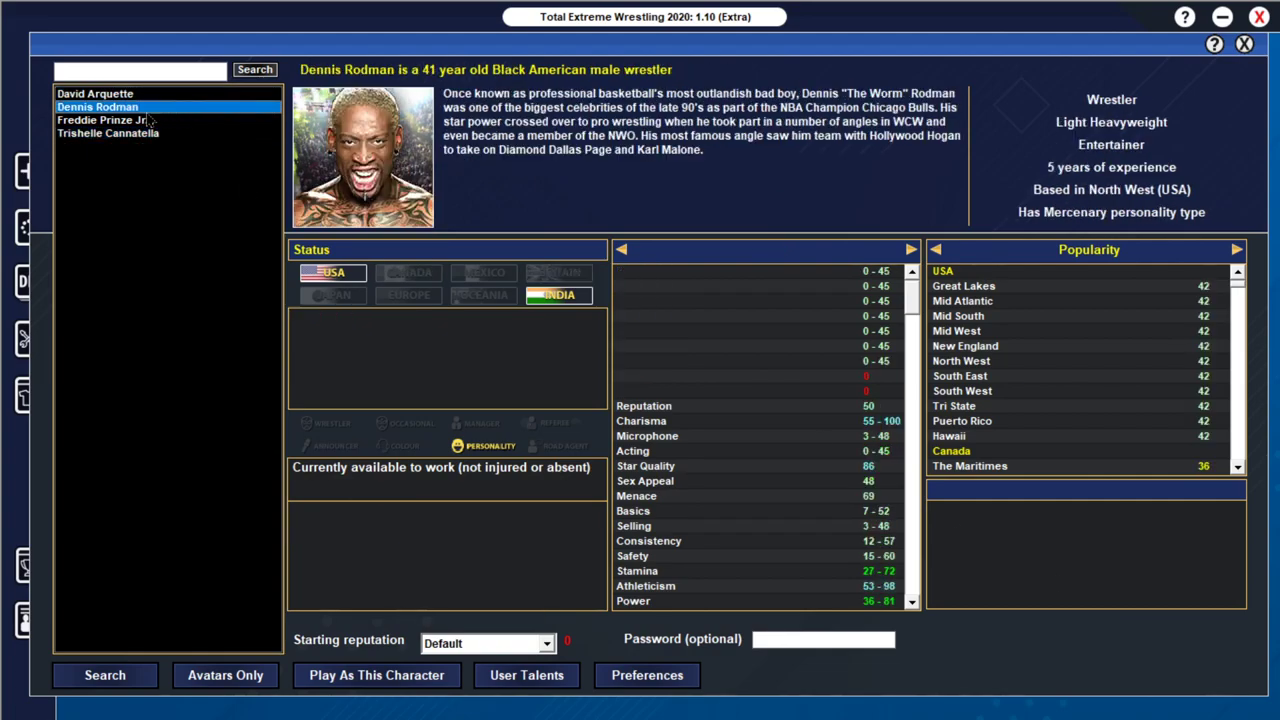
click(96, 94)
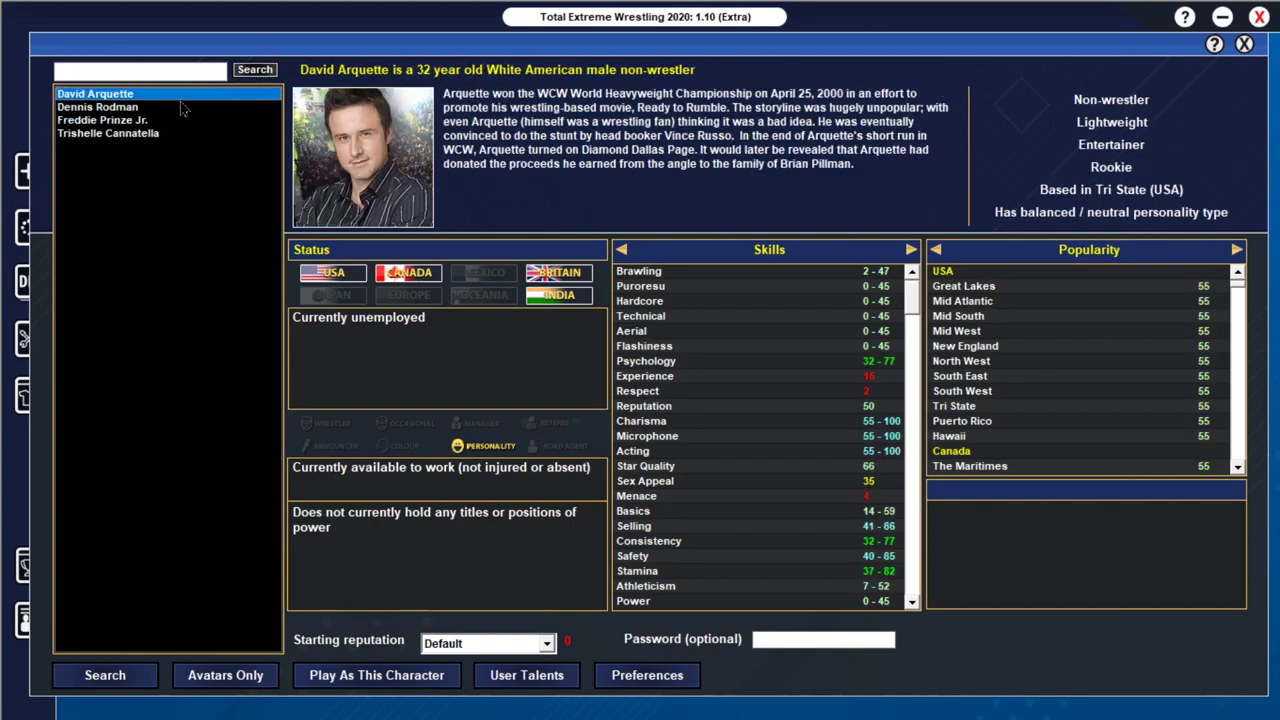
mouse_move(124, 108)
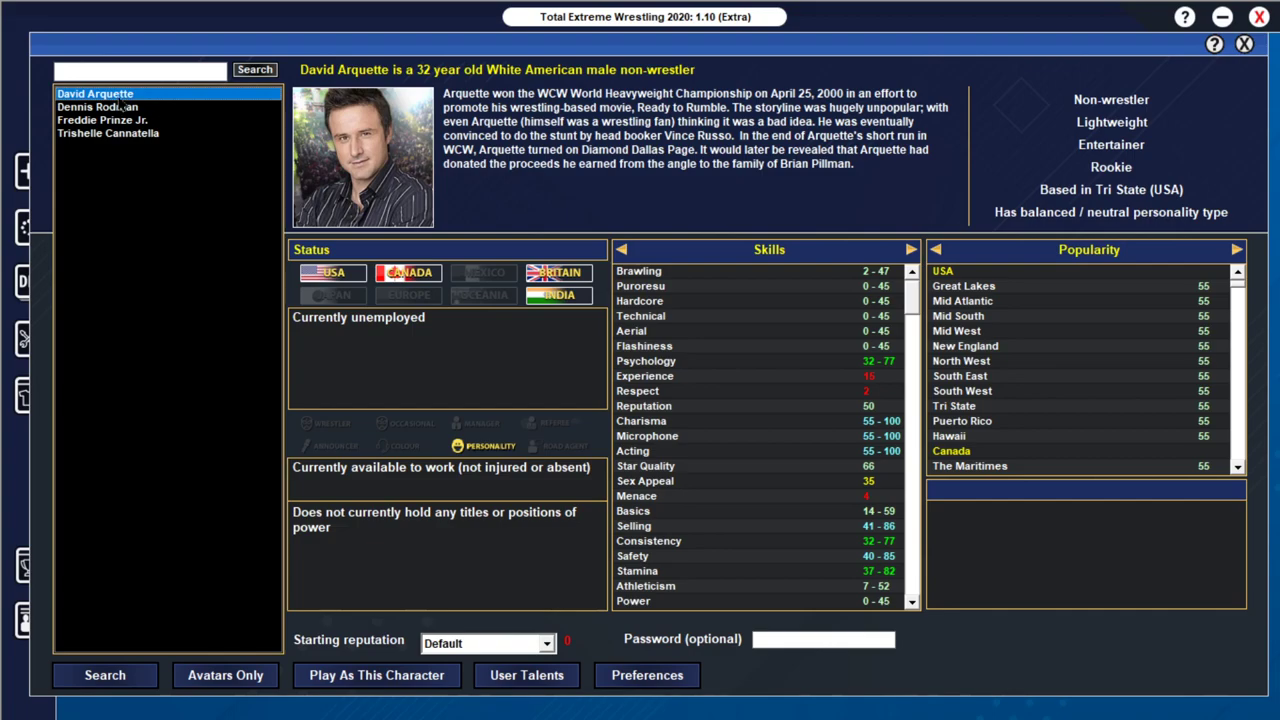
click(108, 132)
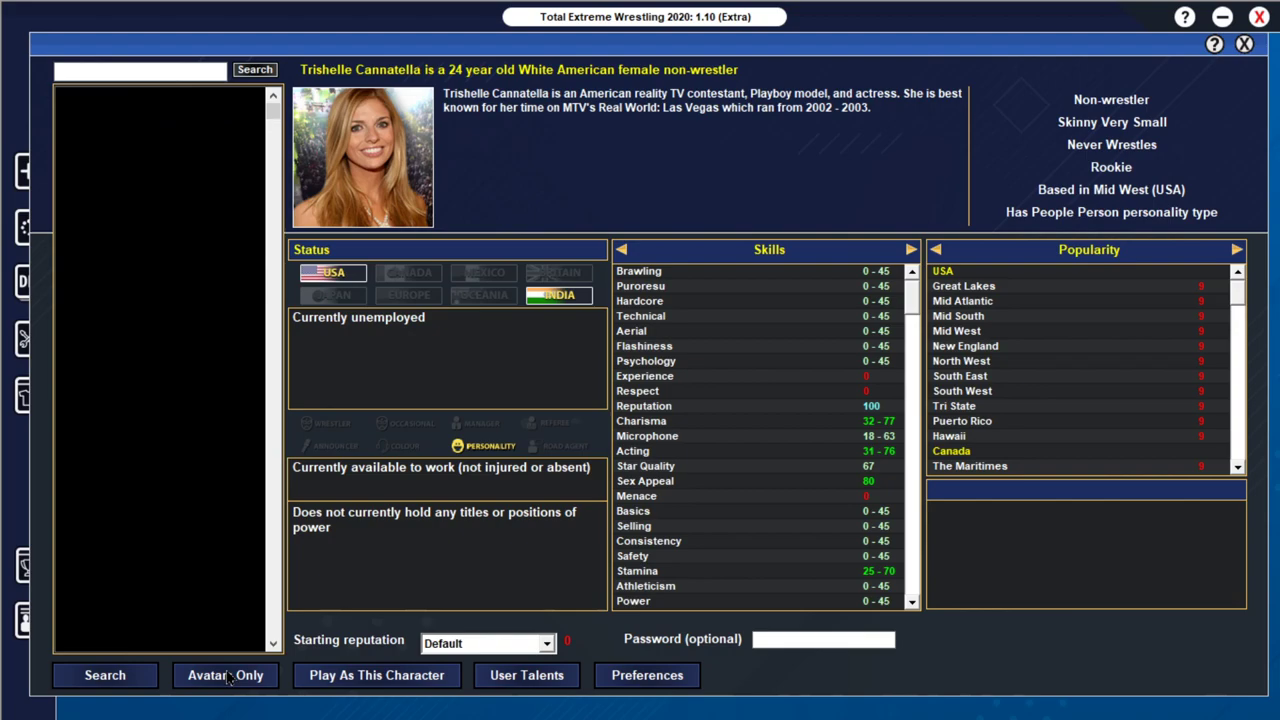
click(224, 676)
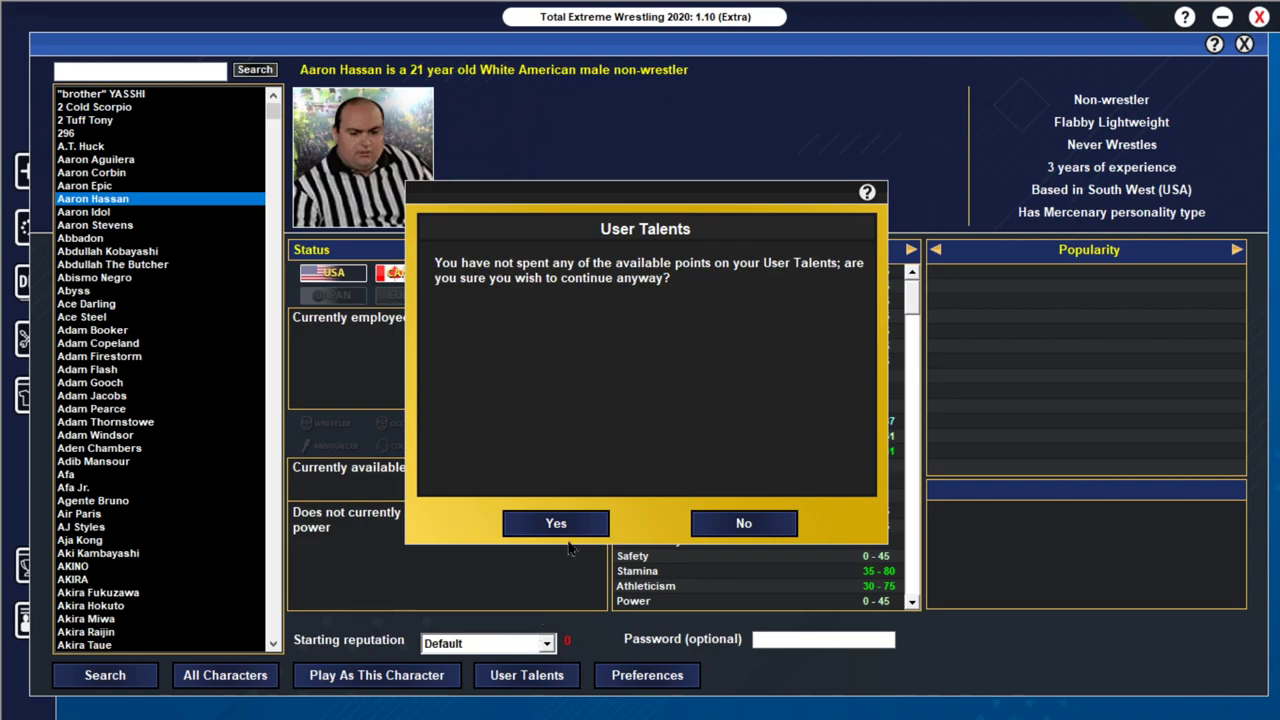
Step: Accept the unspent User Talents warning and review Pro Wrestling IRON's company details
click(556, 524)
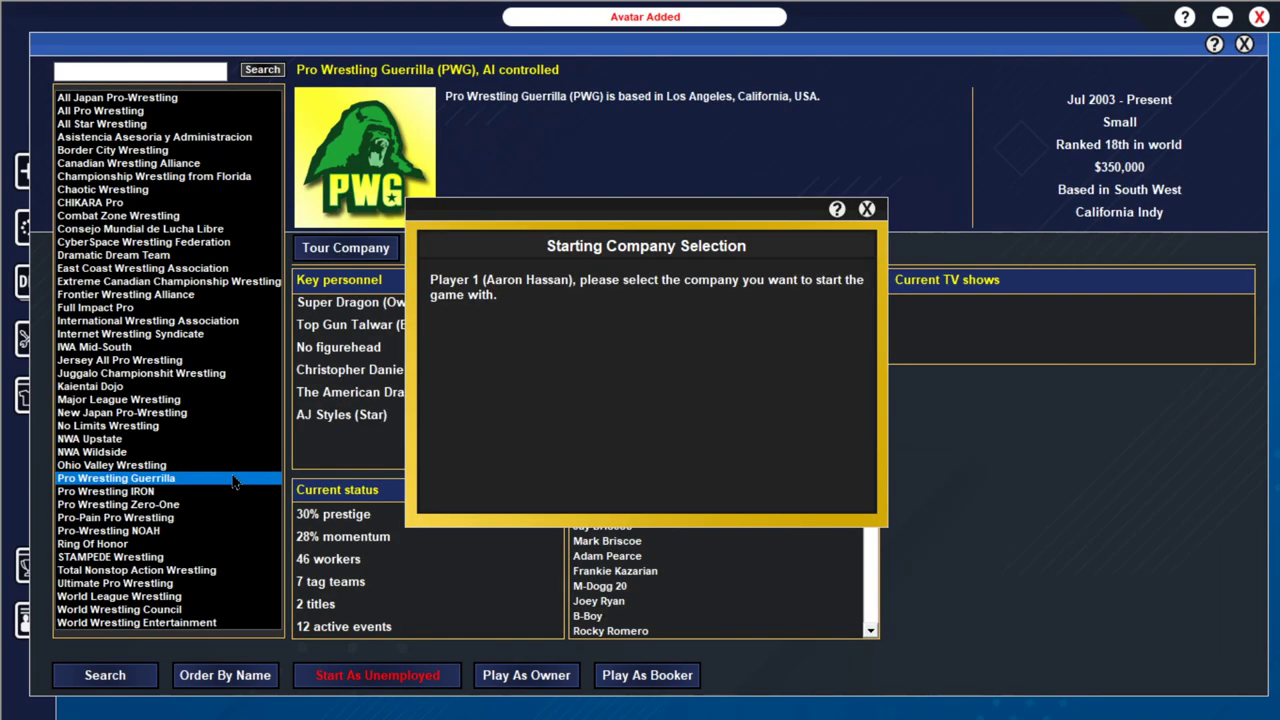
click(94, 346)
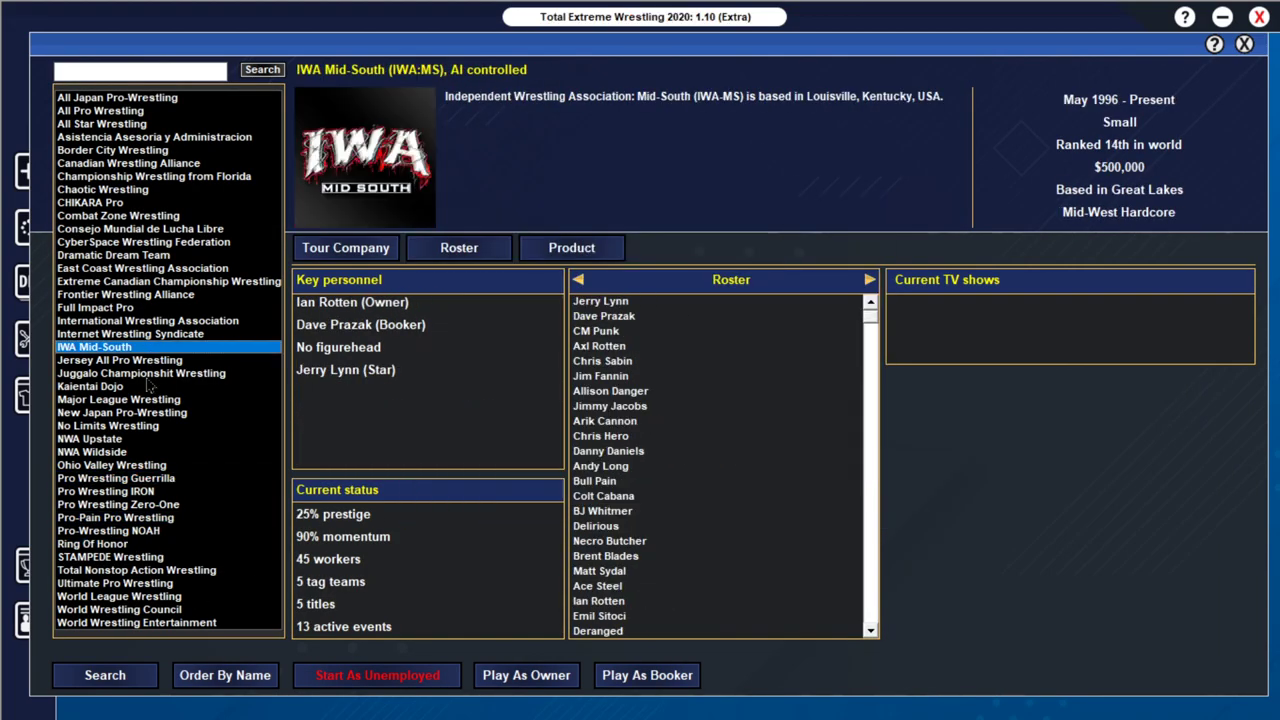
click(96, 308)
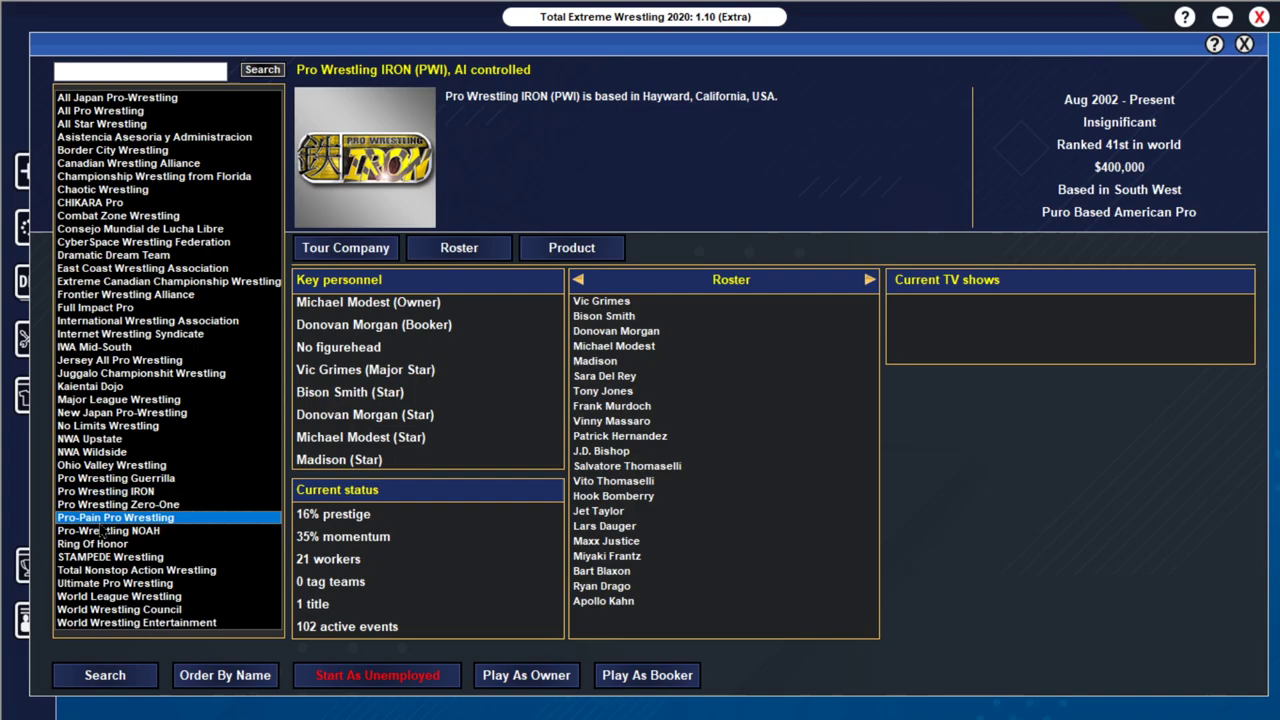
Step: Review Ring Of Honor and WWE, then start the game as owner of World Wrestling Entertainment
click(92, 544)
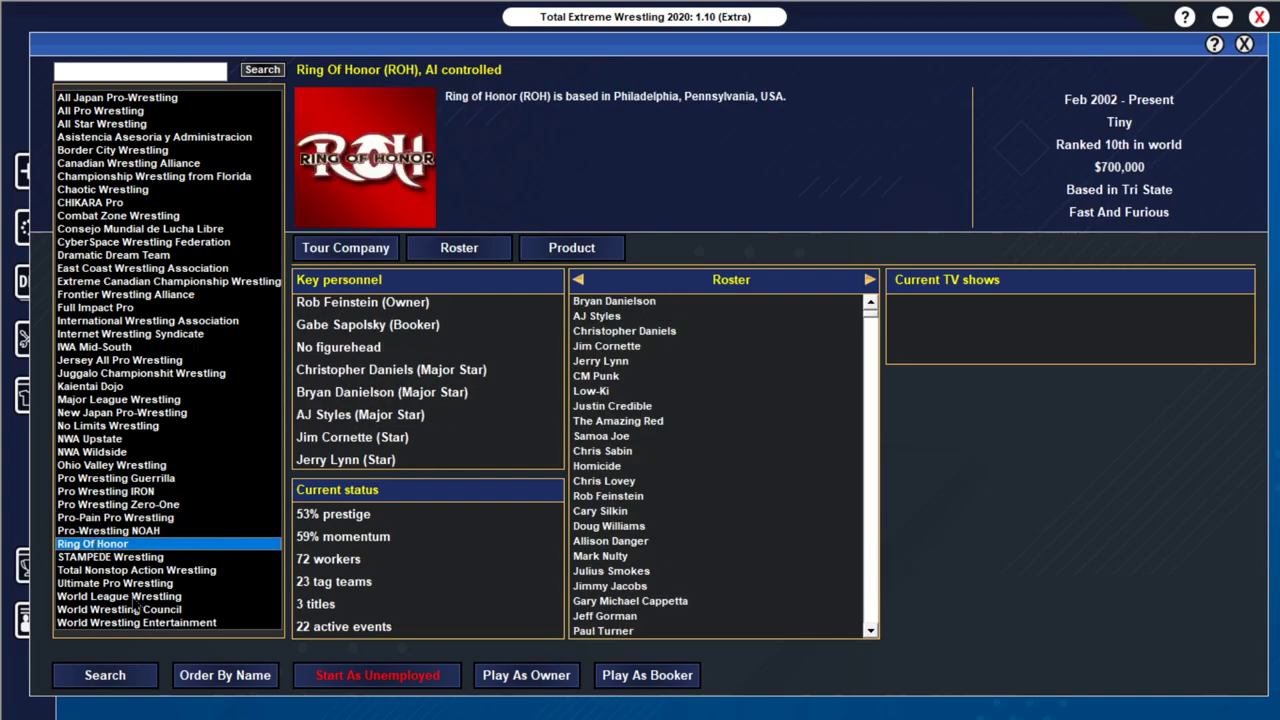
click(136, 622)
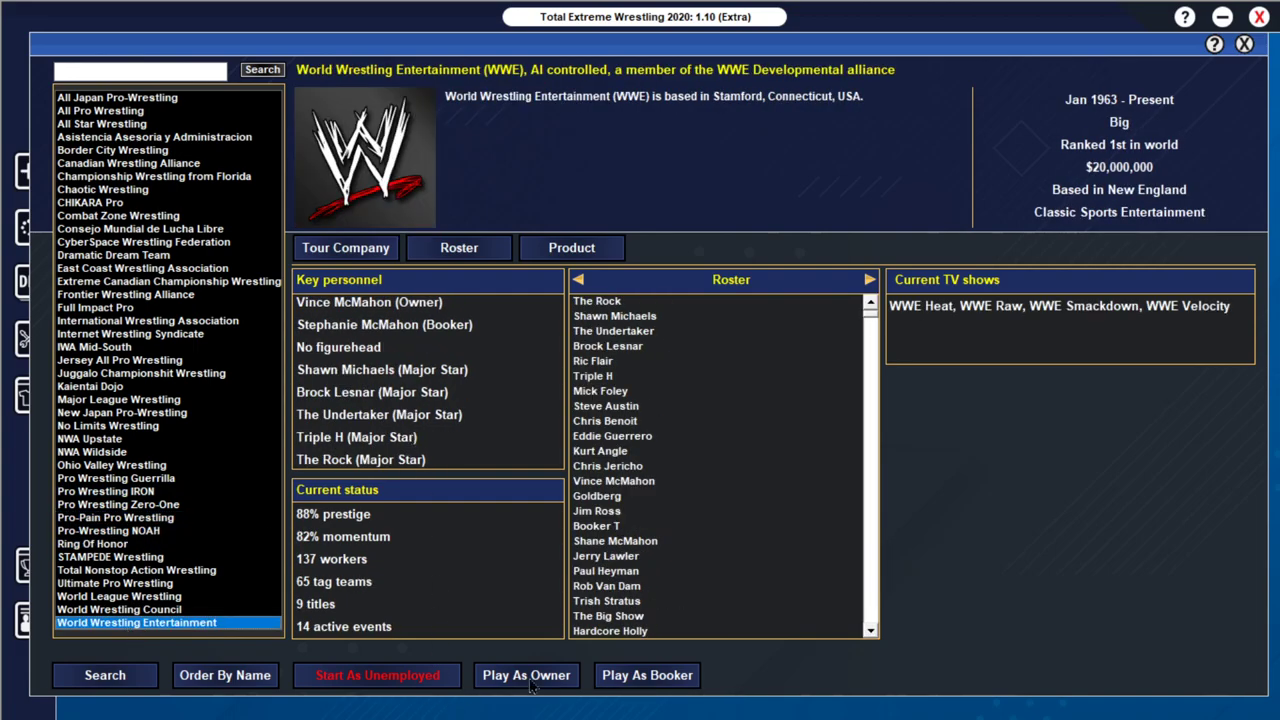
click(526, 676)
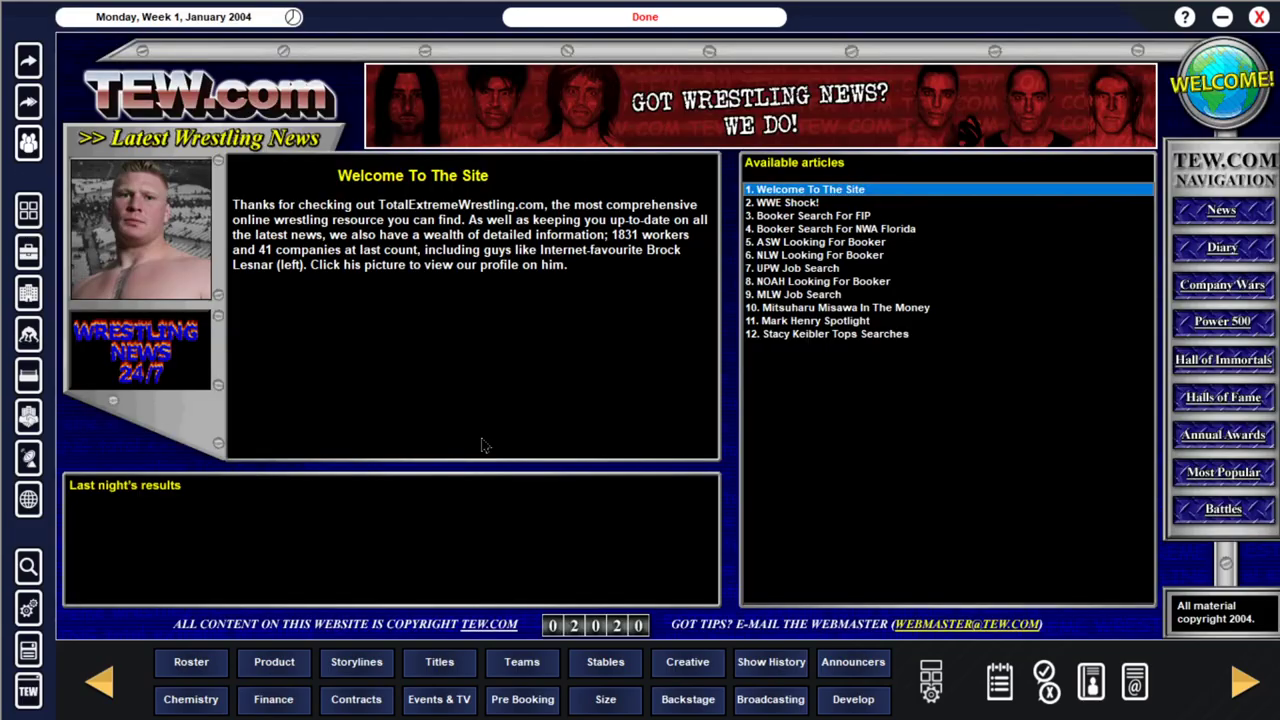
Step: Leave the news page for the WWE office and bring up the Intercontinental title history
click(644, 16)
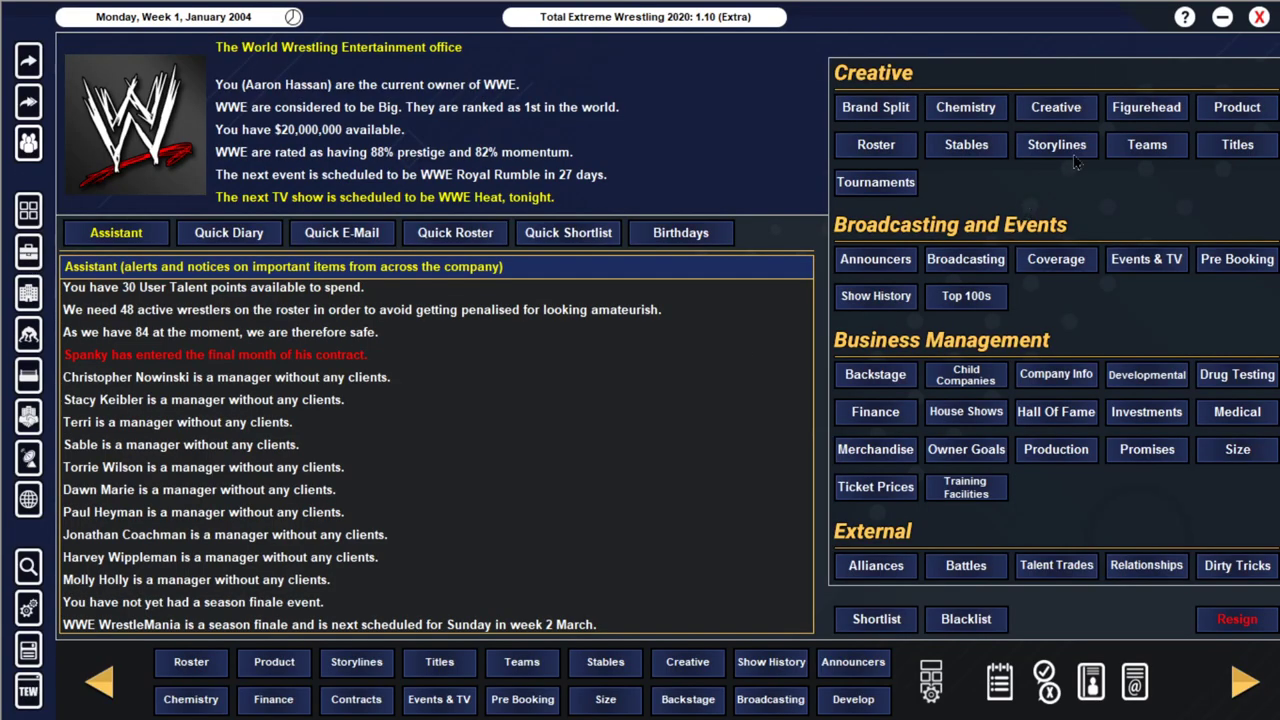
click(1236, 144)
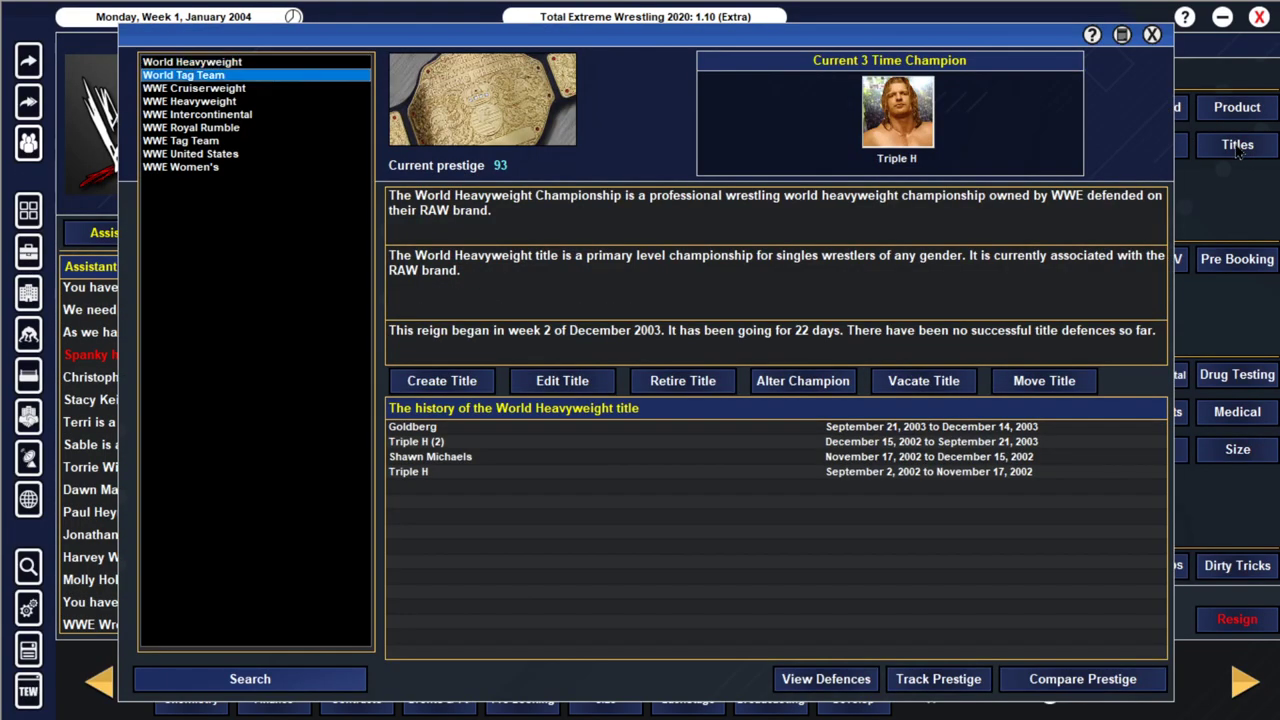
click(196, 114)
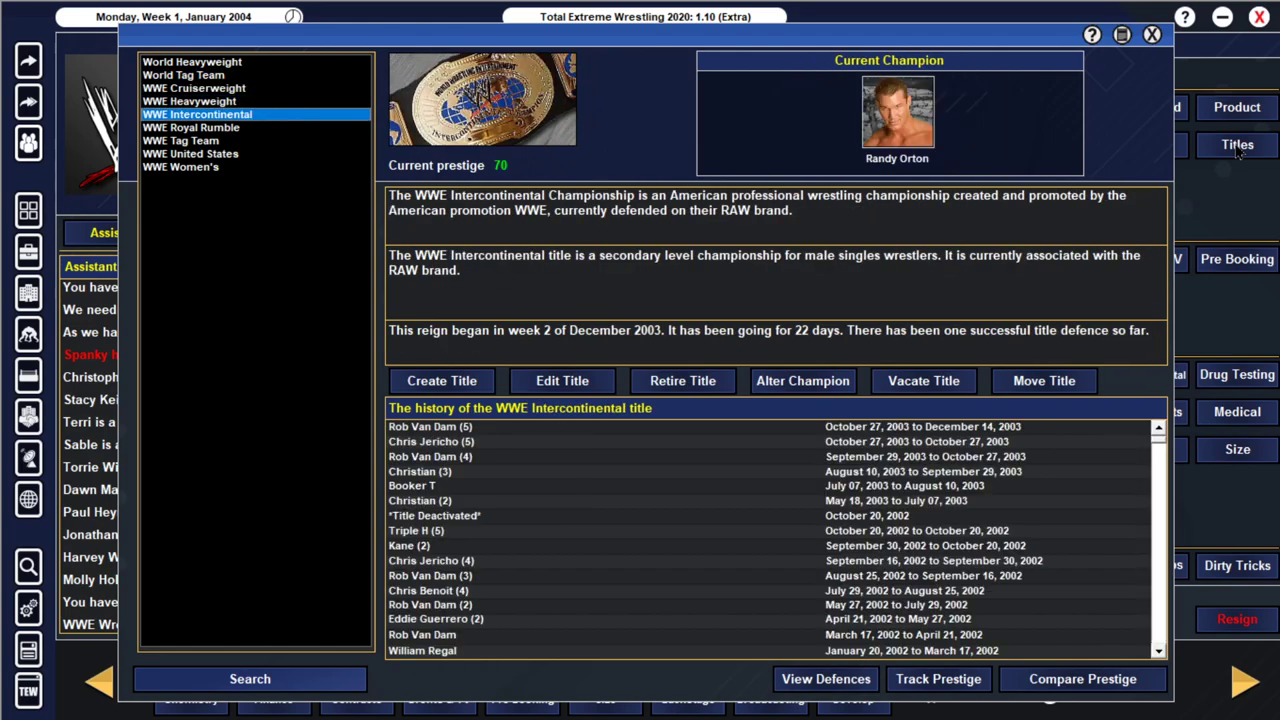
Step: Browse the WWE Heavyweight, Royal Rumble and one more championship history
click(190, 100)
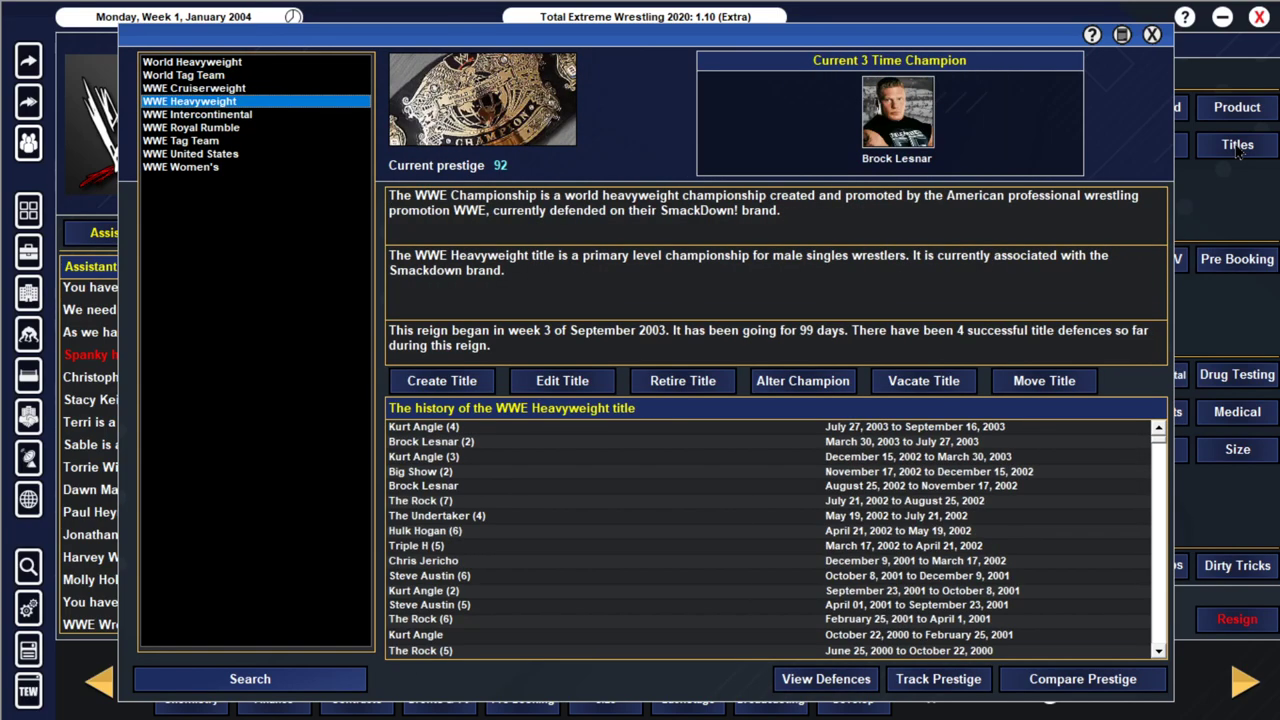
click(192, 128)
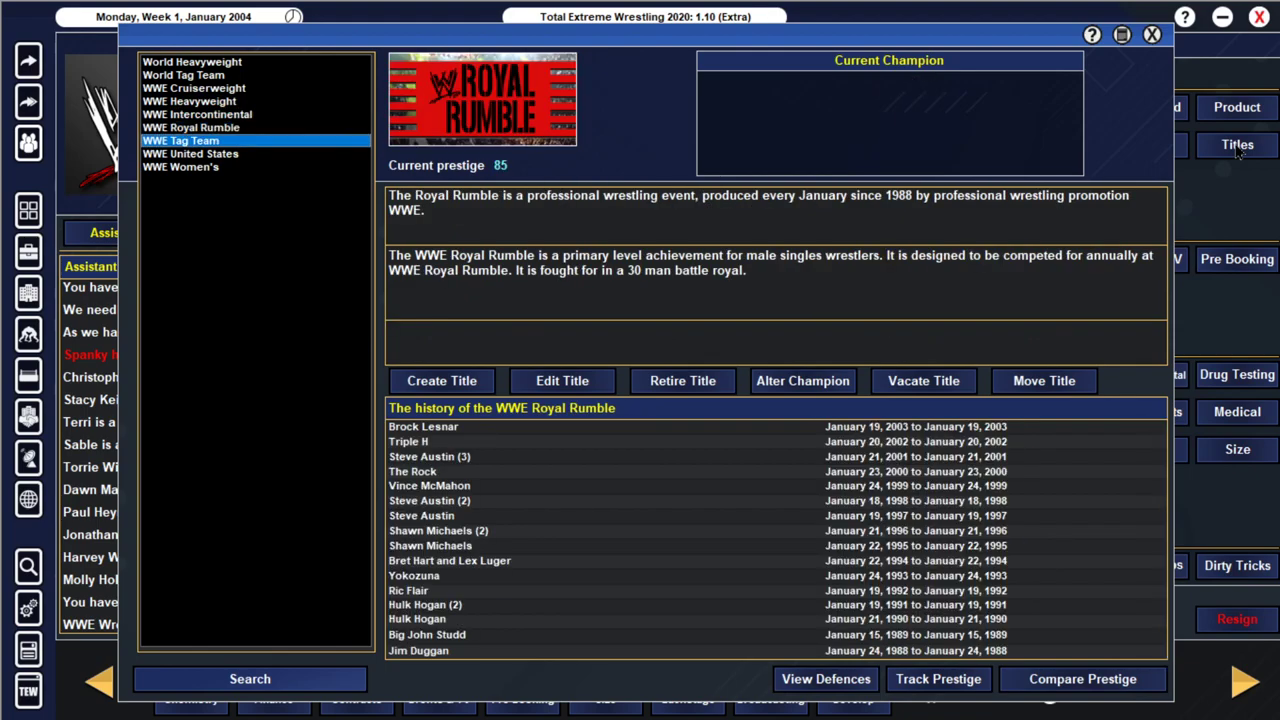
click(190, 152)
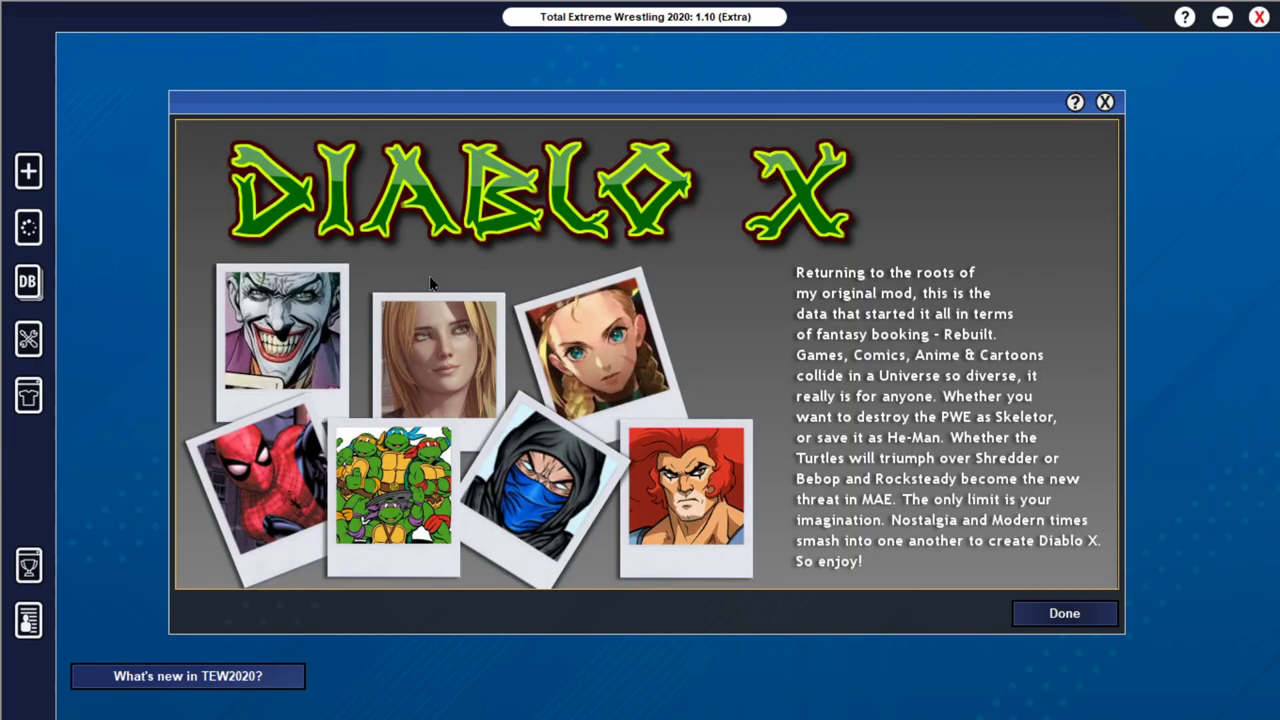
mouse_move(602, 280)
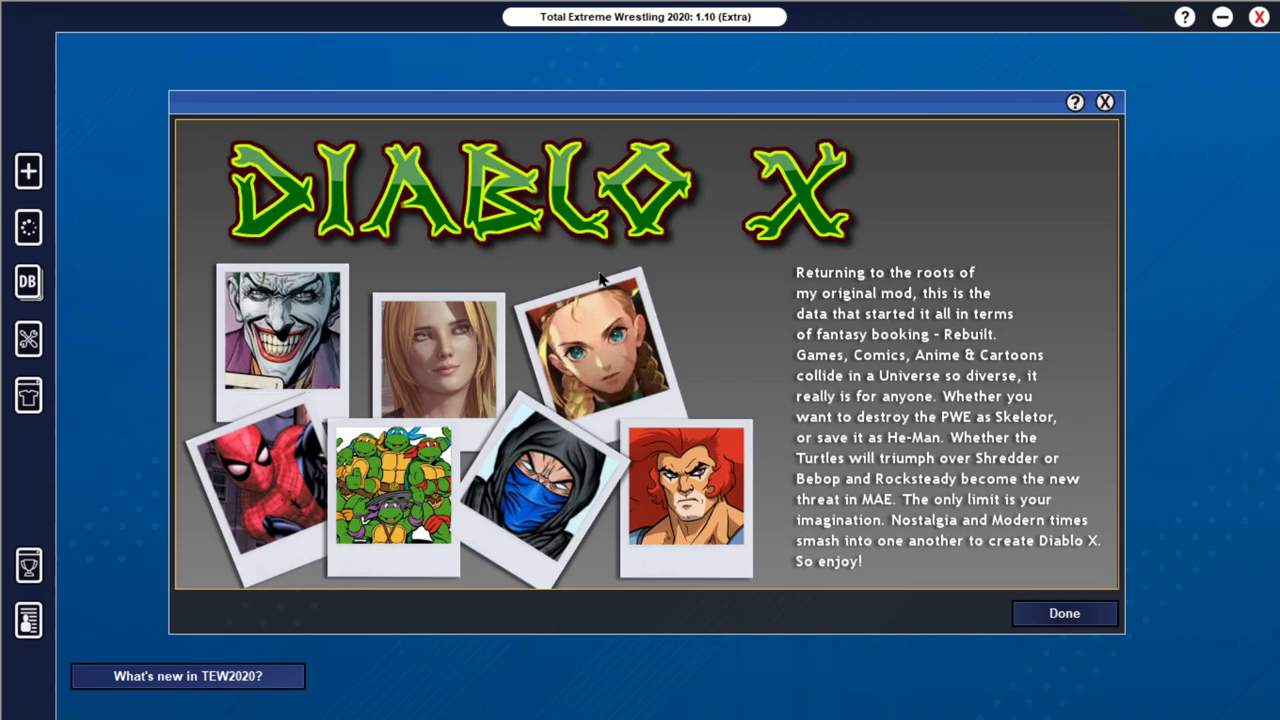
mouse_move(744, 540)
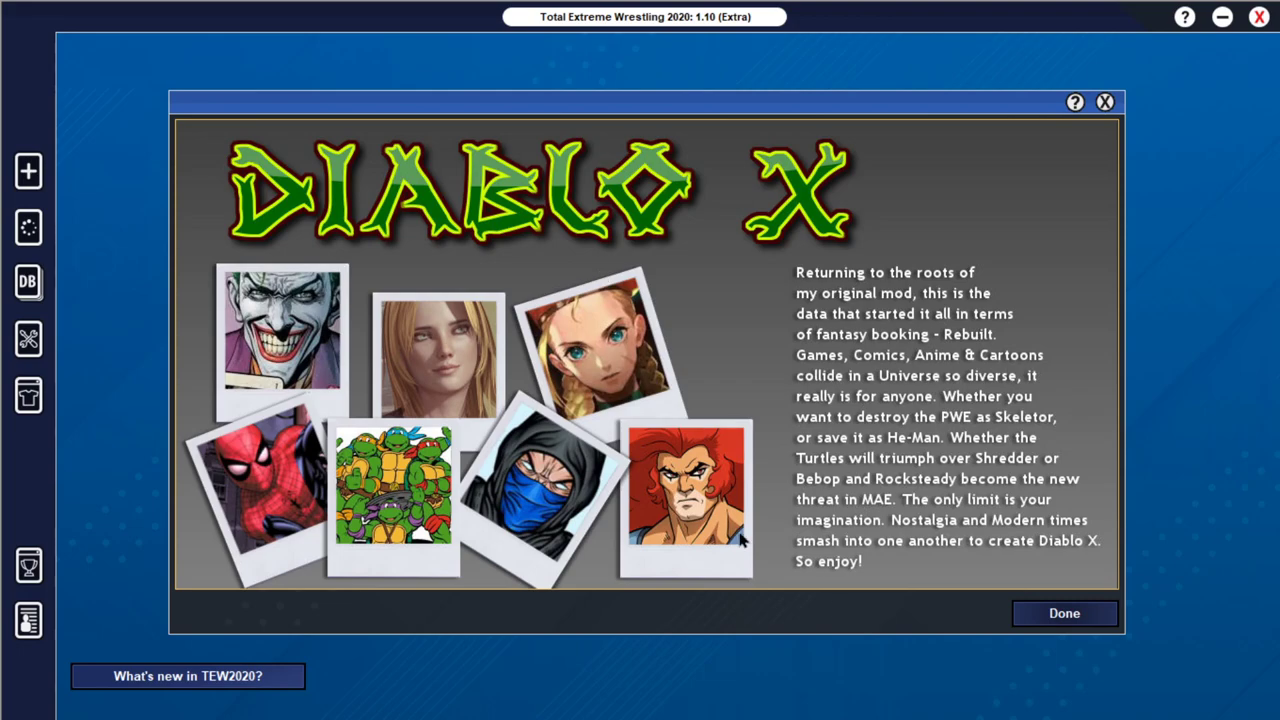
Step: Dismiss the Diablo X intro, view Mr. Ritchie, then Killer Instinct and Looney Toons Wrestling details
click(1064, 612)
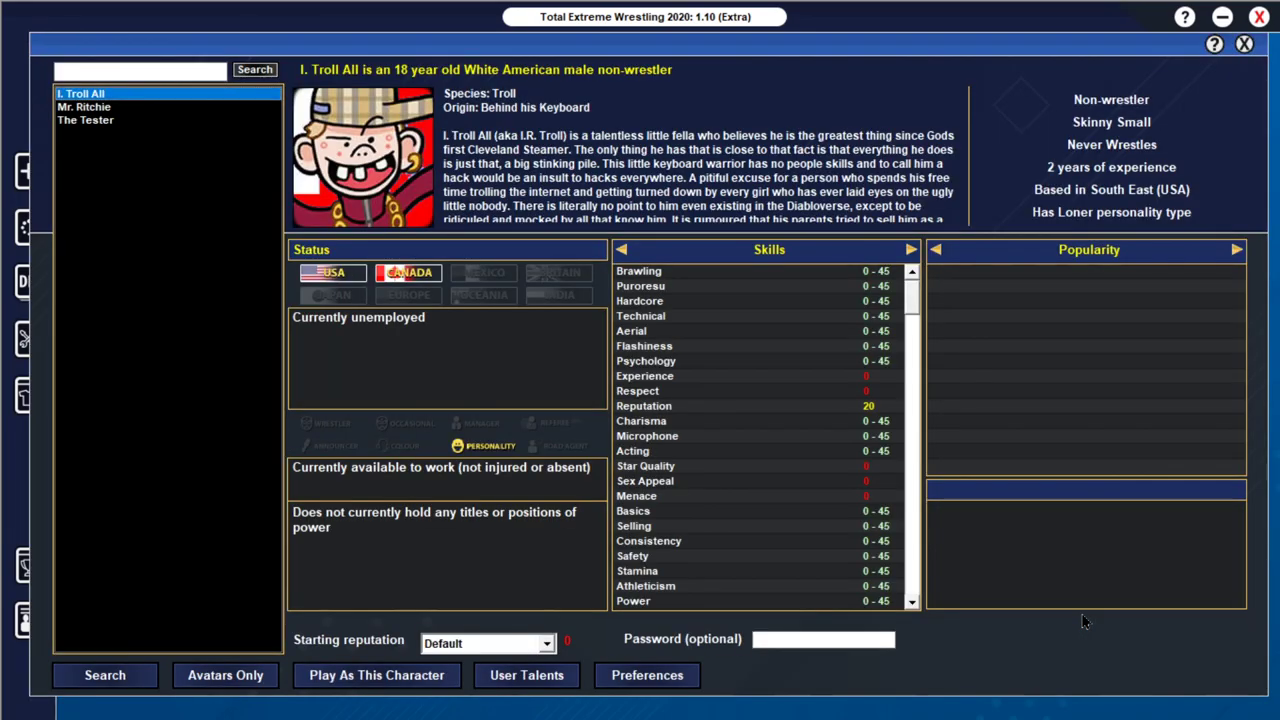
click(84, 108)
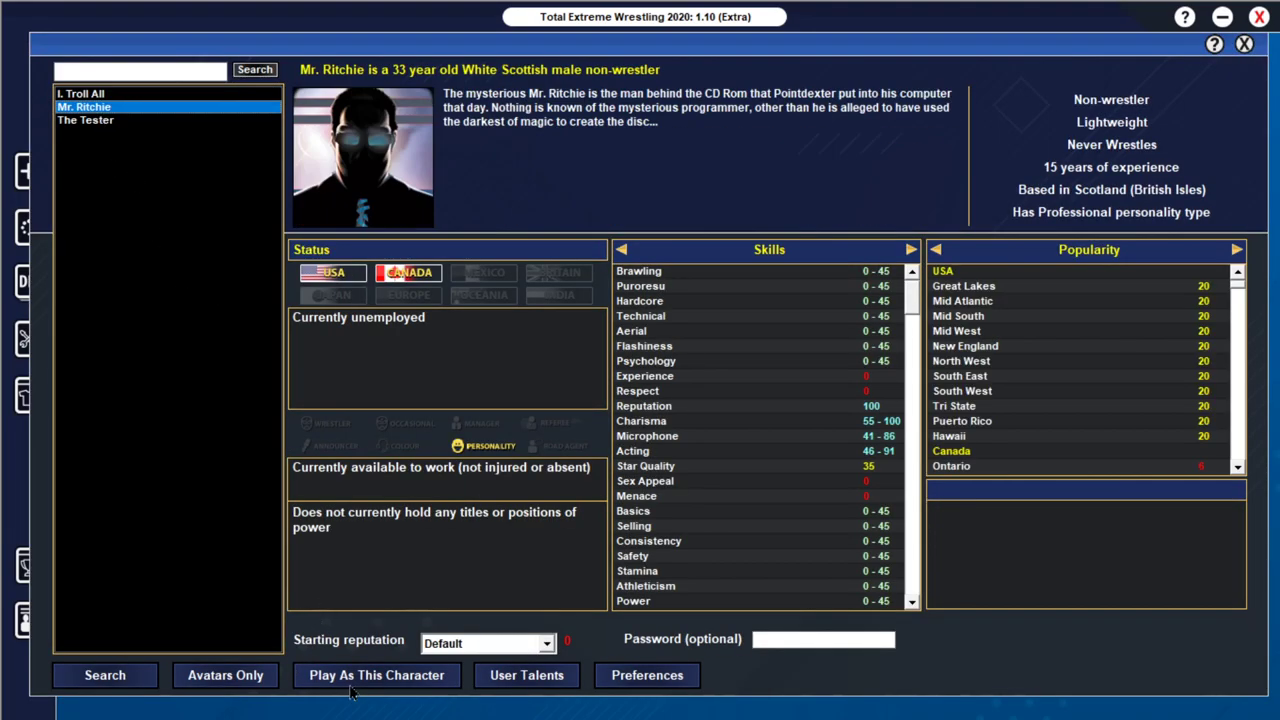
mouse_move(418, 700)
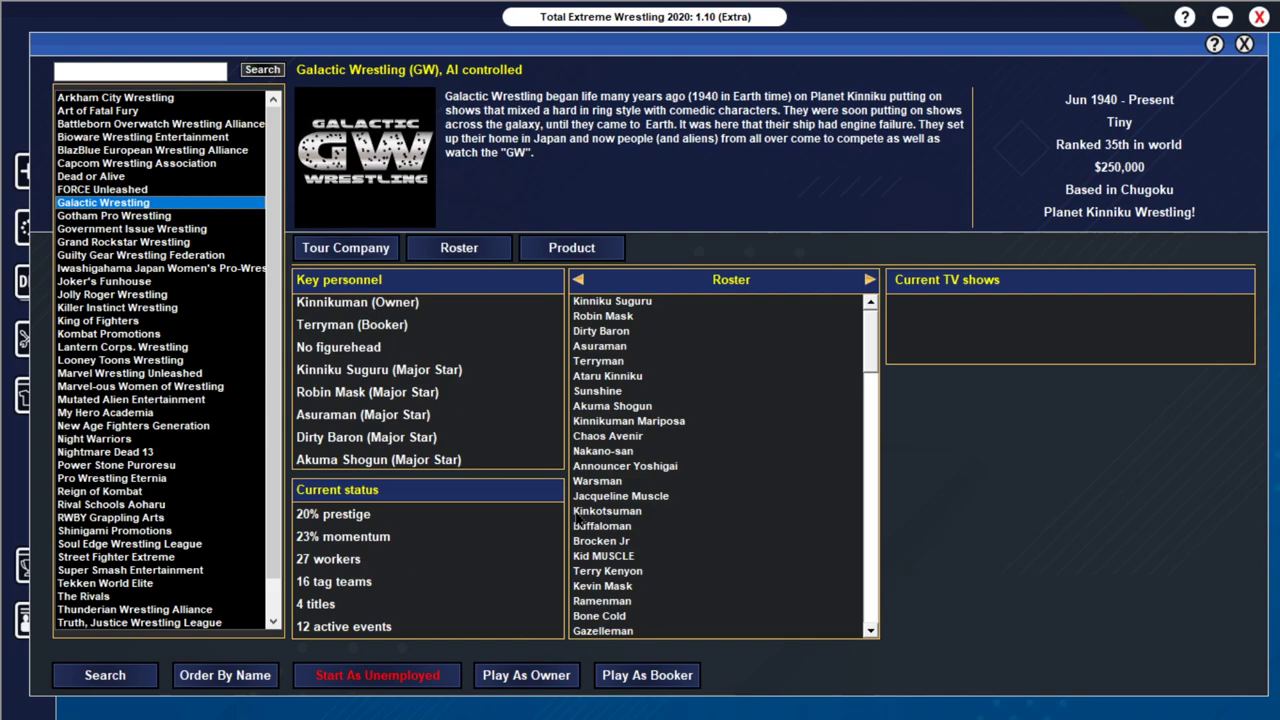
click(116, 308)
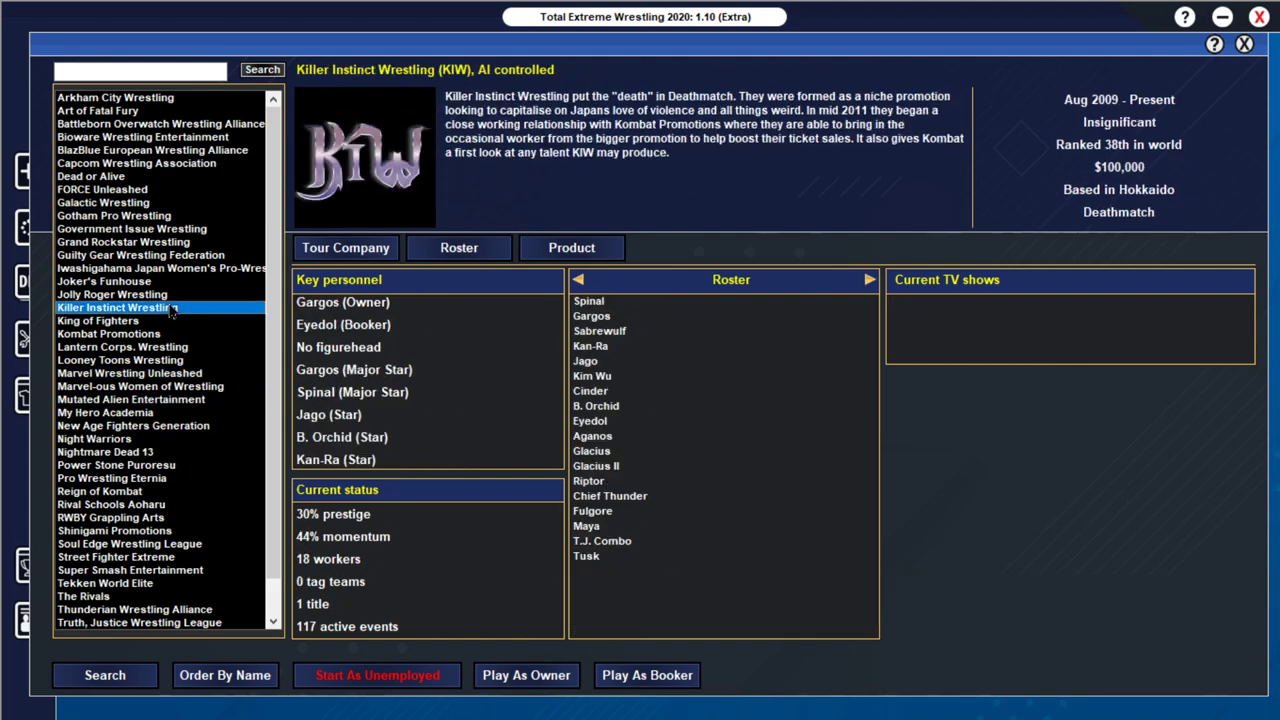
click(120, 360)
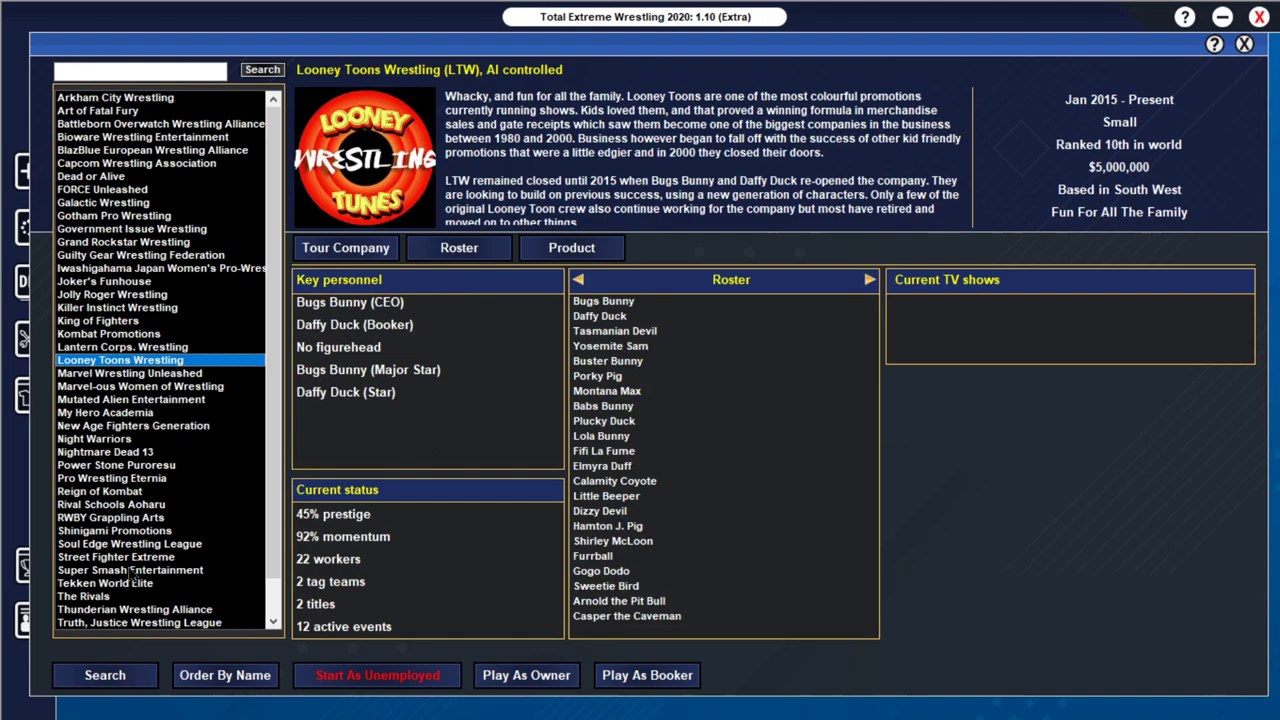
Step: Browse Soul Edge, Truth Justice, Kombat Promotions and Killer Instinct Wrestling company details
click(130, 544)
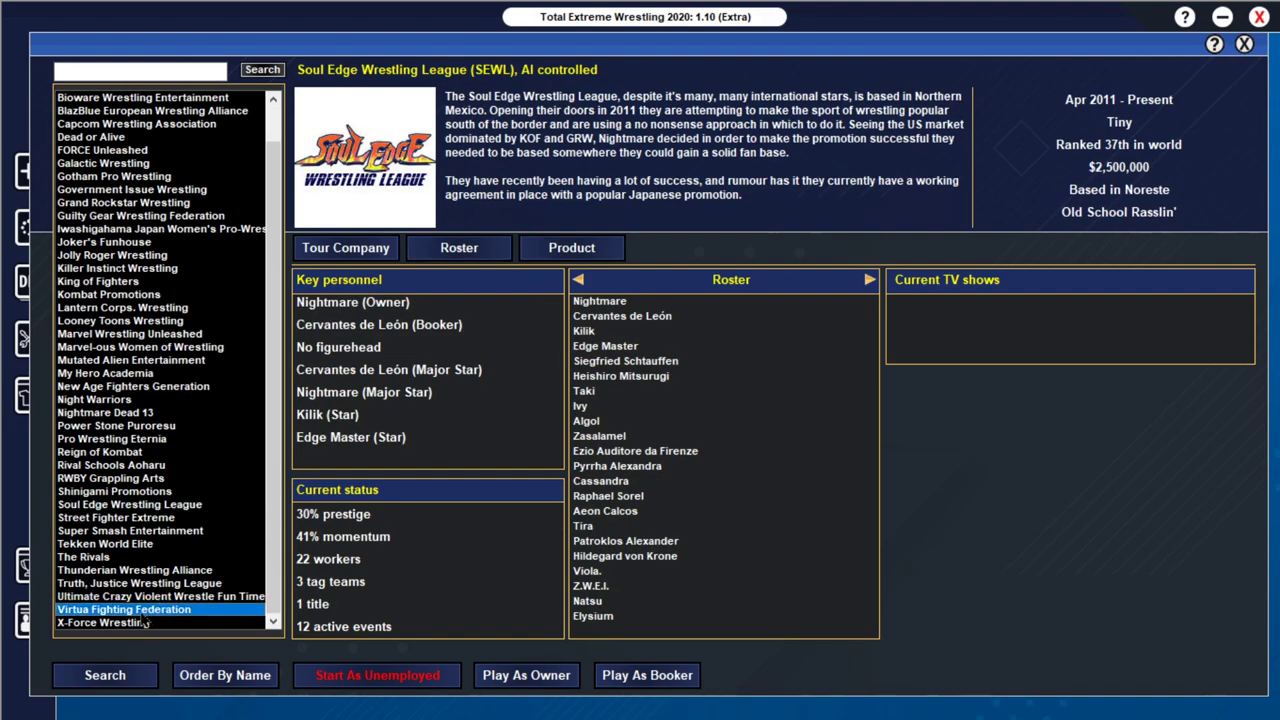
click(138, 608)
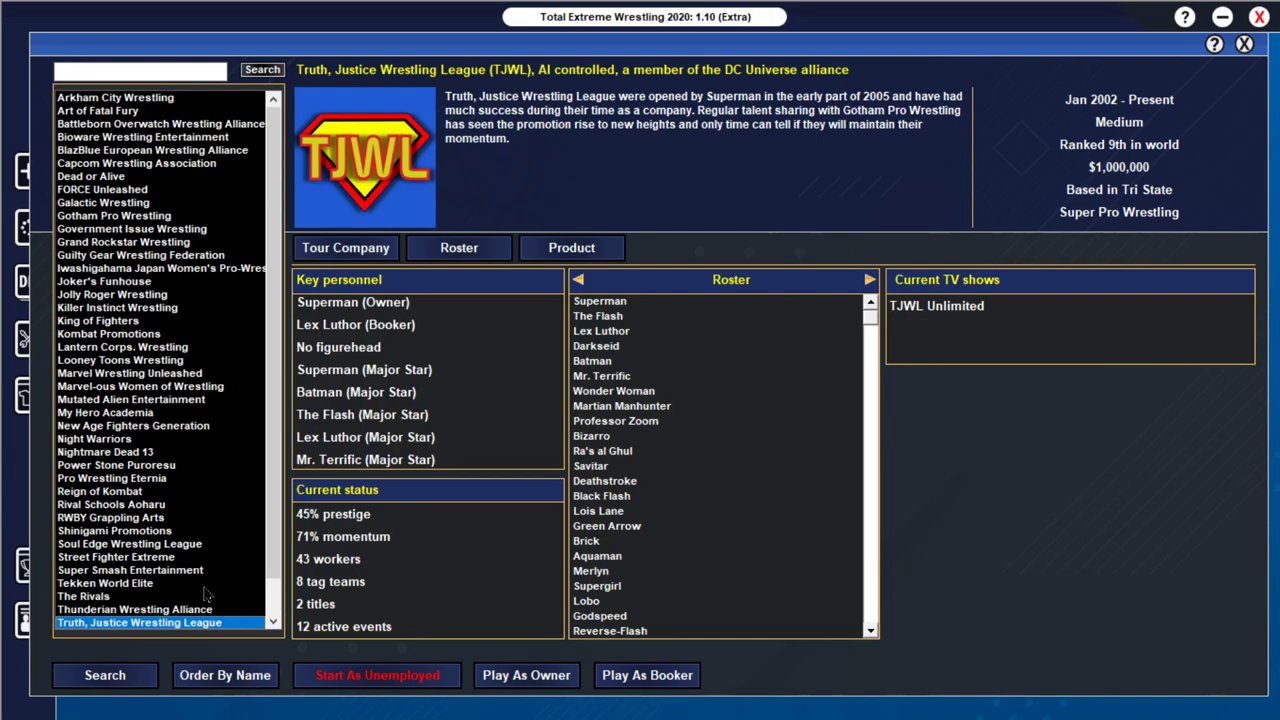
click(100, 492)
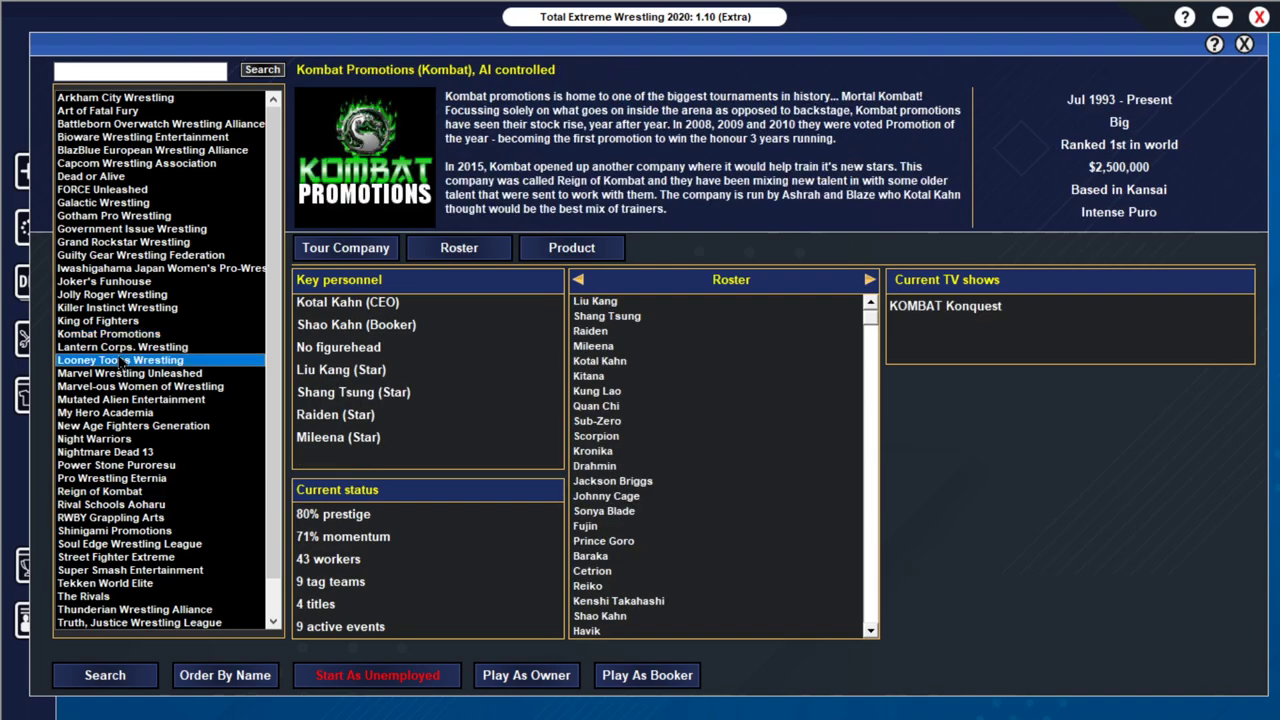
click(116, 308)
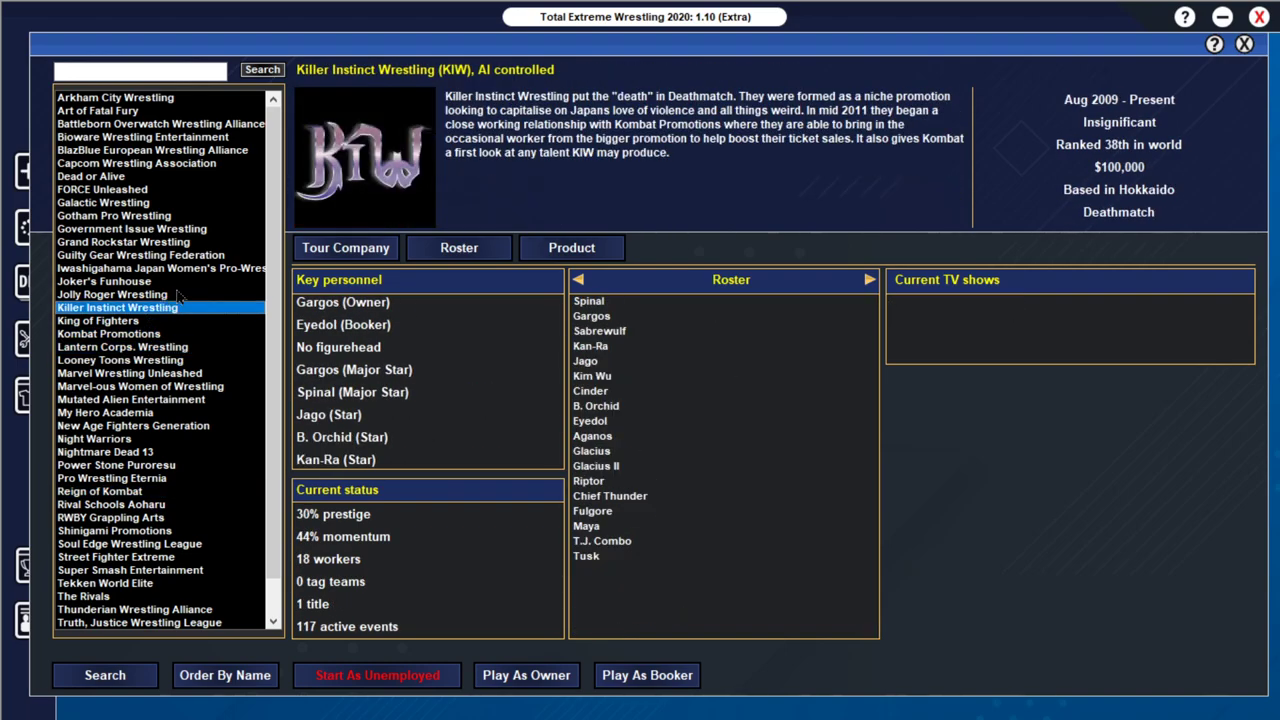
Step: Choose Grand Rockstar Wrestling and start the game as its owner
click(124, 240)
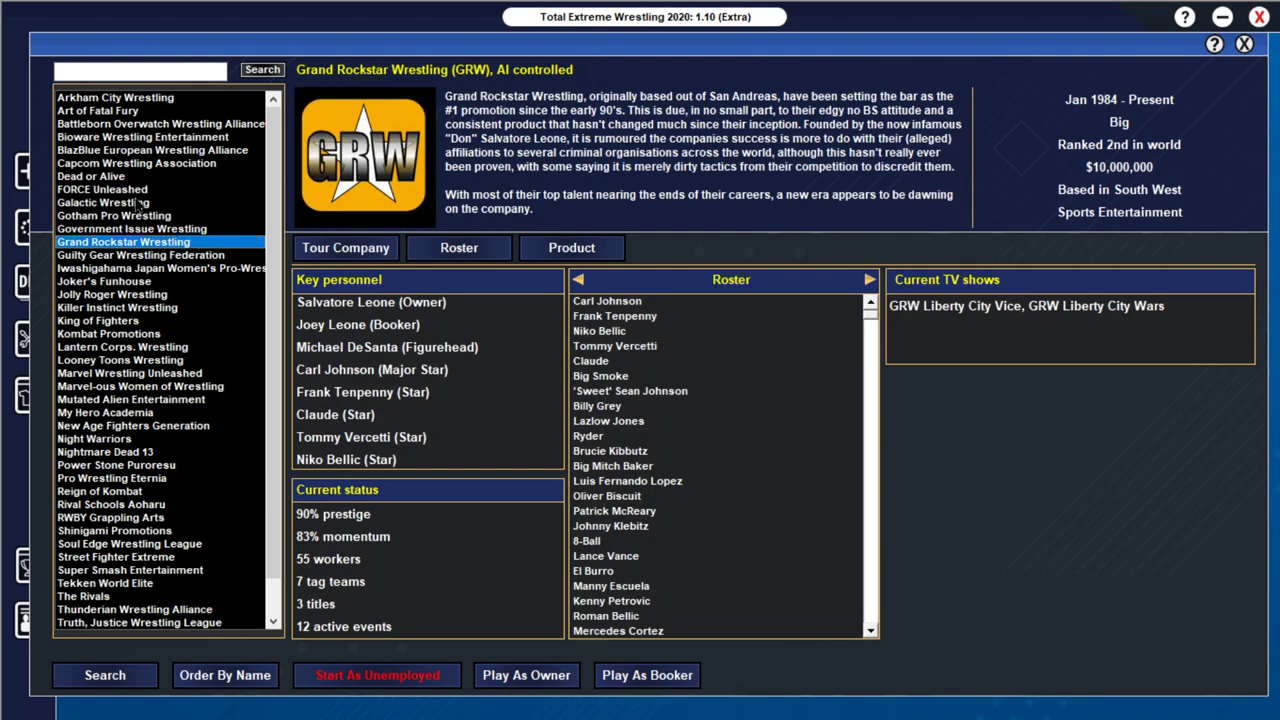
mouse_move(464, 678)
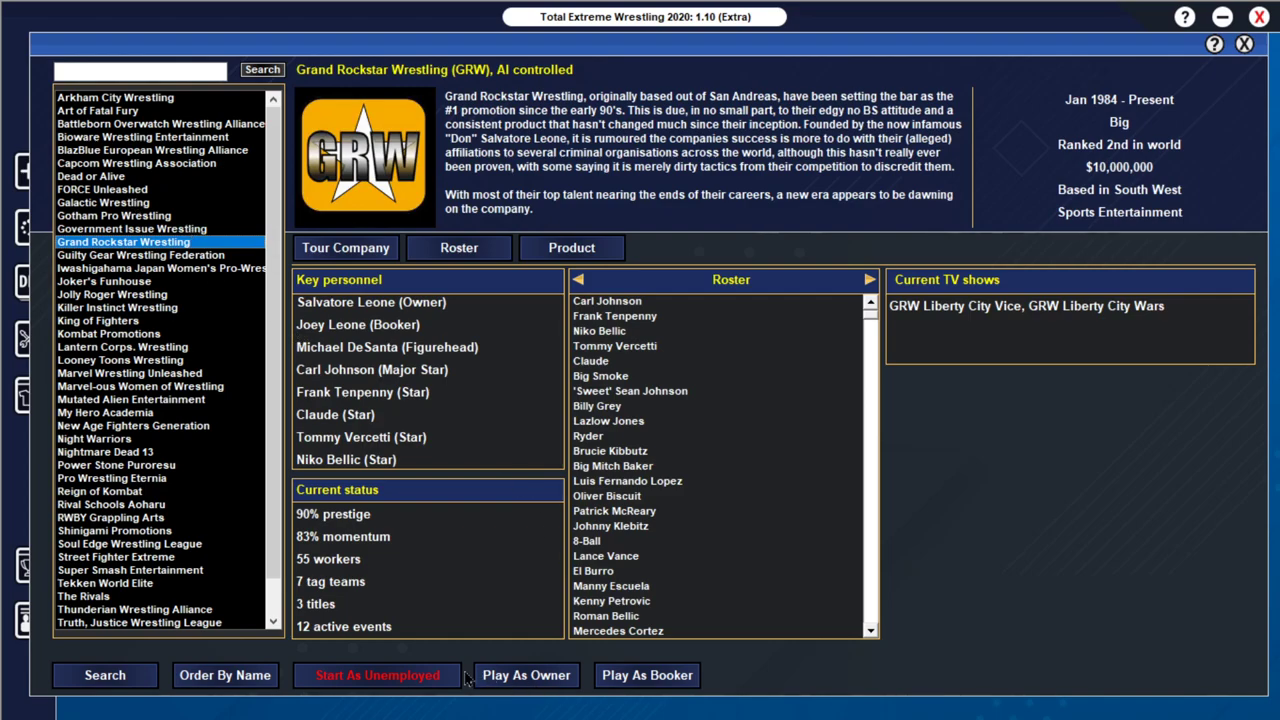
click(524, 676)
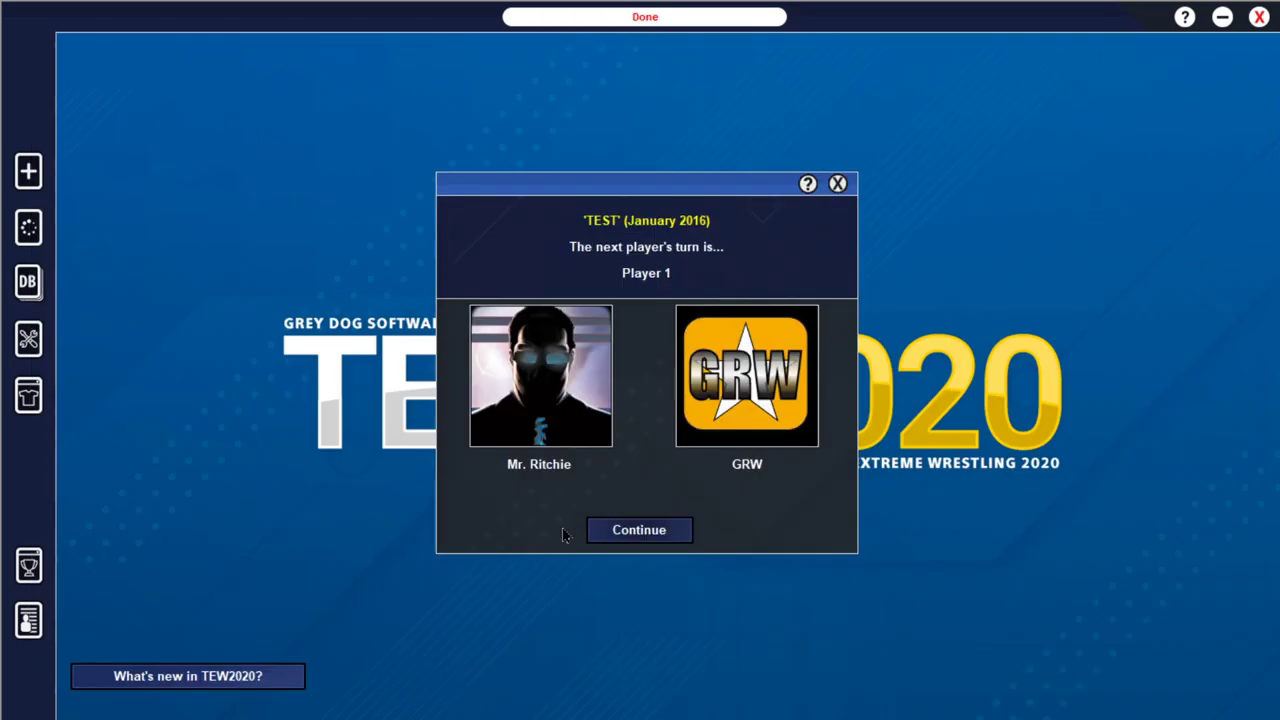
Step: Begin Player 1's turn and bring up the in-game wrestling news website
click(638, 530)
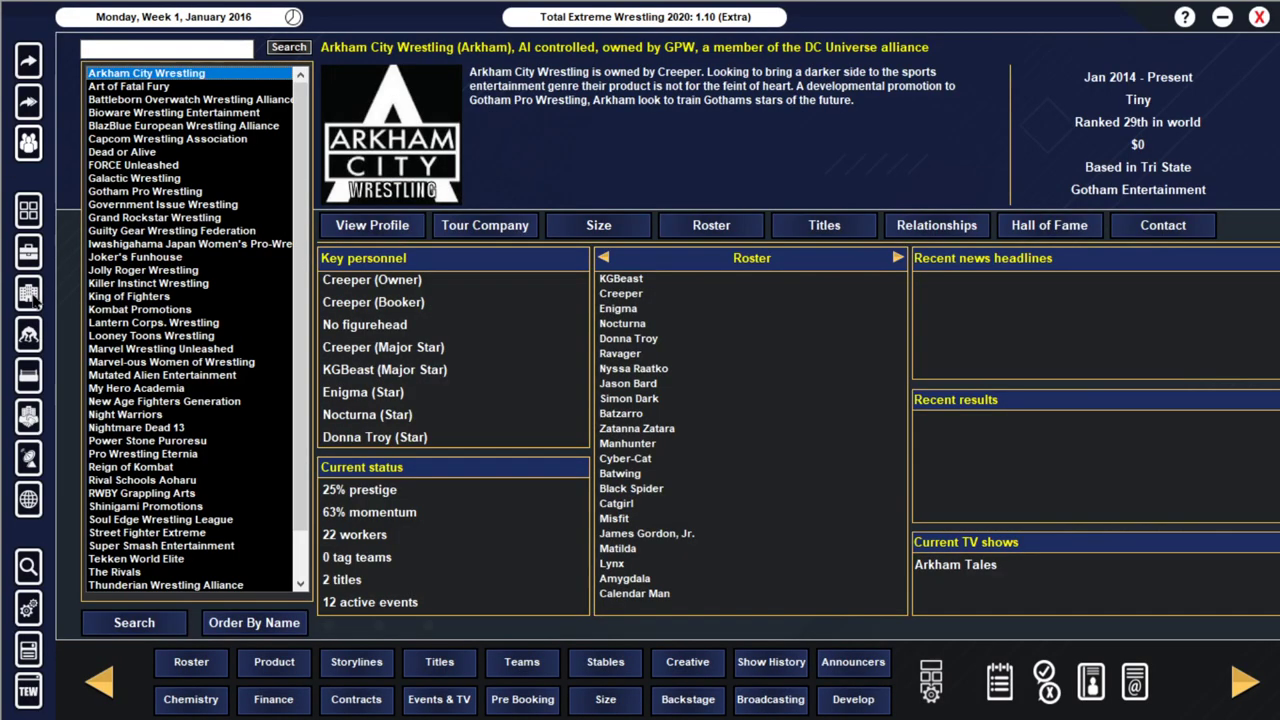
click(148, 284)
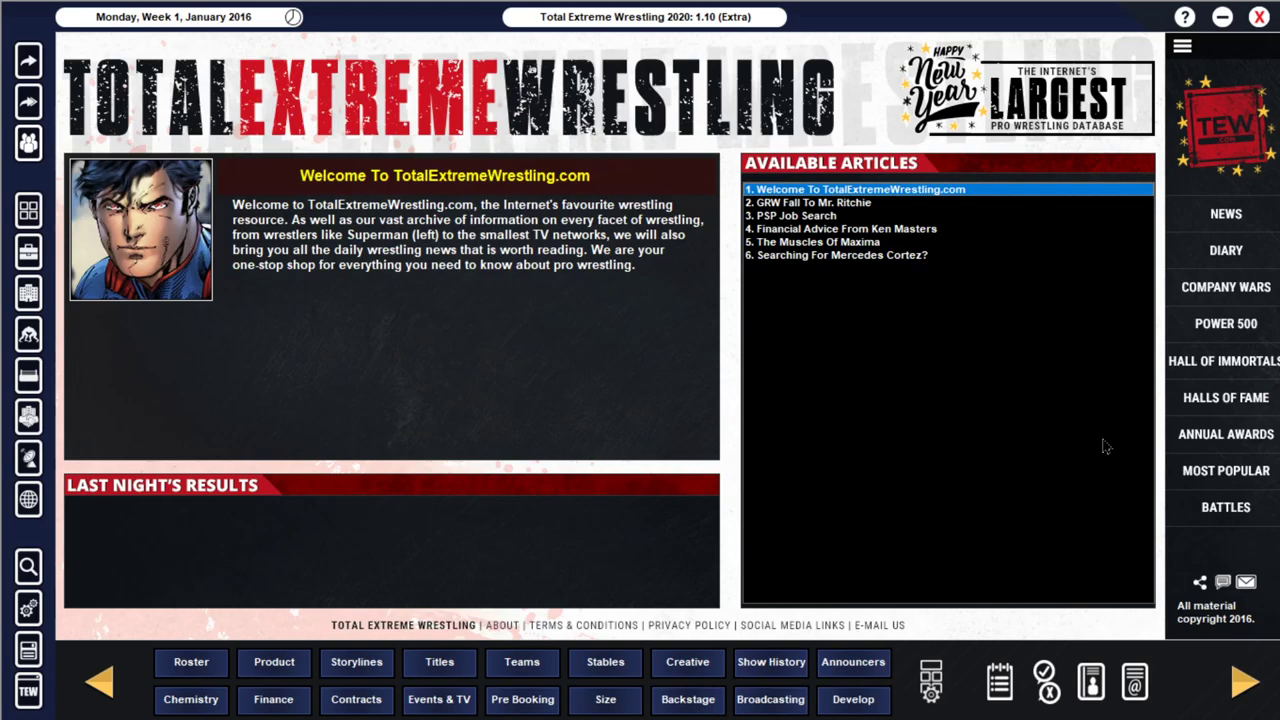
mouse_move(120, 358)
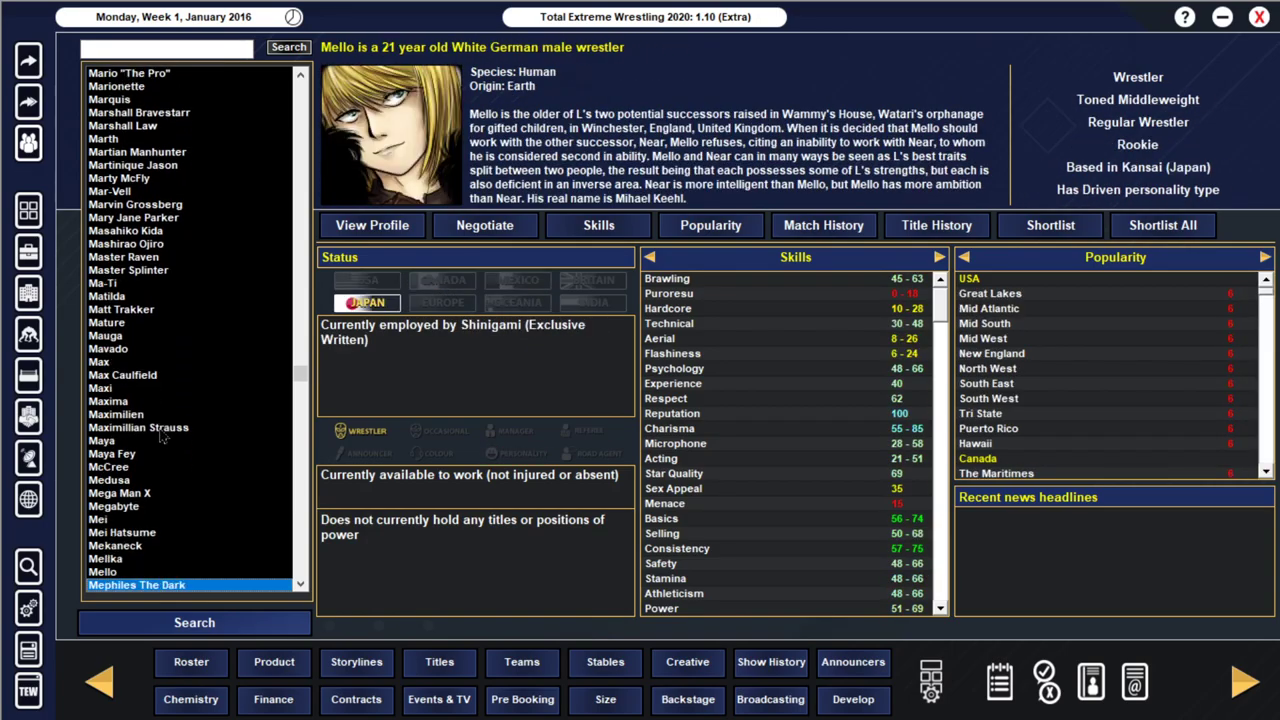
Step: View another wrestler's profile from the worker list
click(112, 584)
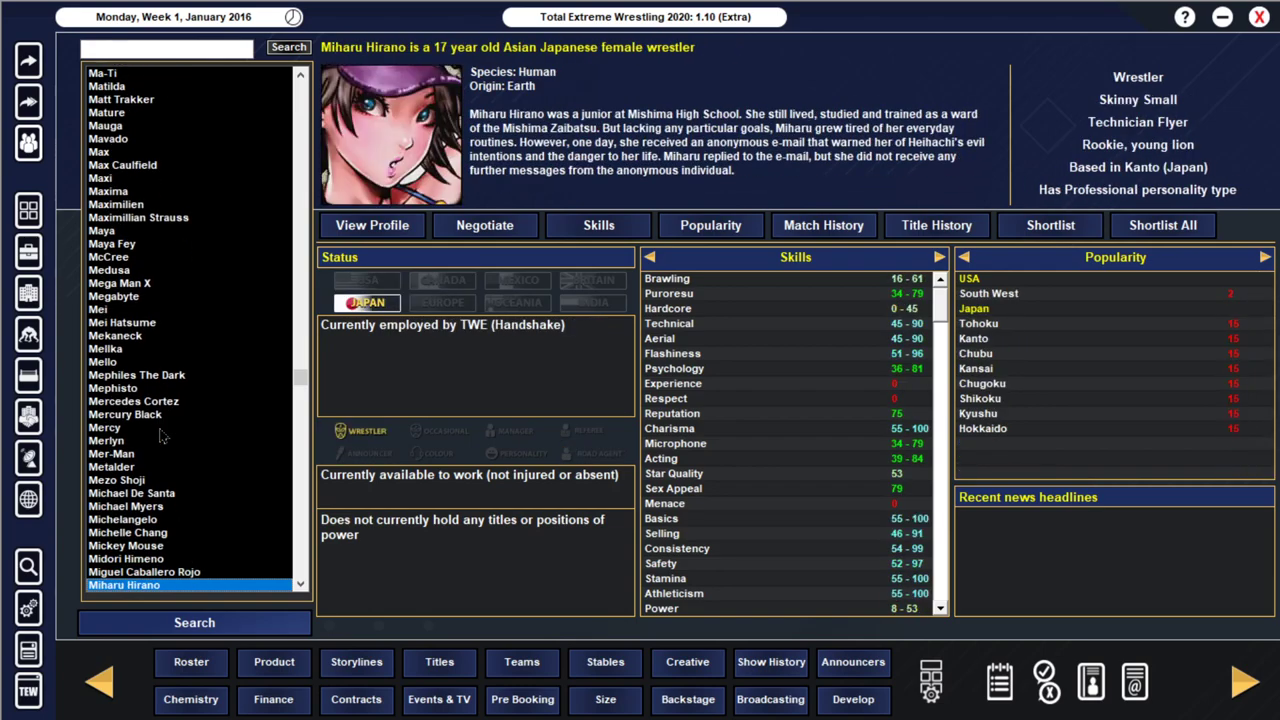
mouse_move(28, 212)
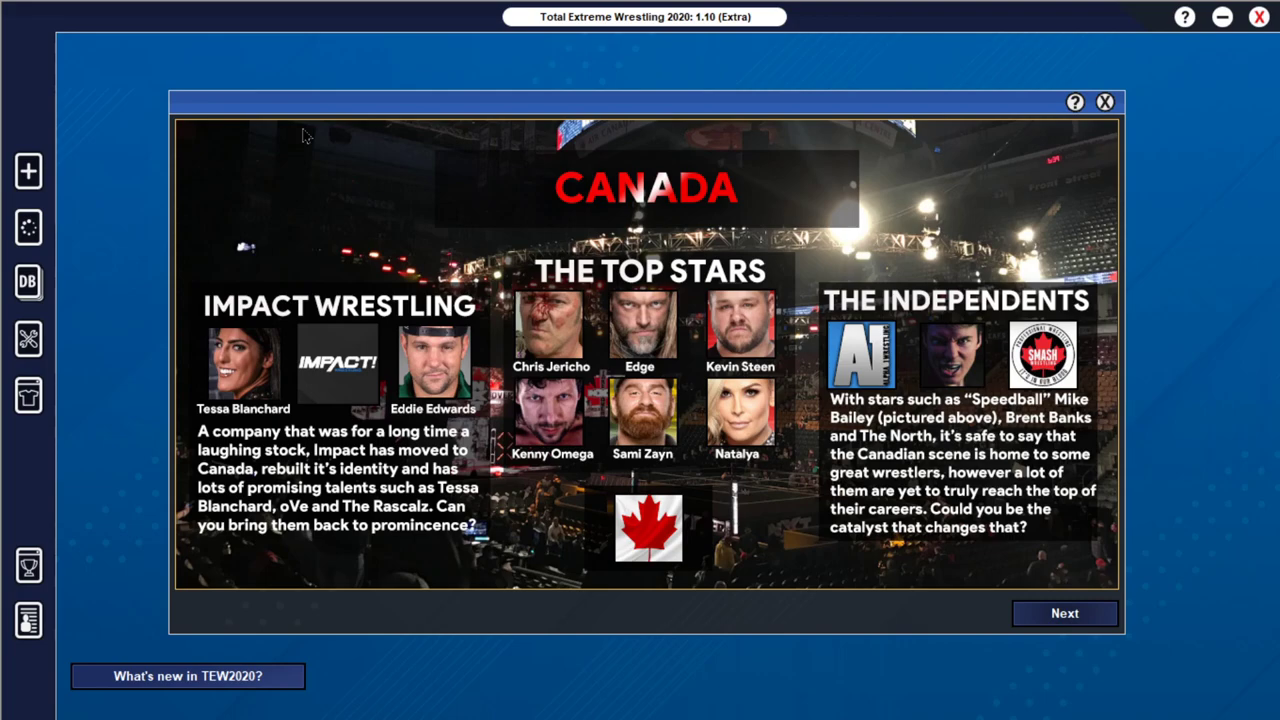
mouse_move(964, 544)
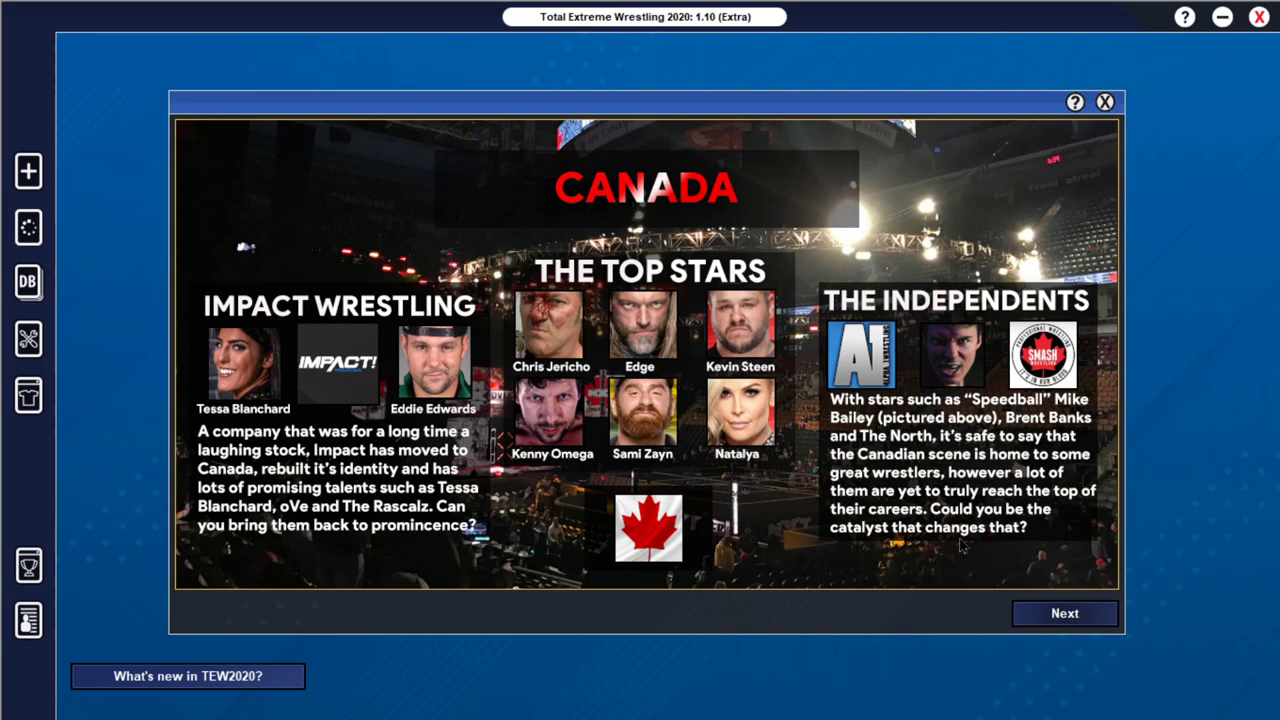
Step: Page through Great Britain, India, Japan, Mexico, Oceania and USA overviews and finish the introduction
click(1064, 612)
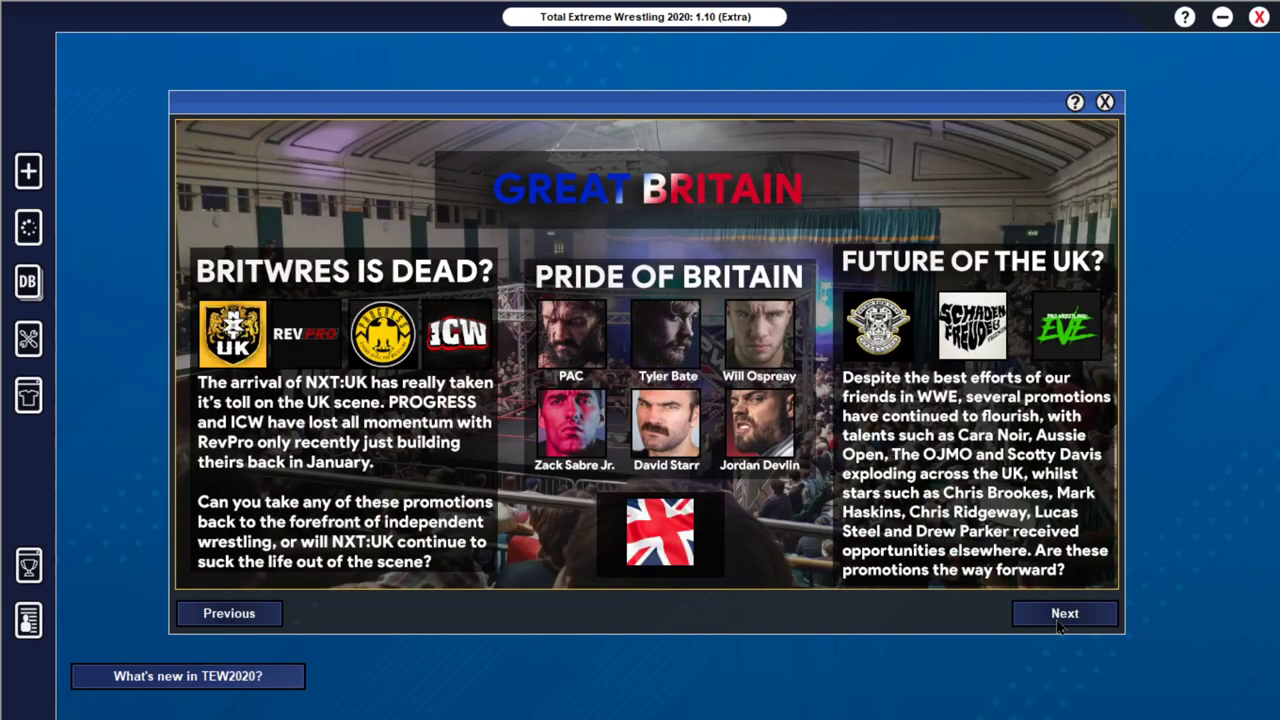
click(1064, 612)
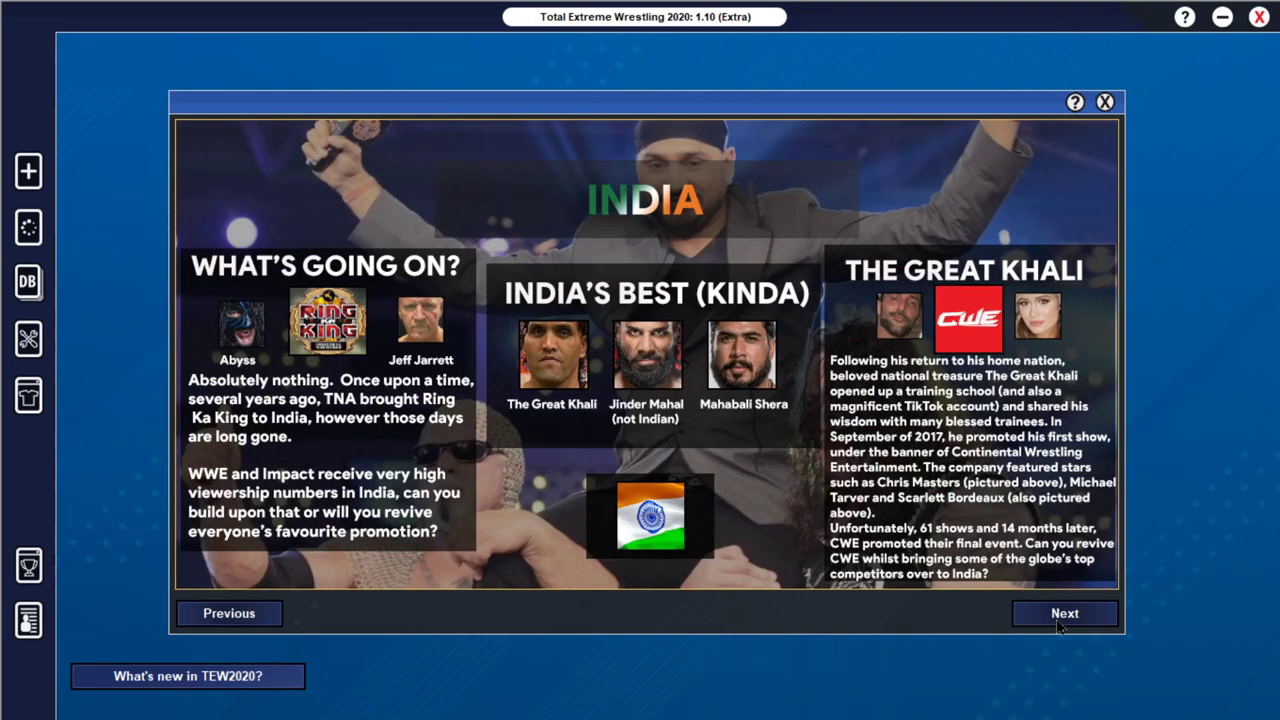
click(1064, 612)
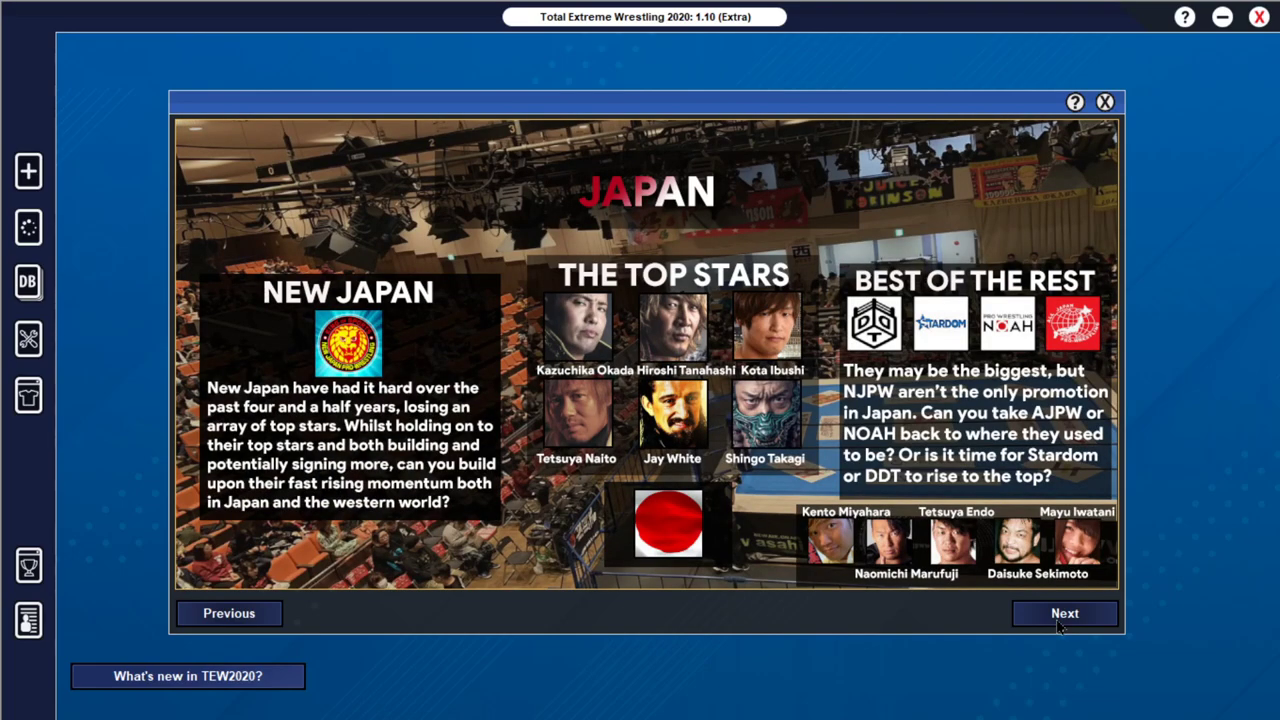
click(1064, 612)
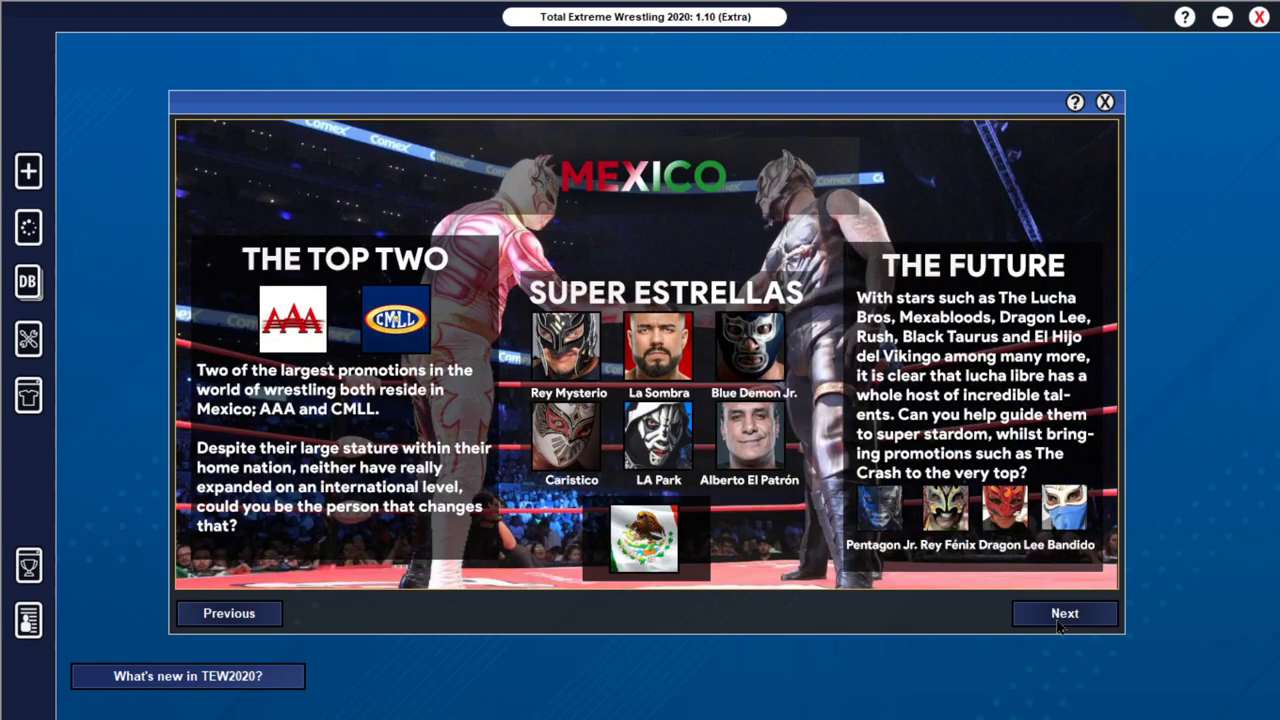
click(1064, 612)
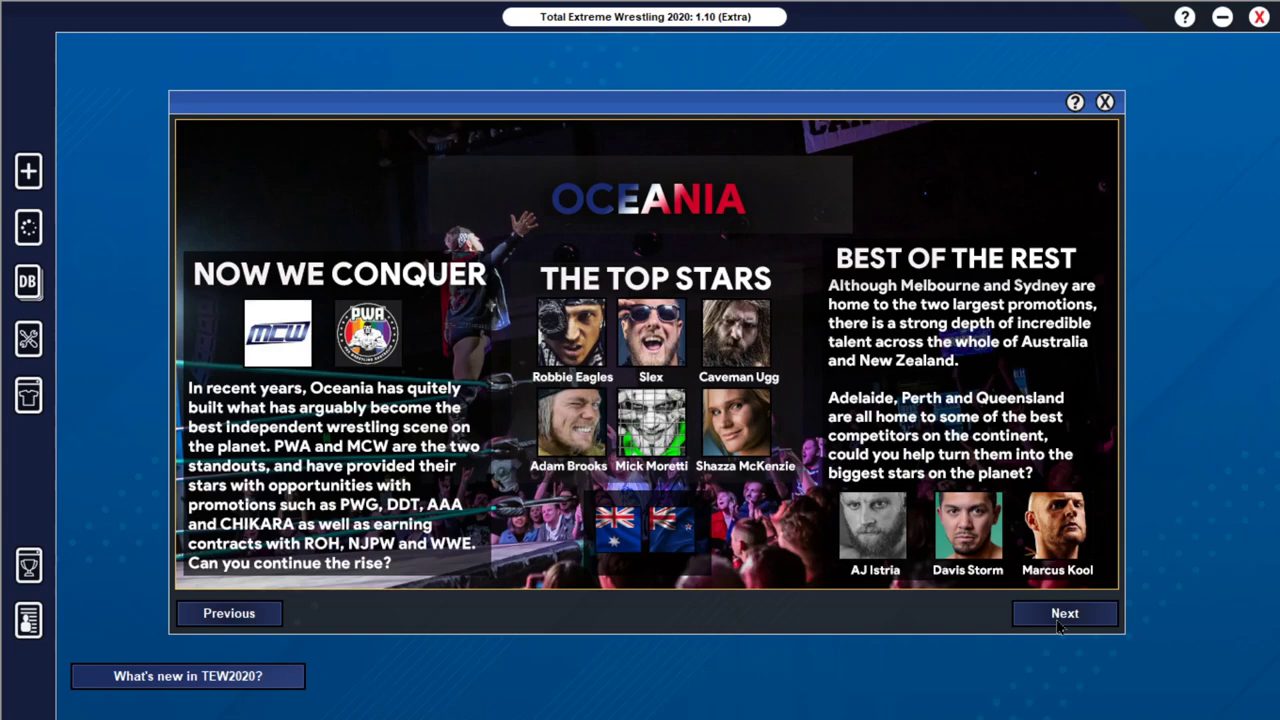
click(1064, 612)
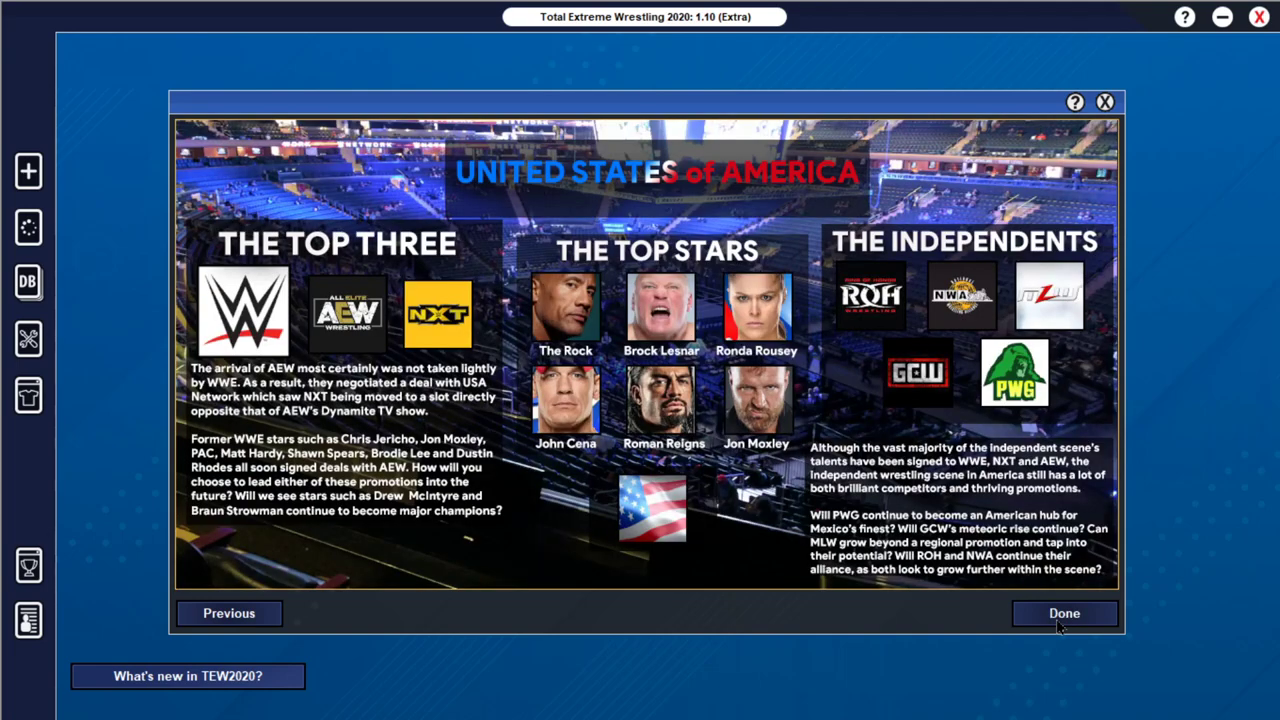
click(1064, 612)
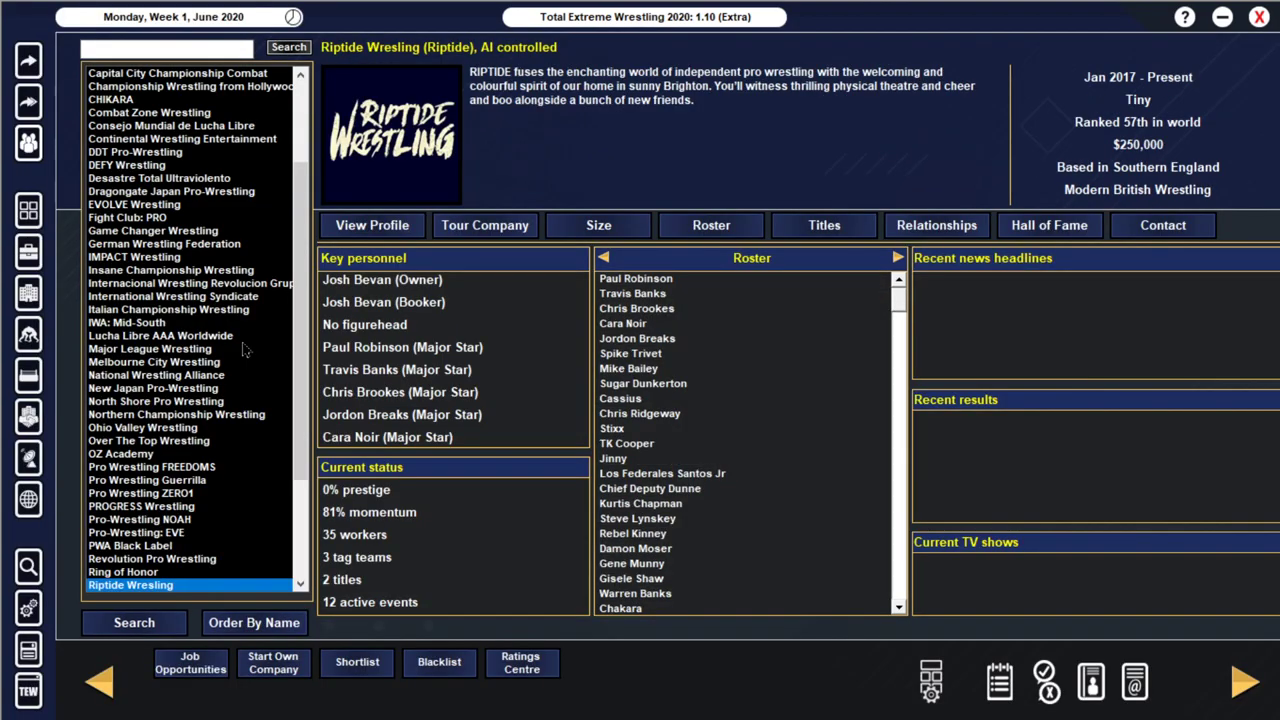
mouse_move(212, 516)
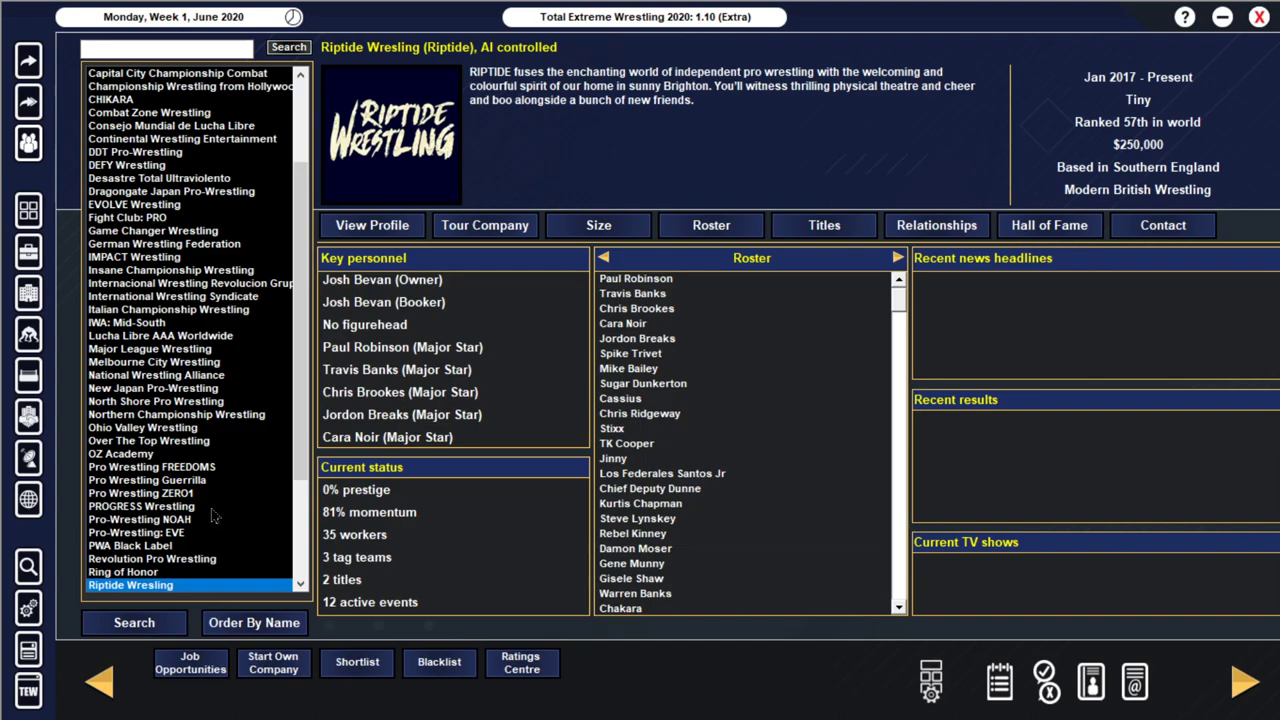
Step: View PROGRESS, Tokyo Joshi Pro and Stardom overviews, then bring up WWE's championship titles
click(140, 392)
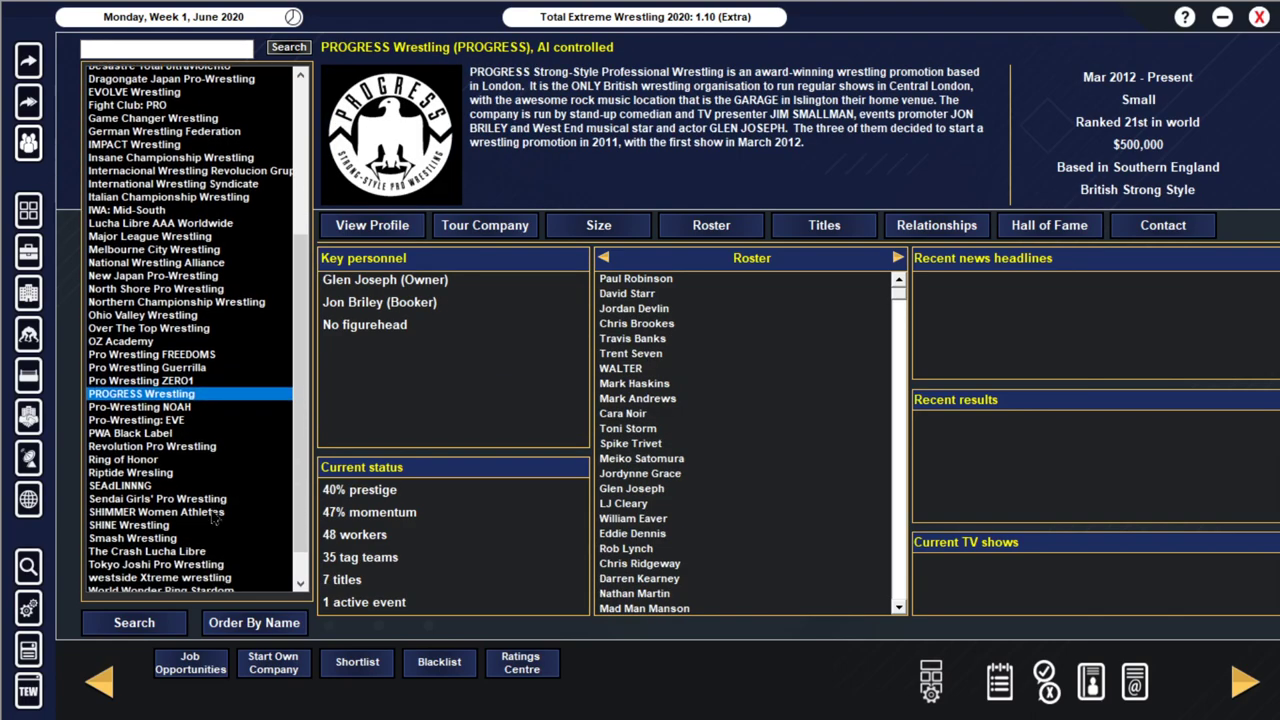
click(112, 572)
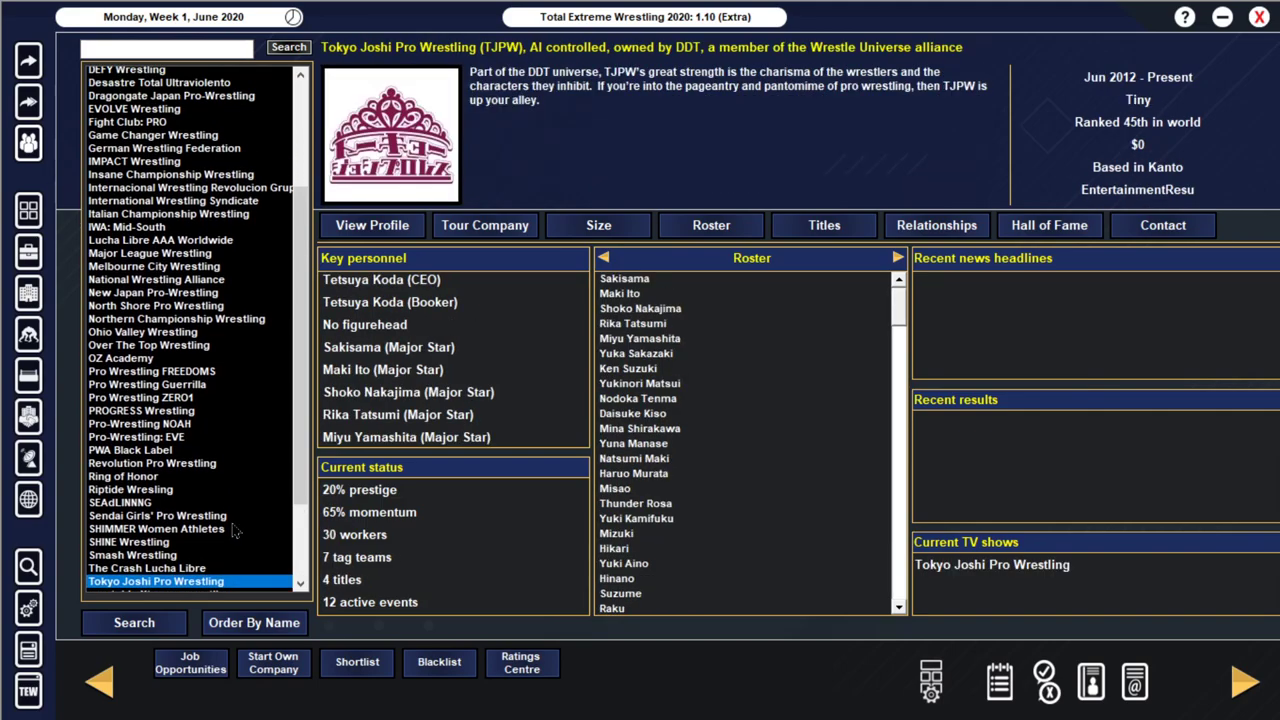
click(160, 544)
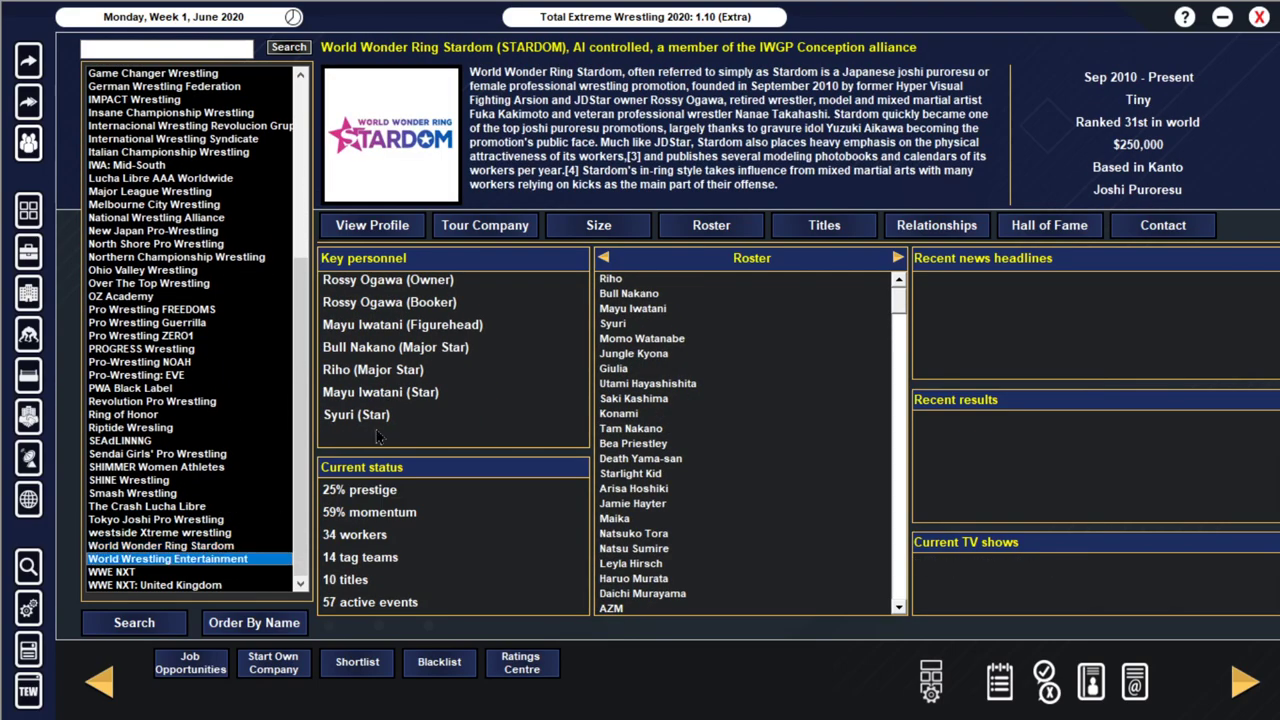
click(824, 224)
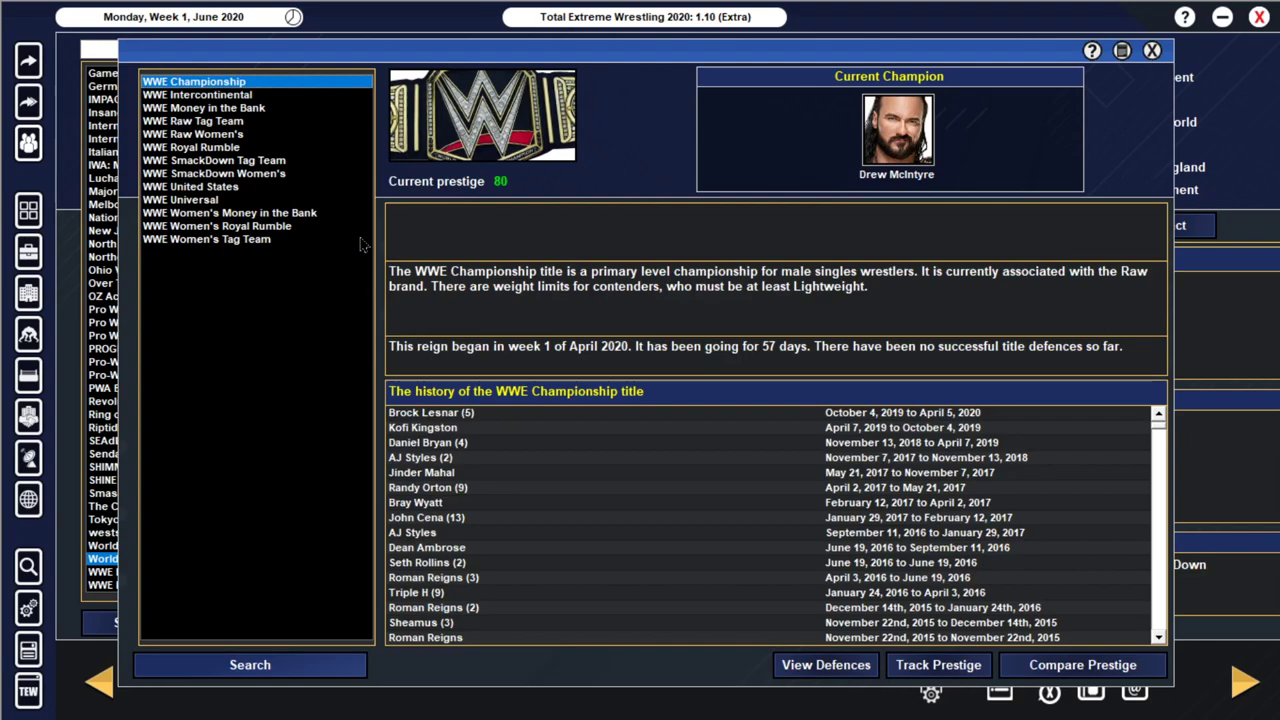
Step: Browse the Raw Women's, United States, Women's Money in the Bank and Women's Tag Team title details
click(192, 132)
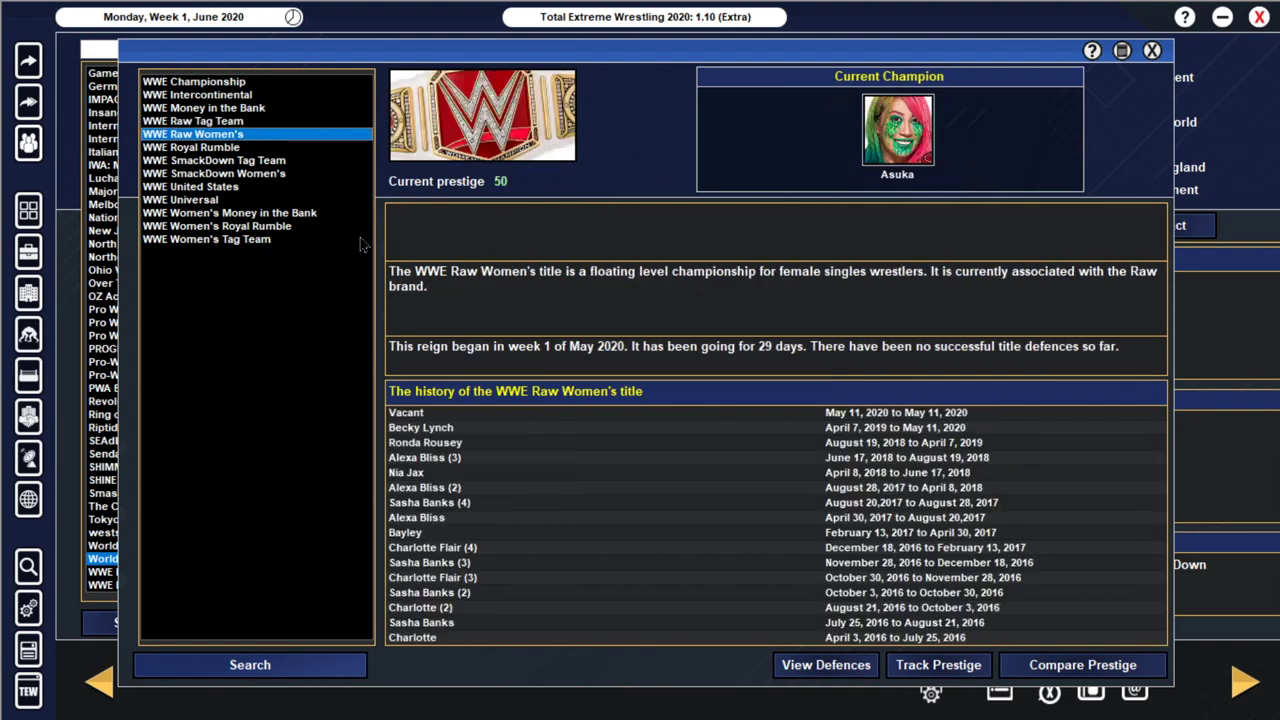
click(190, 188)
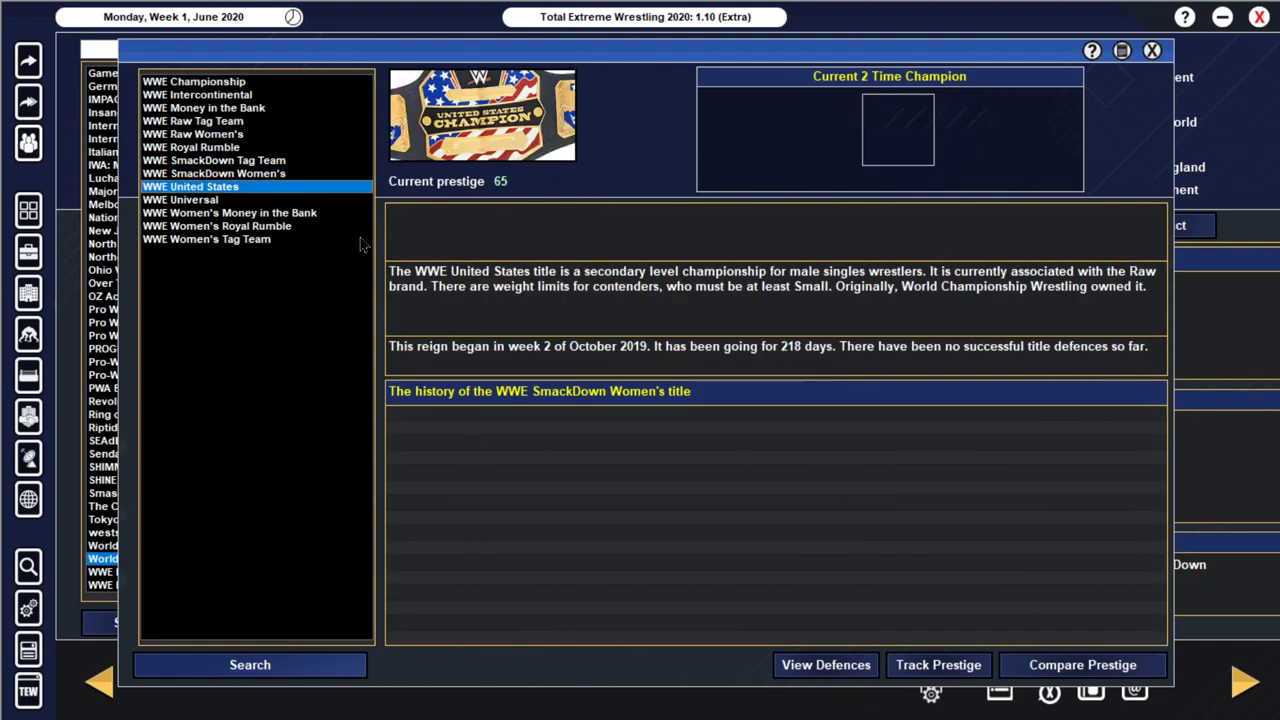
click(230, 212)
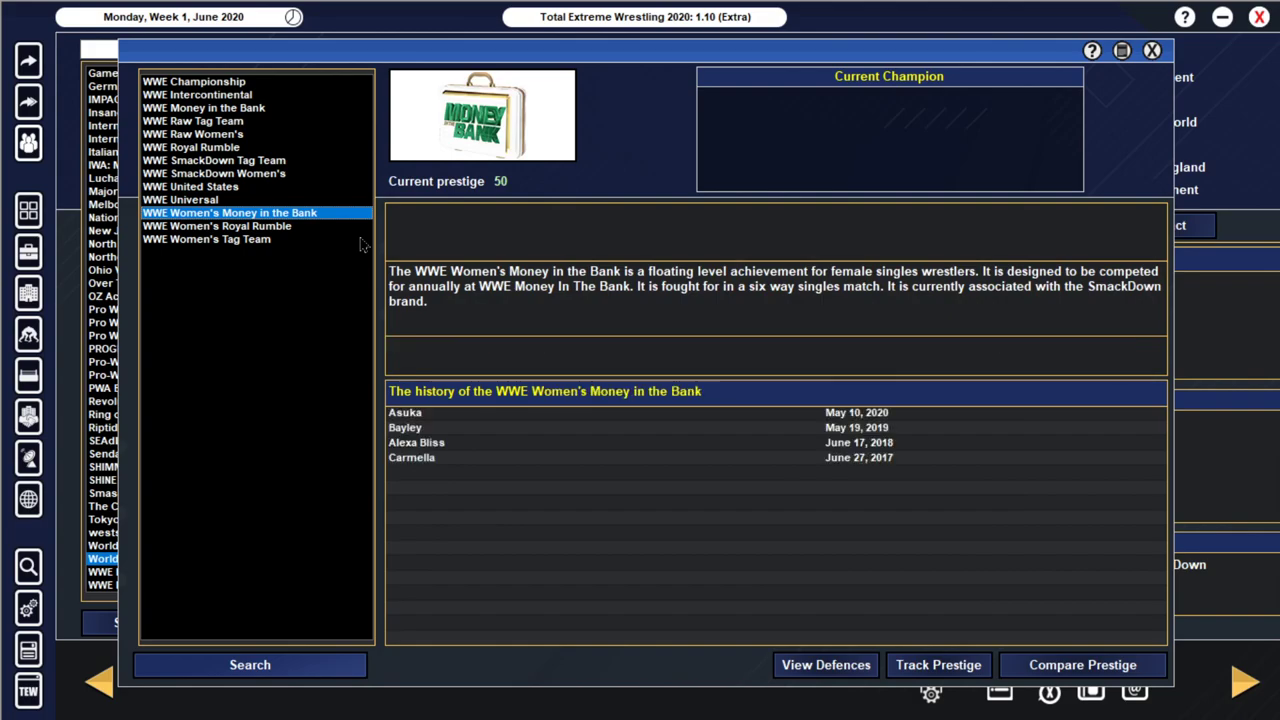
click(206, 240)
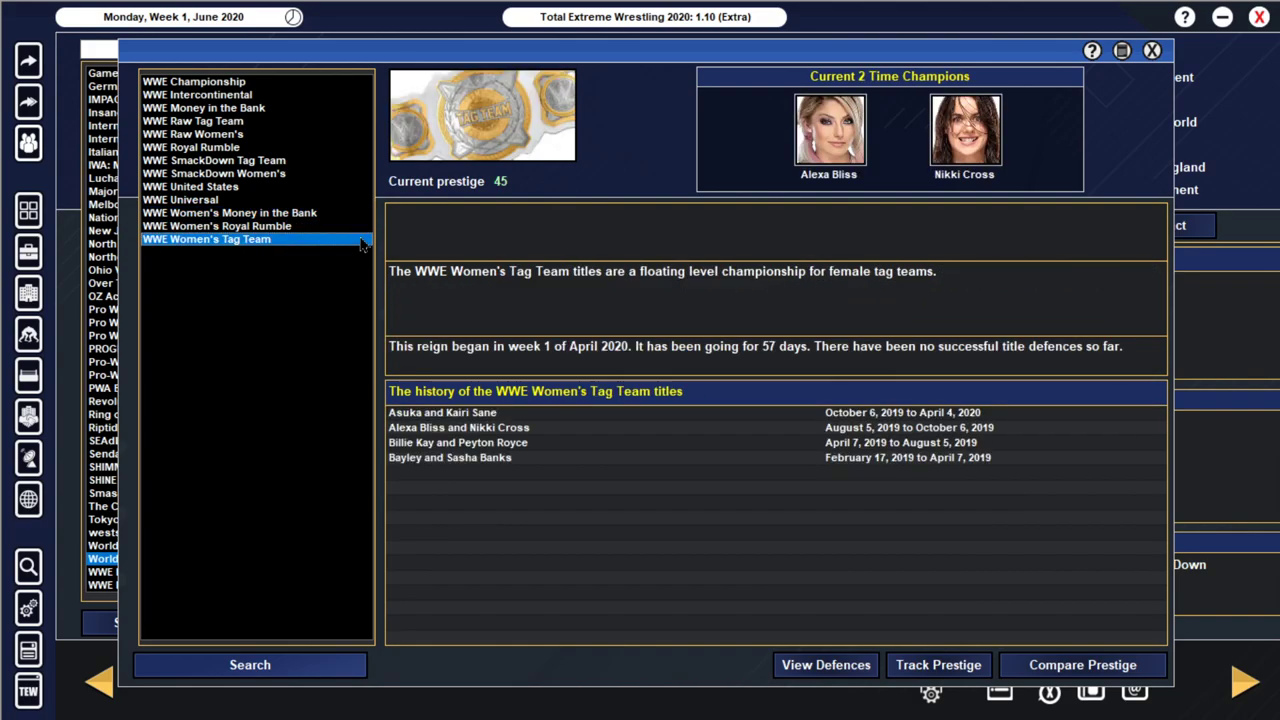